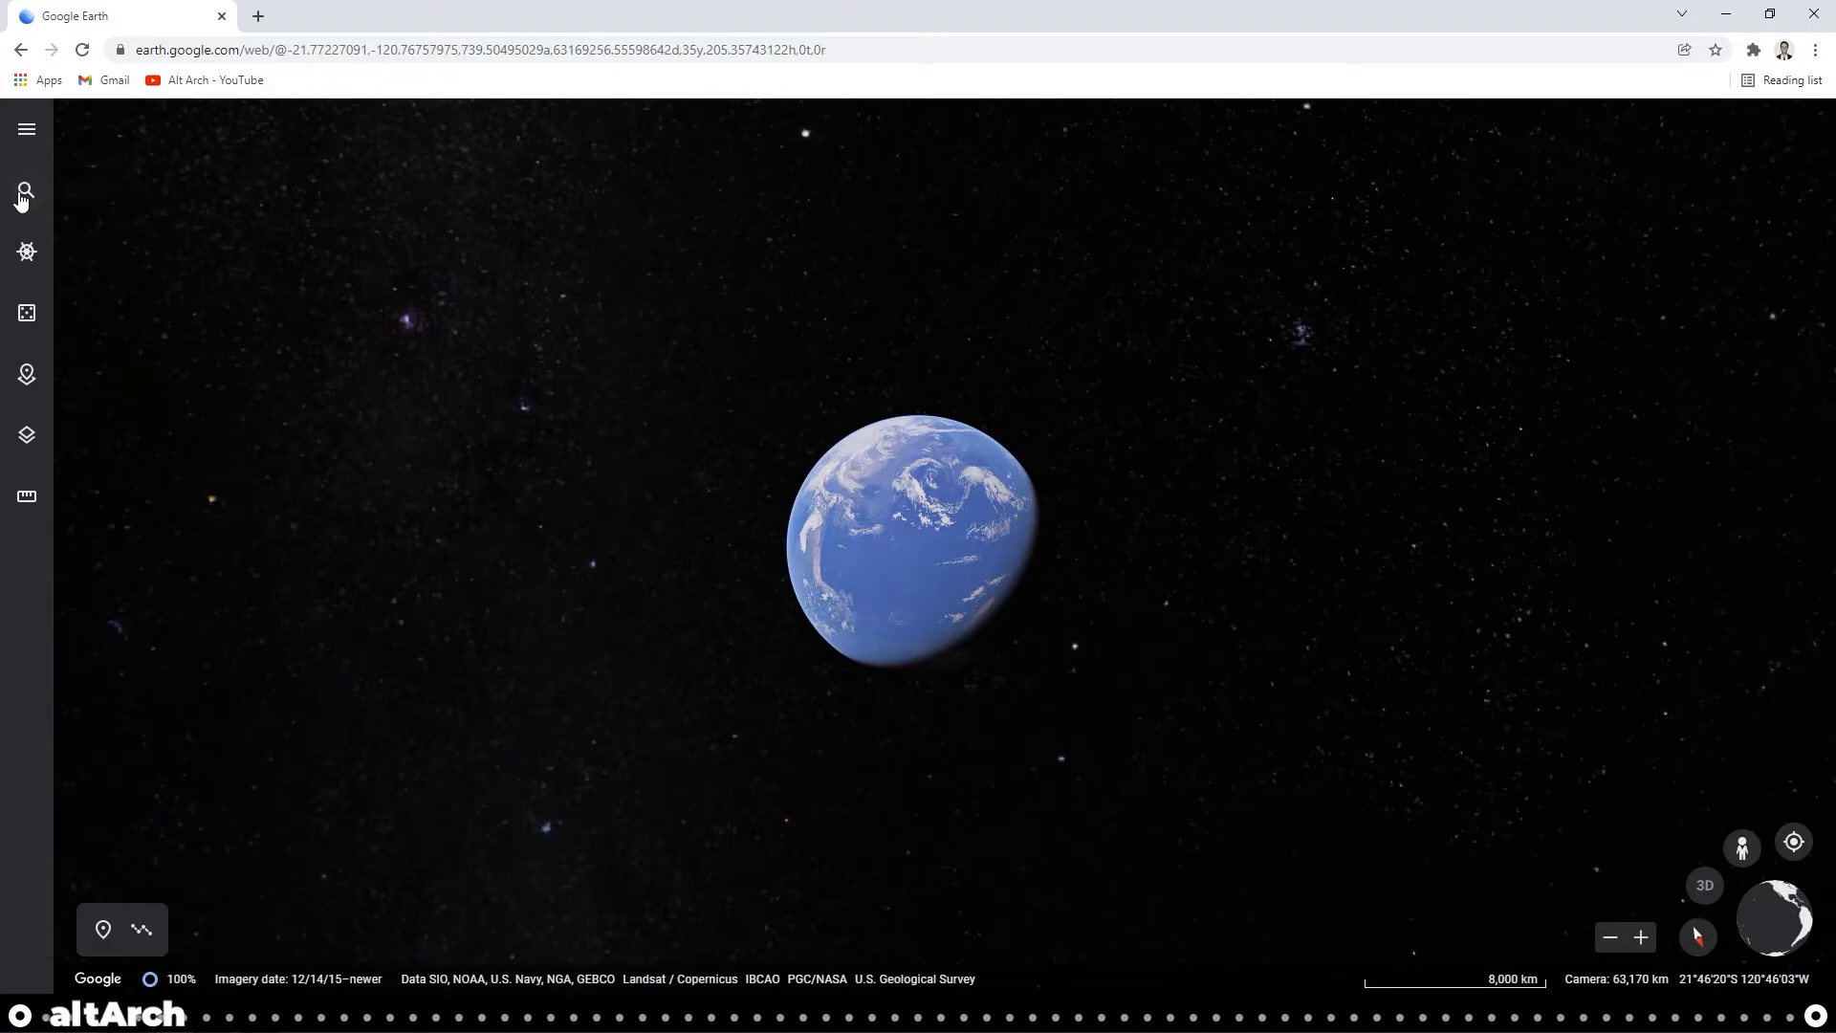
Search Google Earth for Ann Arbor, Michigan to reach 206 E Washington St
{"action": "left_click", "coordinate": [27, 189]}
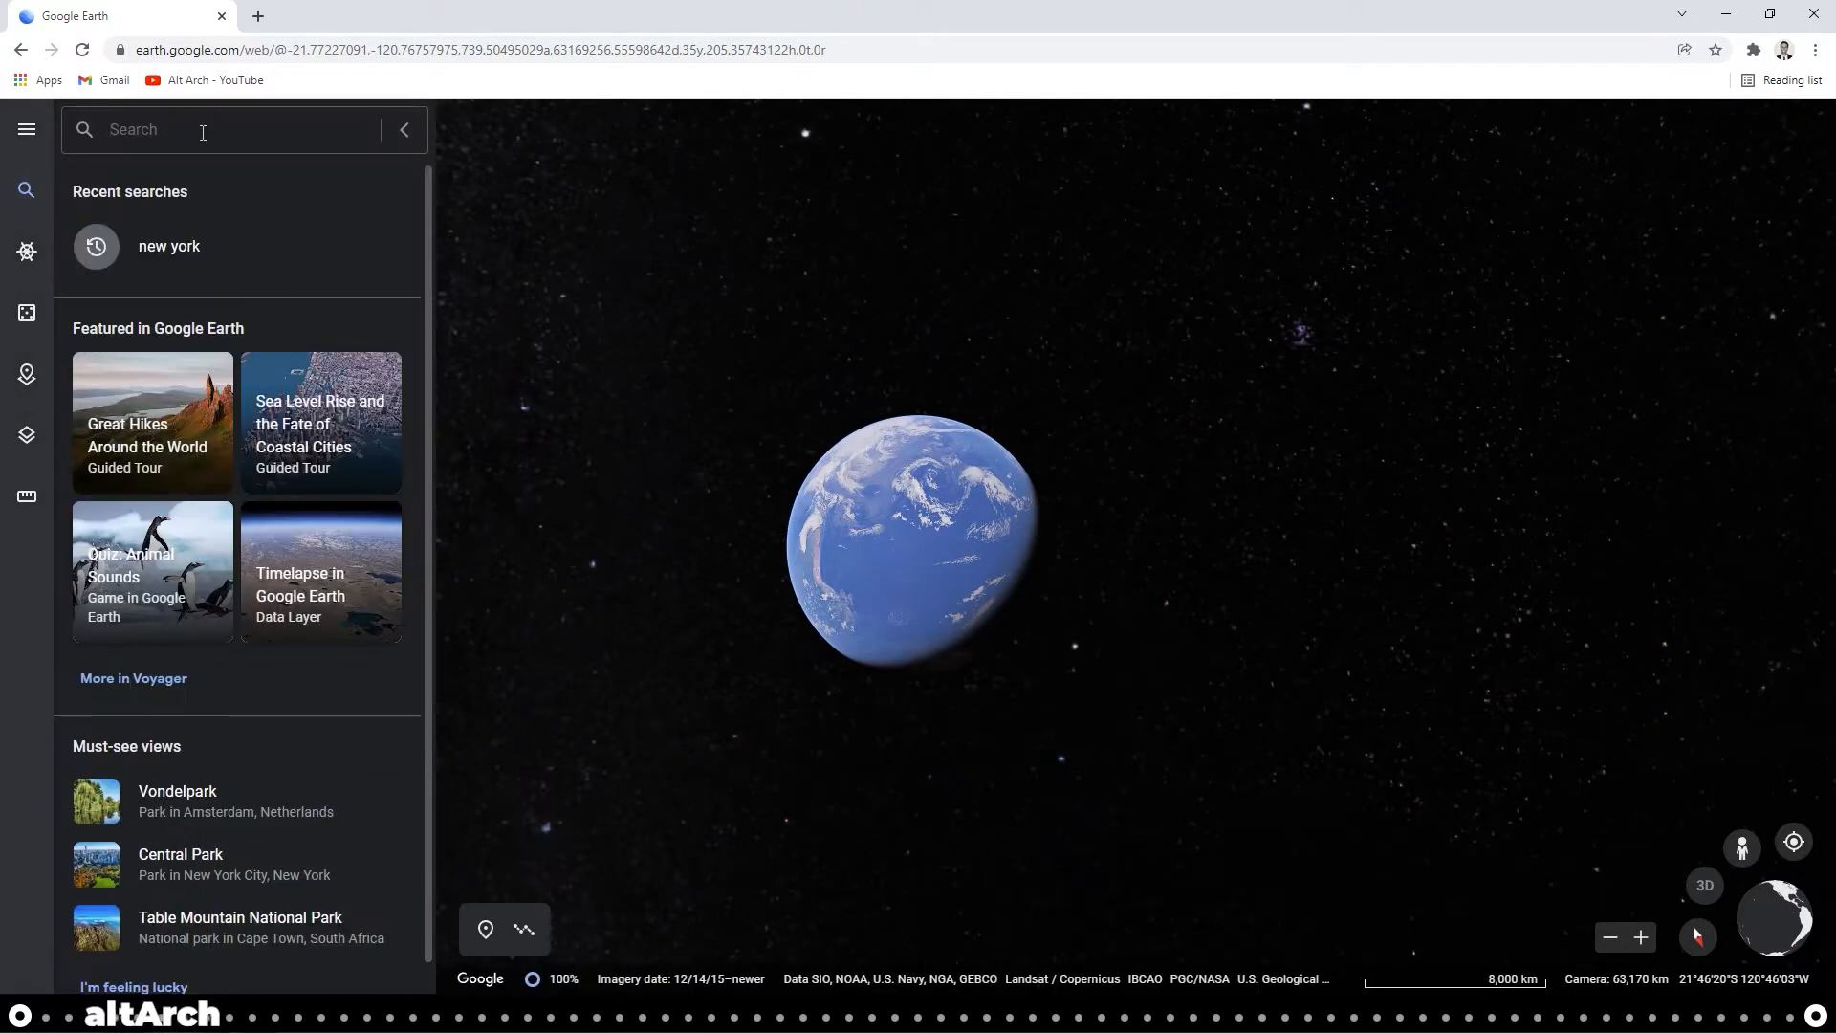
{"action": "type", "text": "ann"}
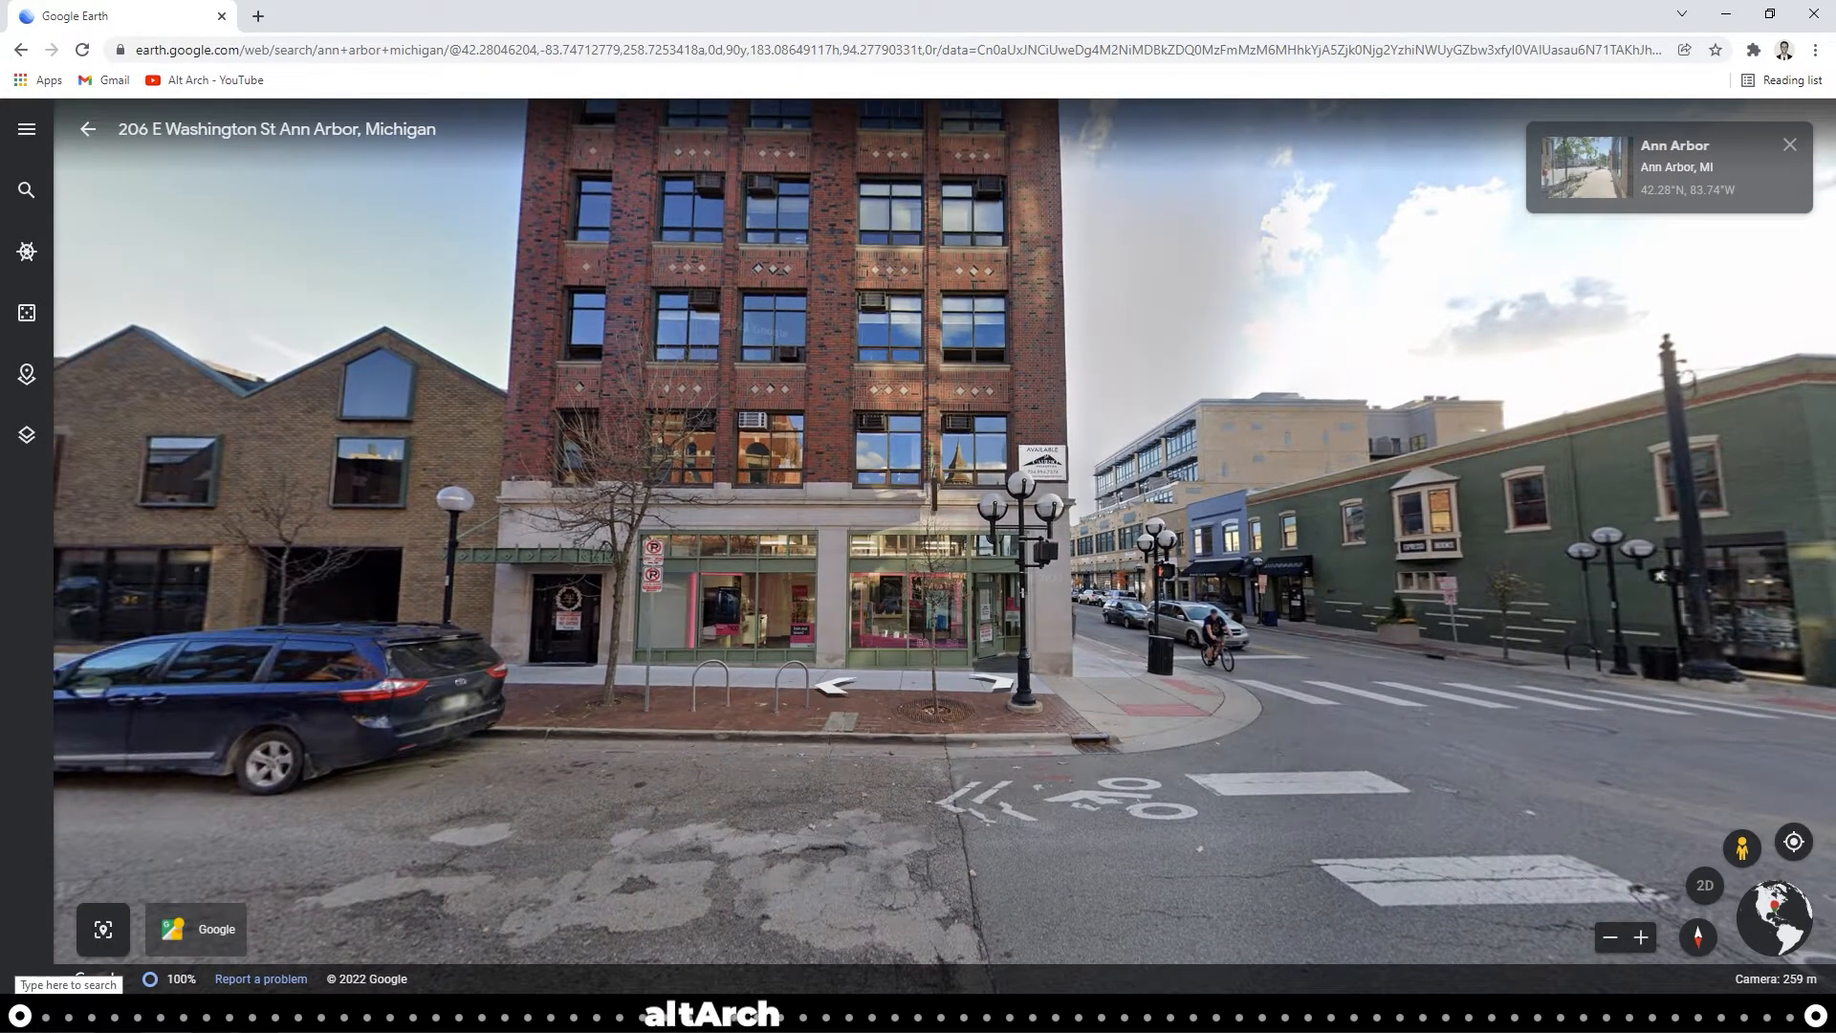
Launch Snipping Tool and capture a new snip of the brick building's street view
{"action": "type", "text": "snip"}
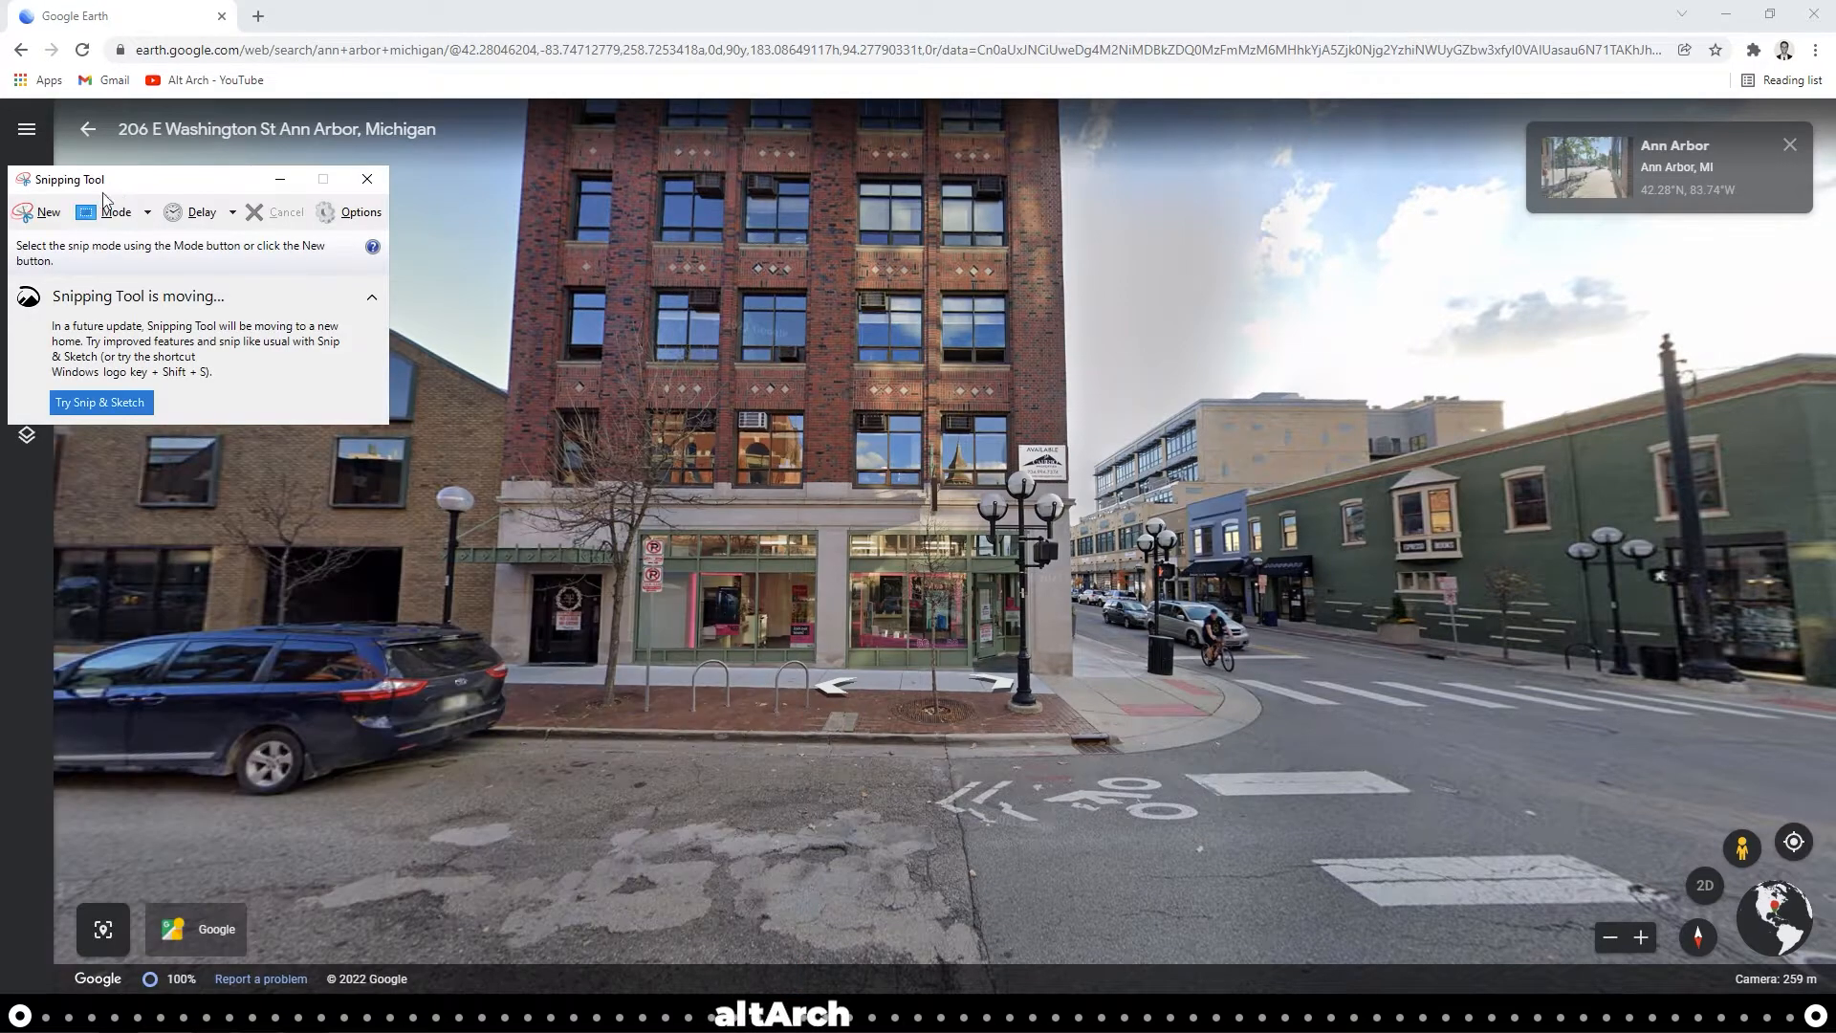
{"action": "left_click", "coordinate": [40, 210]}
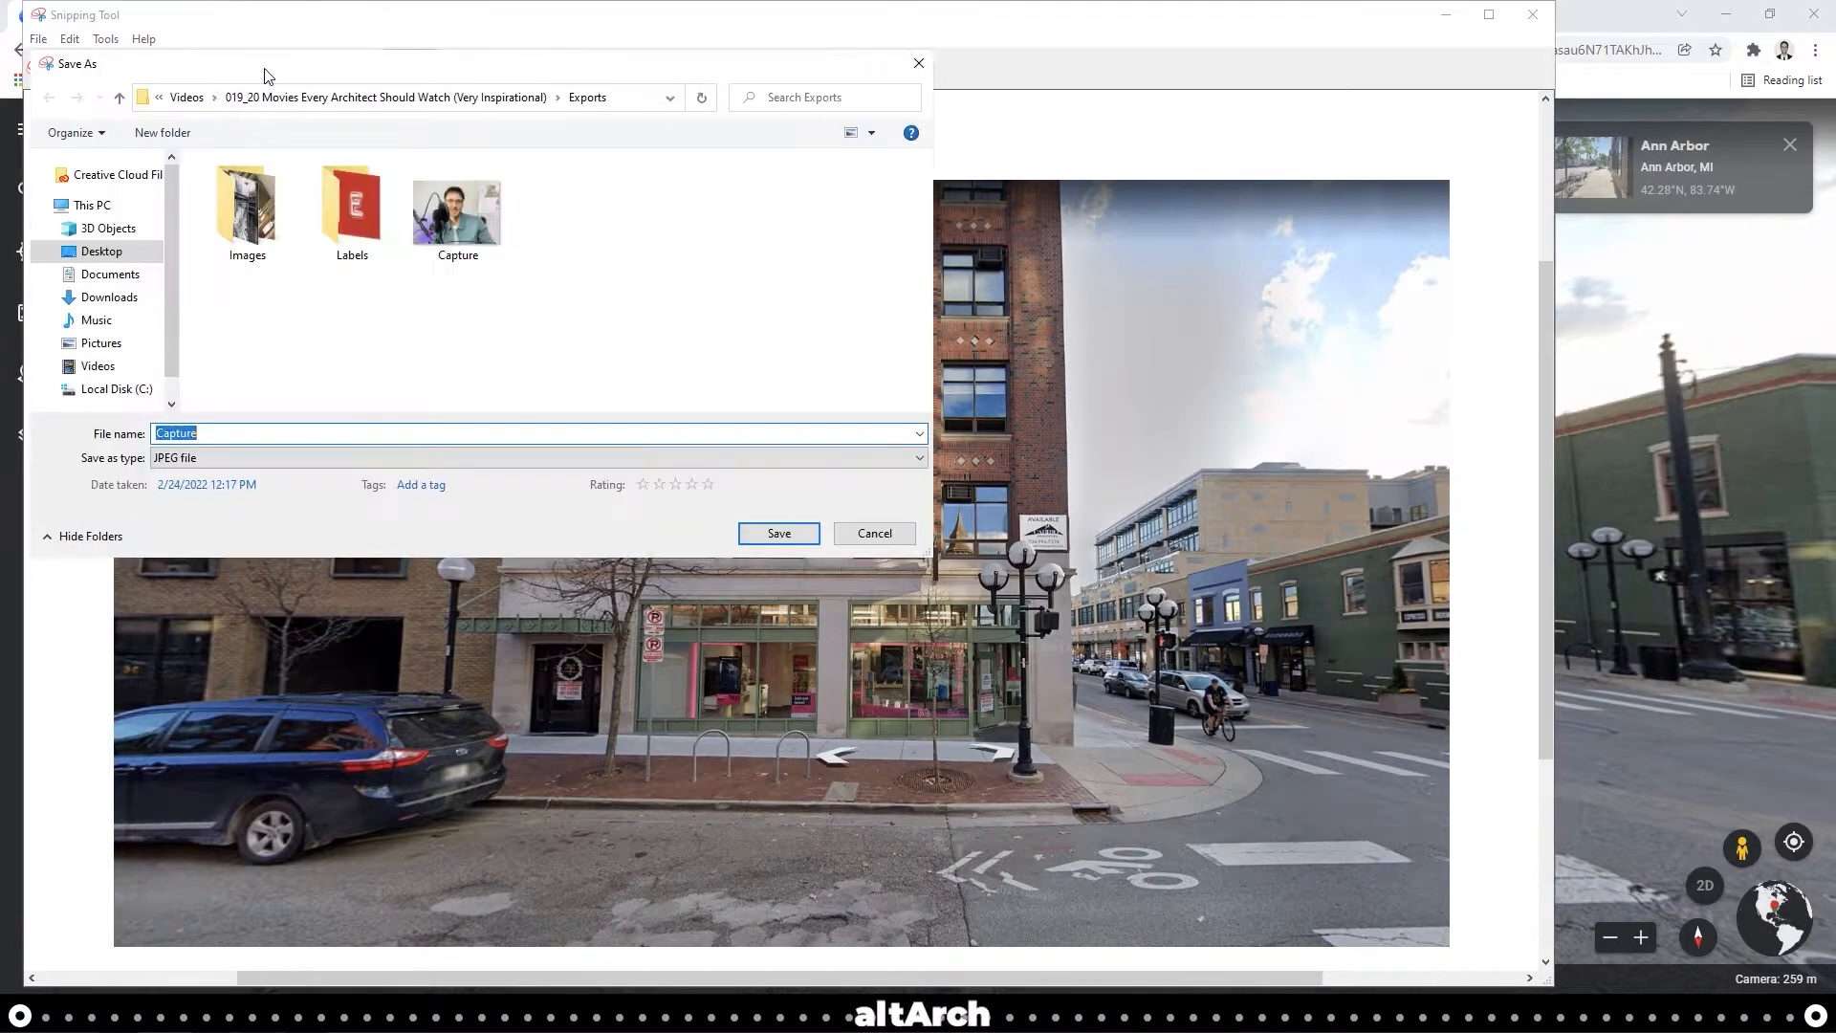
Point the save location to Desktop > Context Building and name the file Facade 1
{"action": "left_click", "coordinate": [101, 252]}
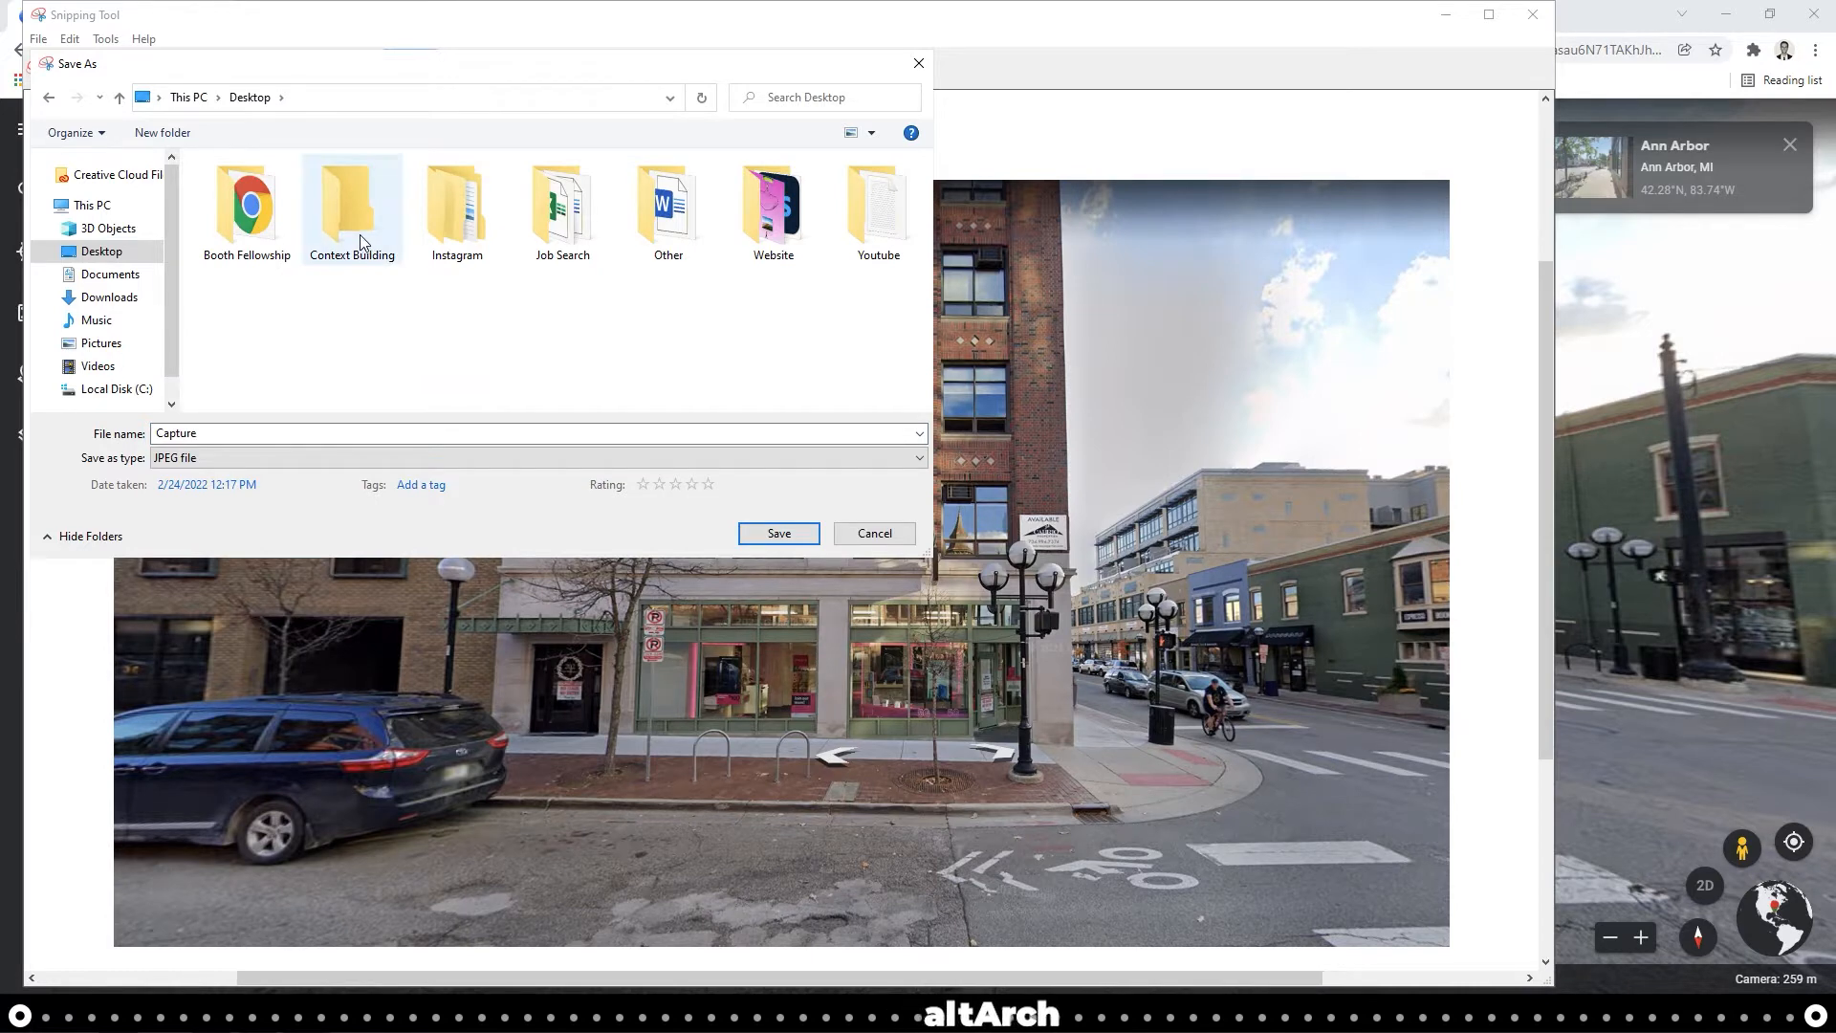
{"action": "double_click", "coordinate": [352, 195]}
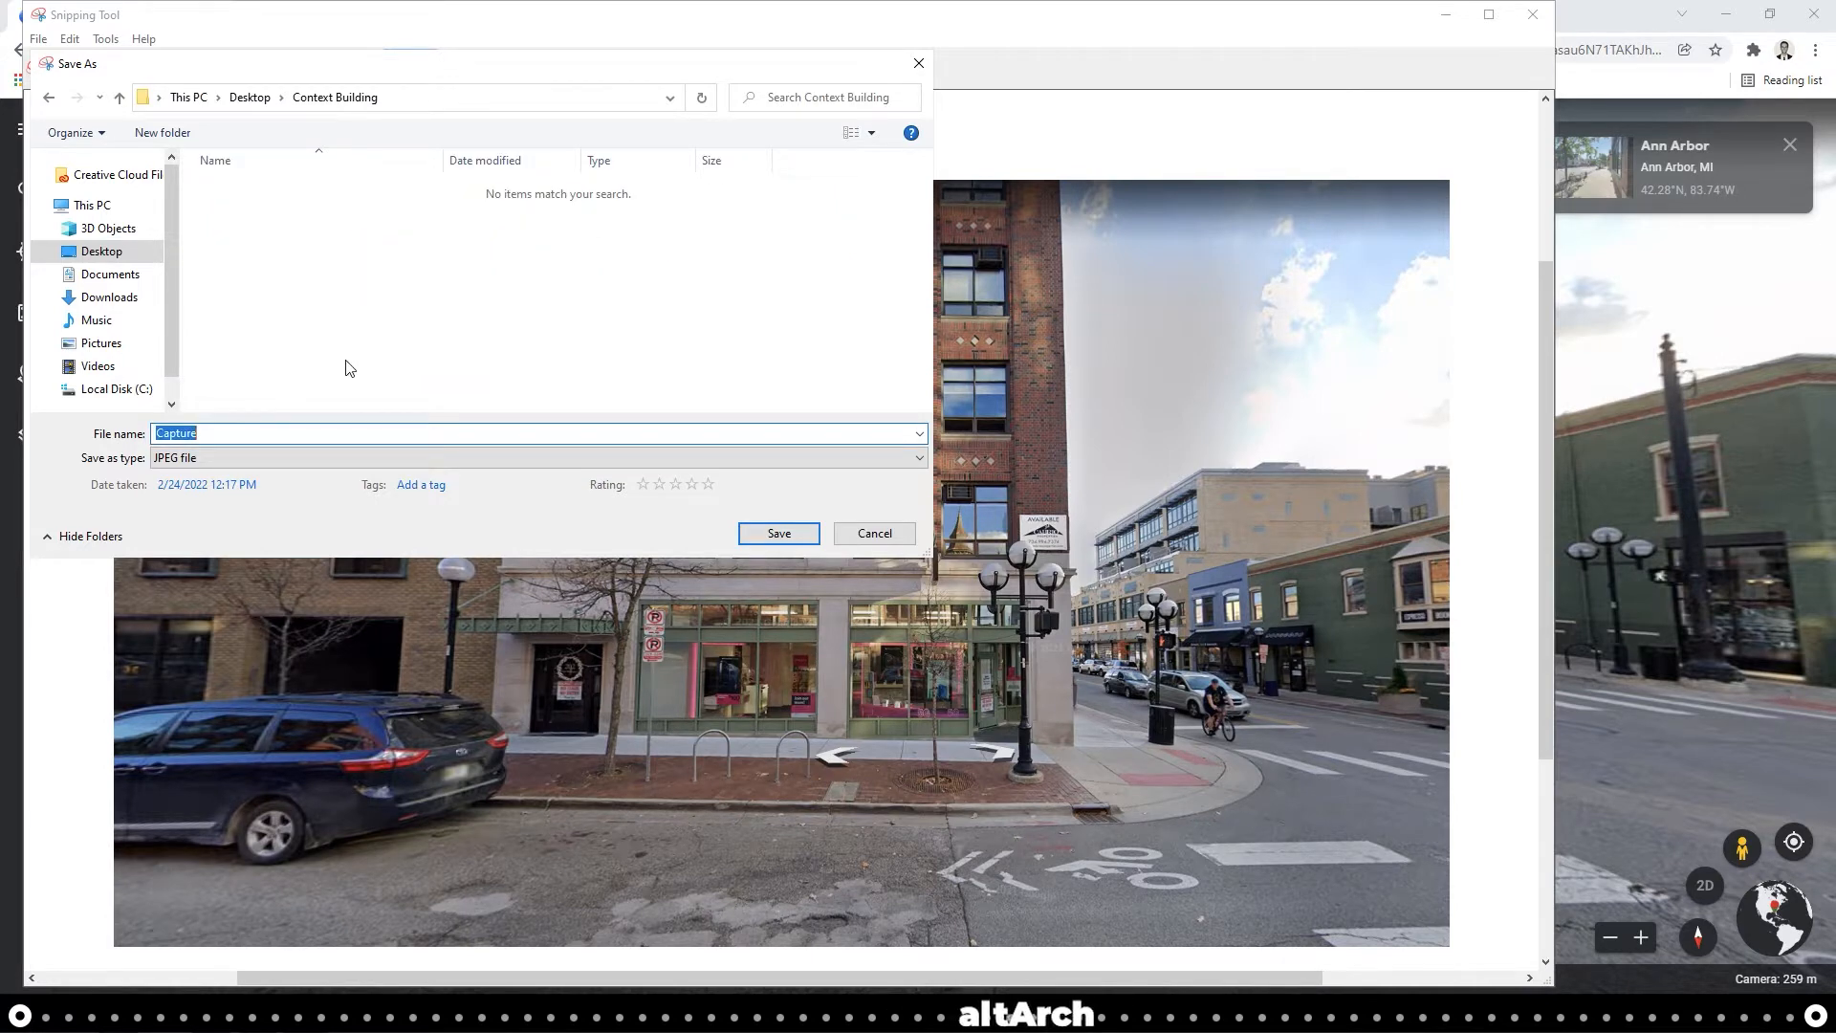
{"action": "type", "text": "Facade 1"}
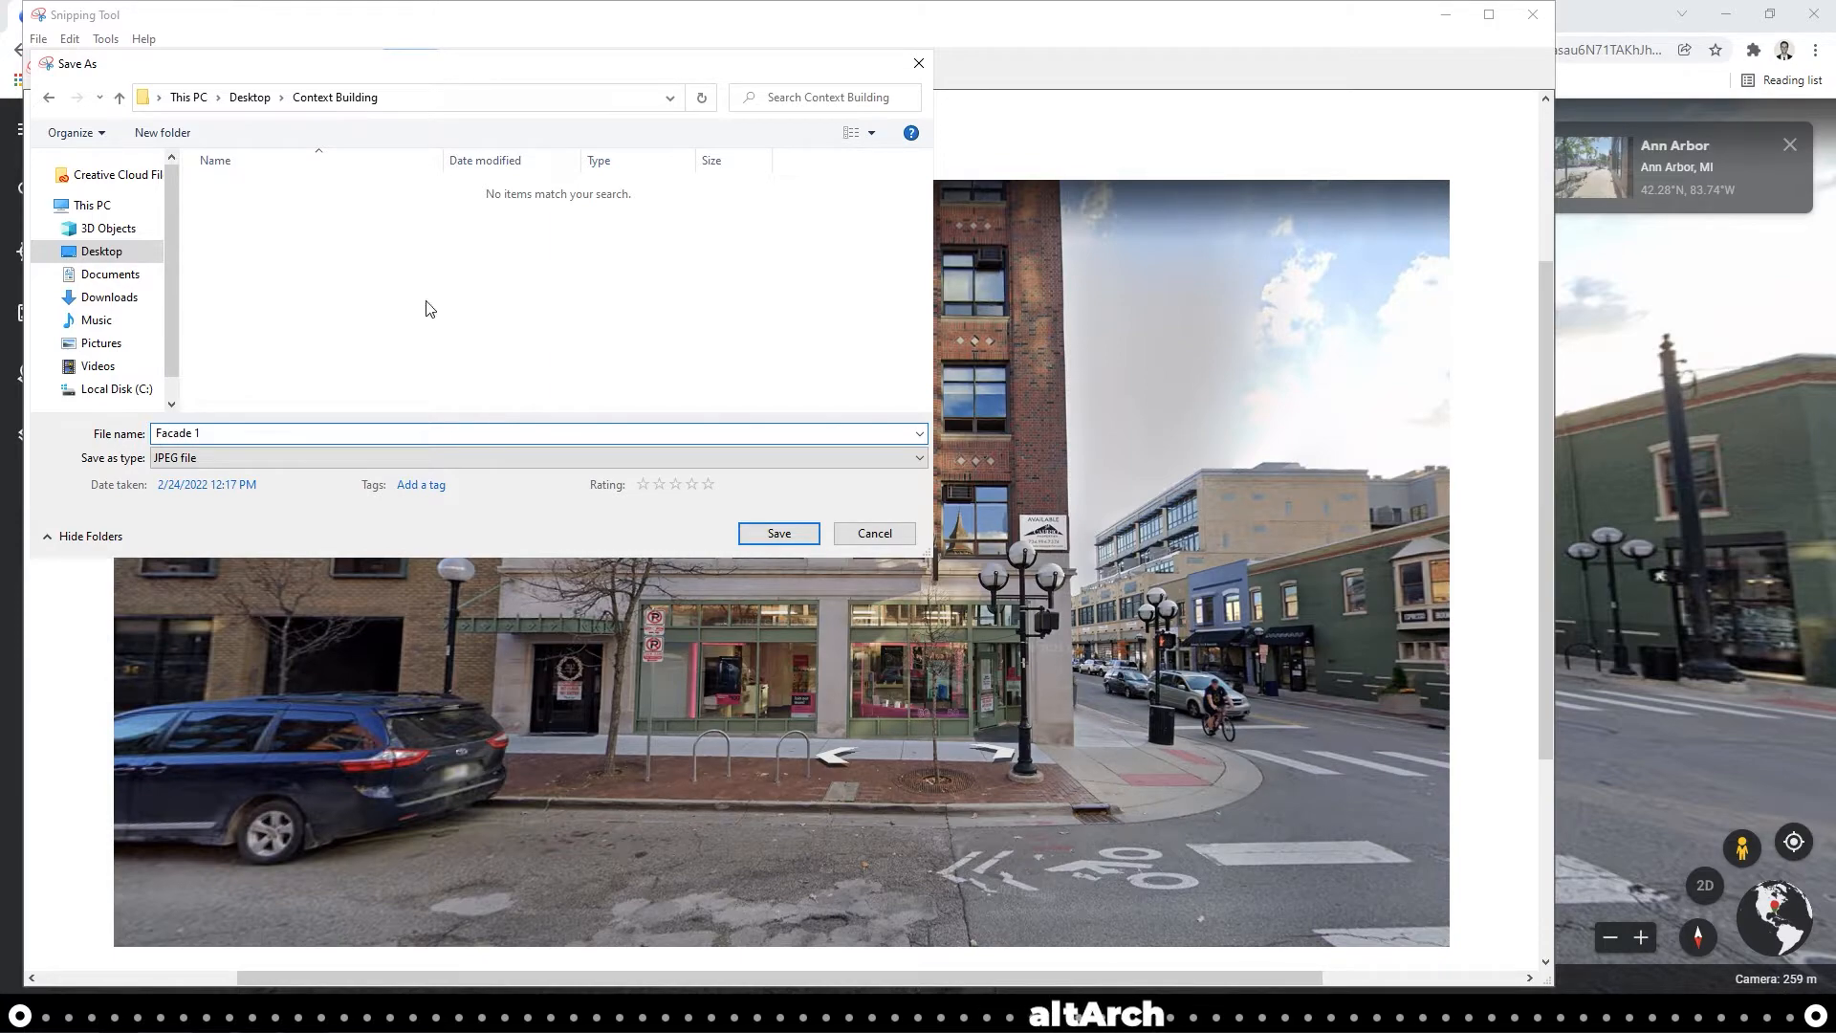
Save Facade 1, then snip the upward view and save it as Facade 2
{"action": "left_click", "coordinate": [778, 531]}
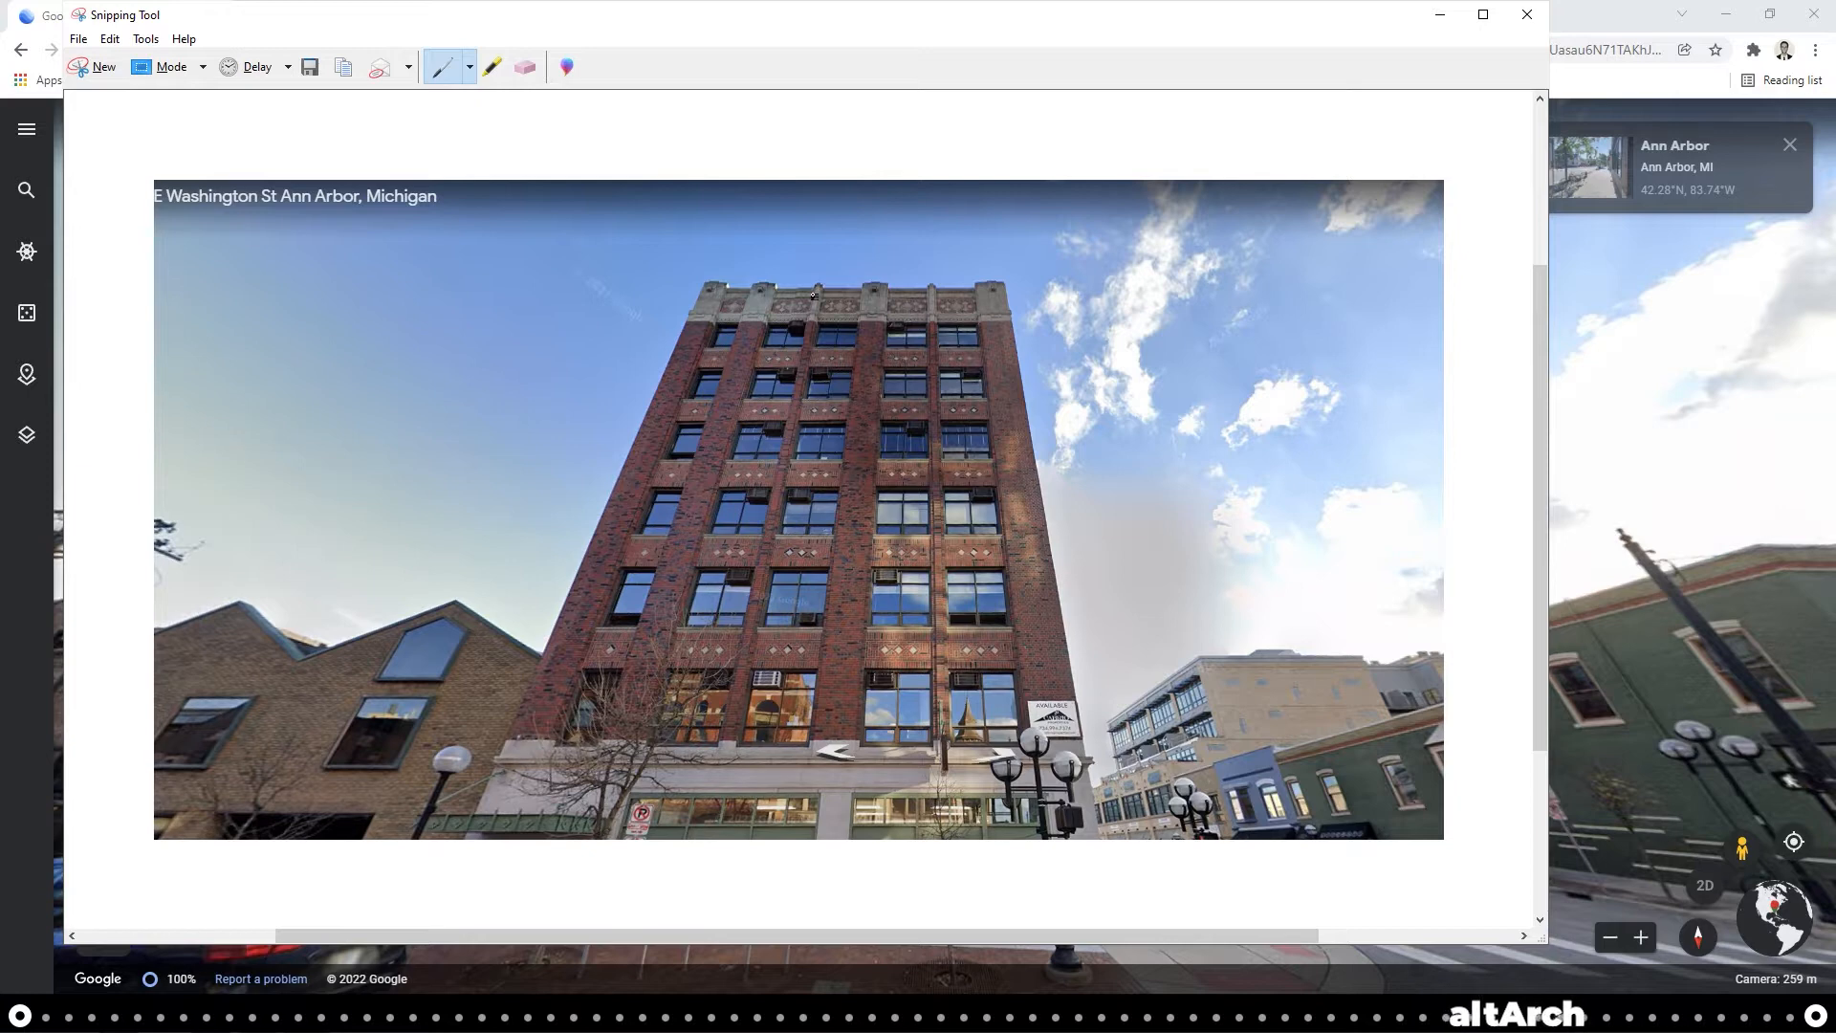
{"action": "mouse_move", "coordinate": [309, 67]}
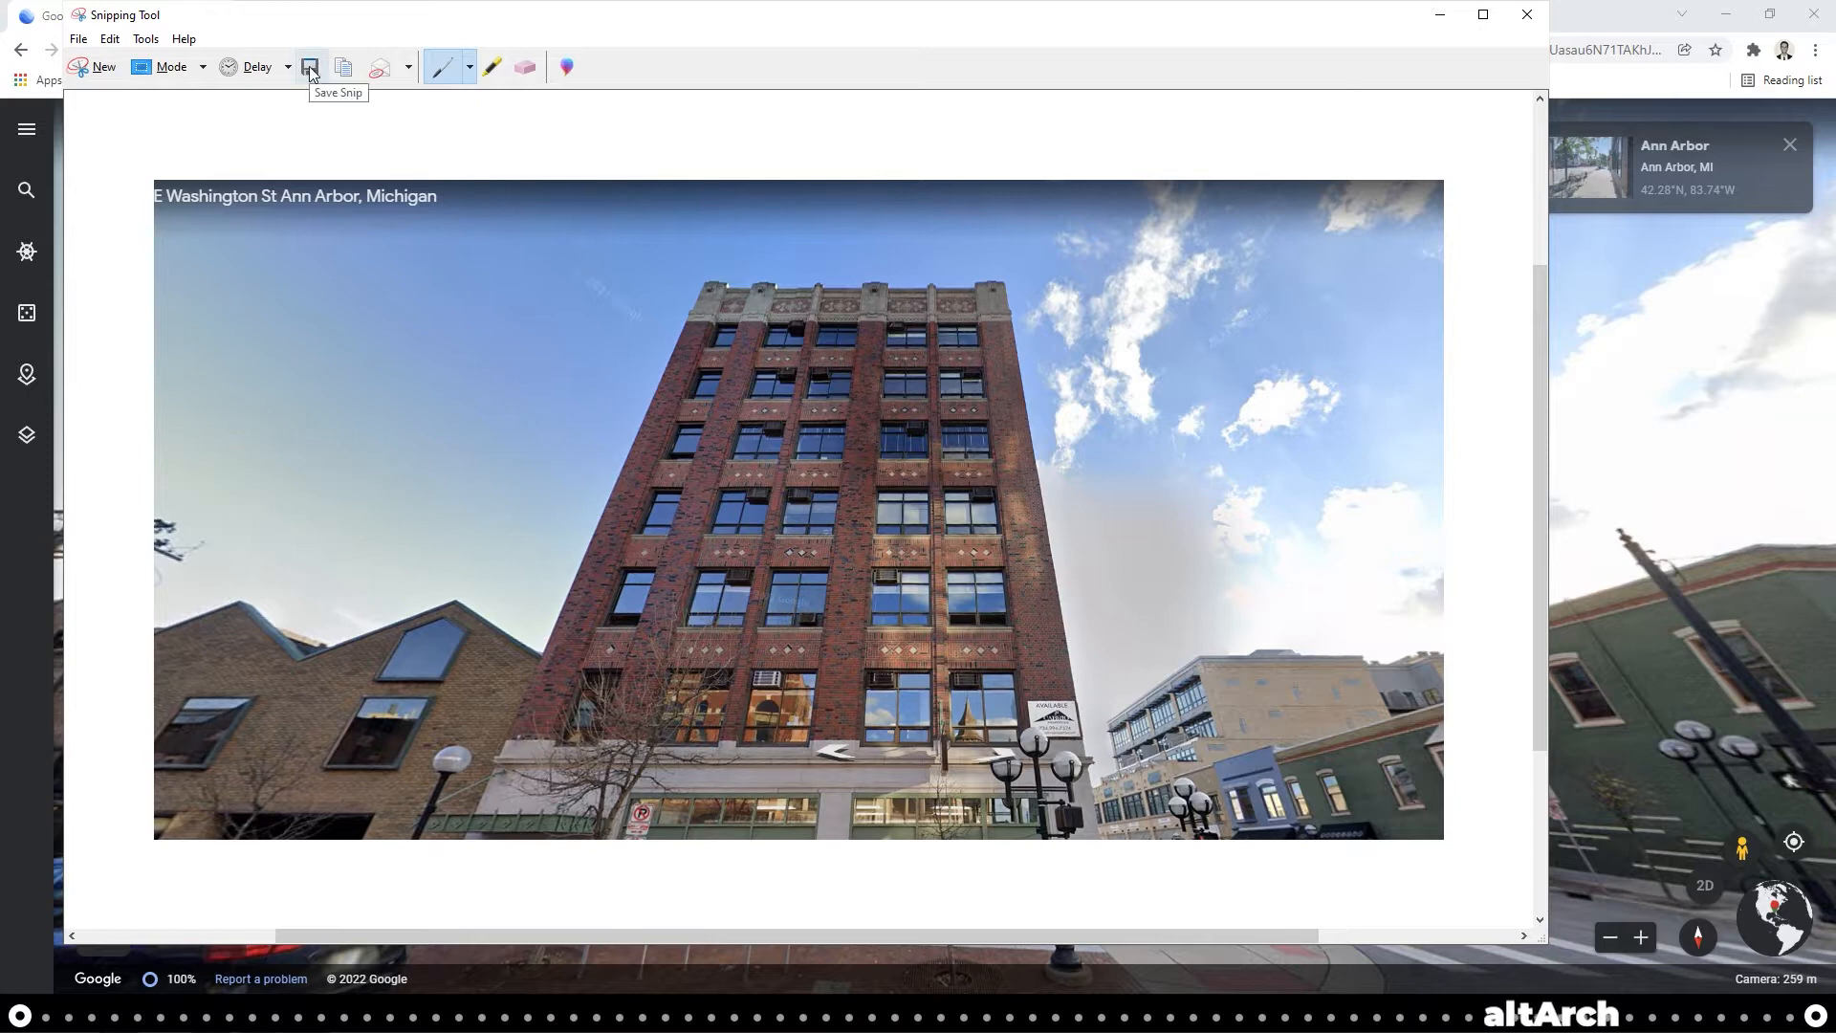
{"action": "left_click", "coordinate": [310, 65]}
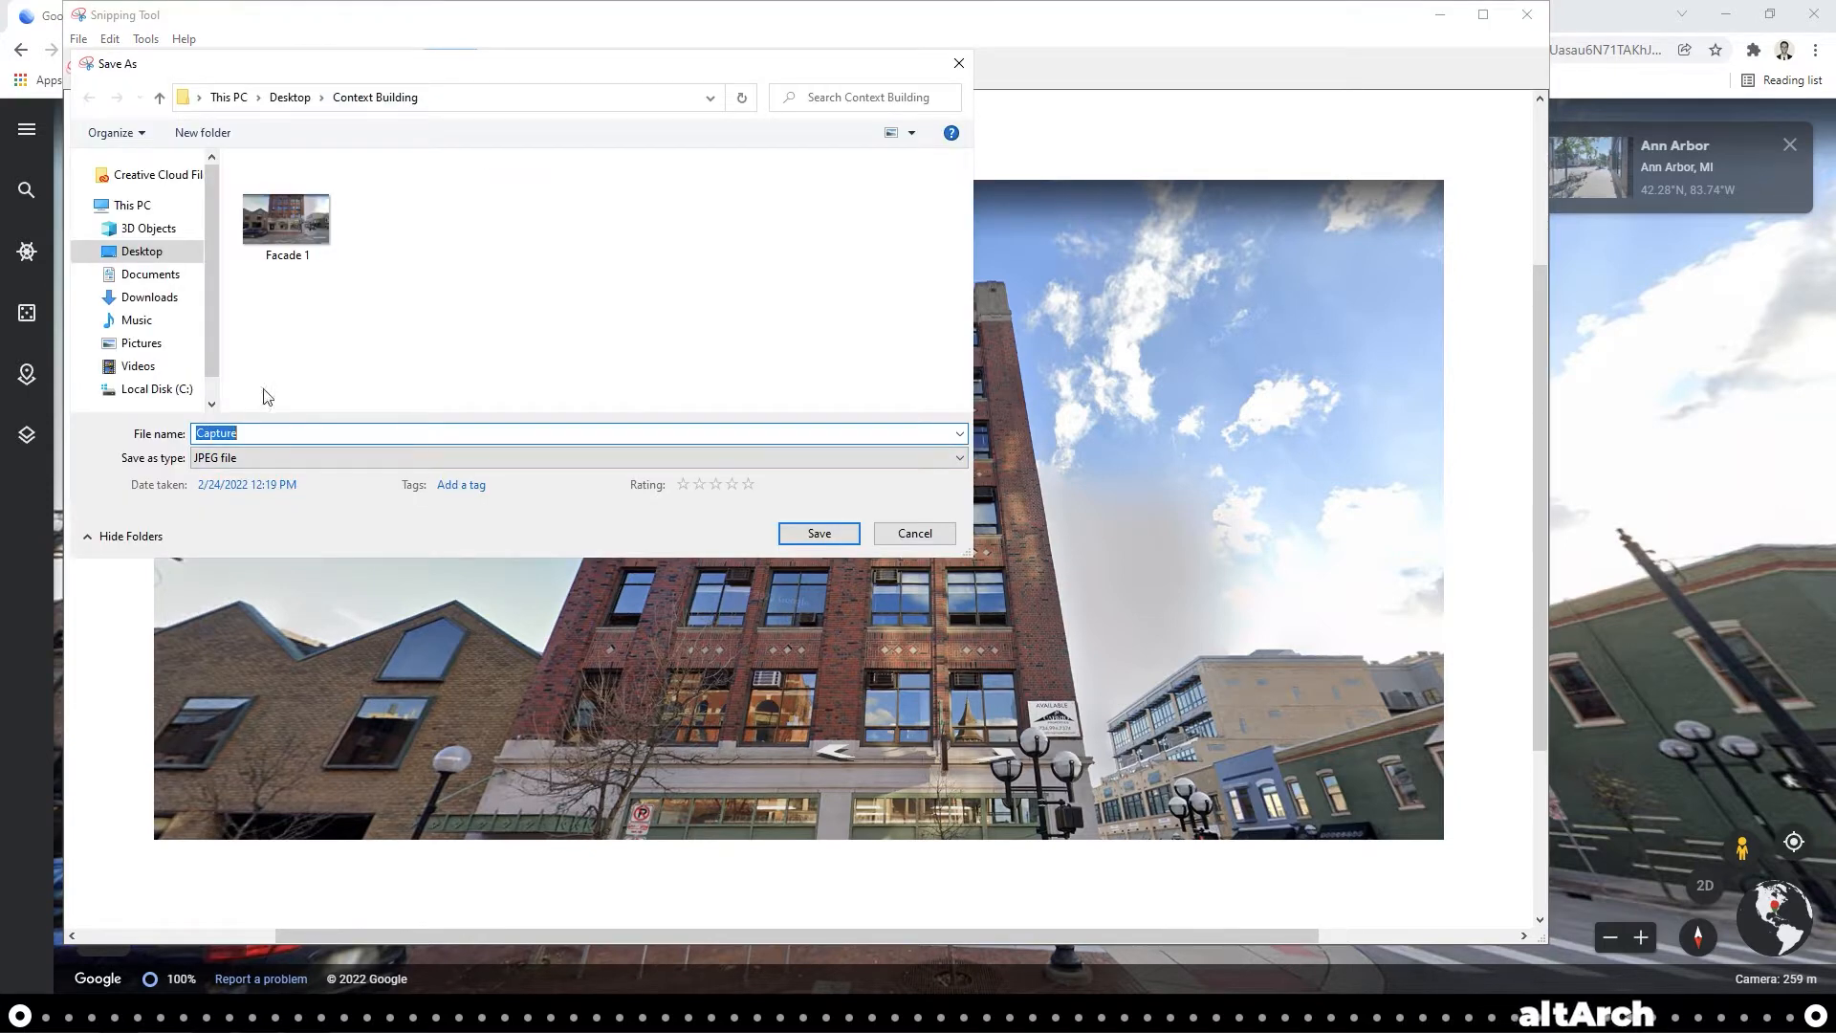
{"action": "type", "text": "Facade 2"}
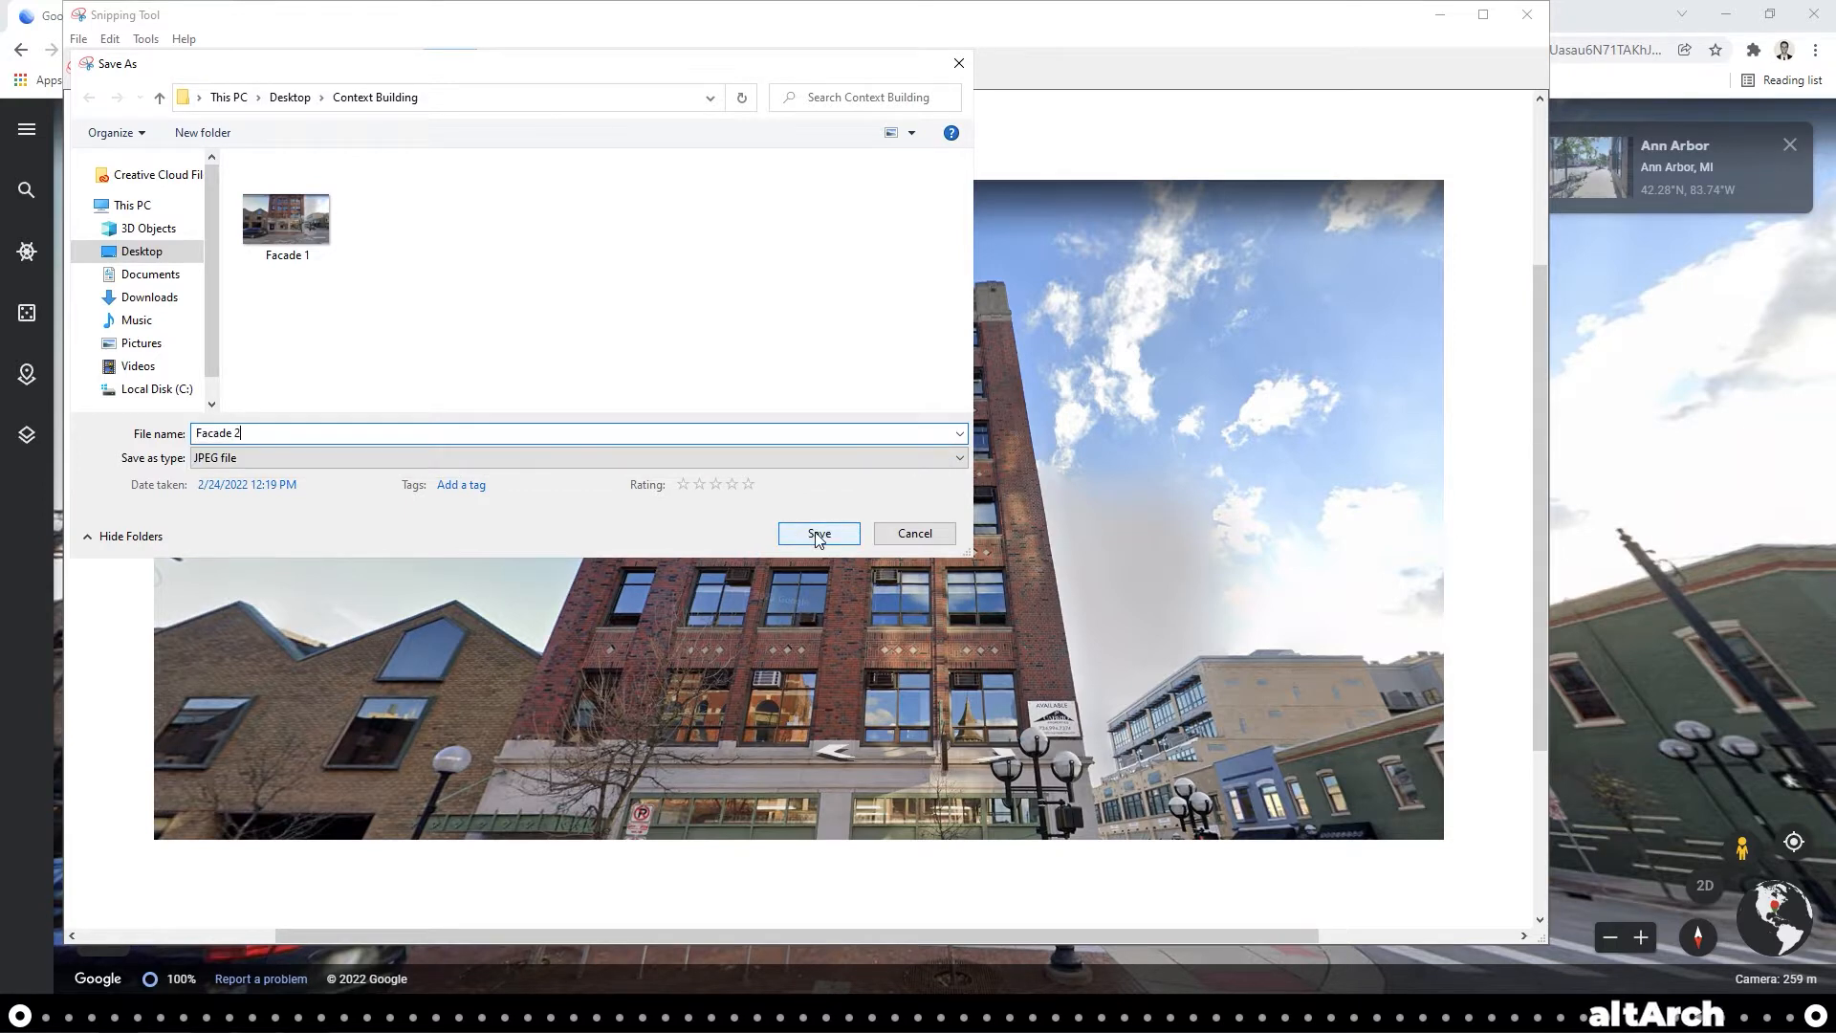
{"action": "left_click", "coordinate": [818, 534]}
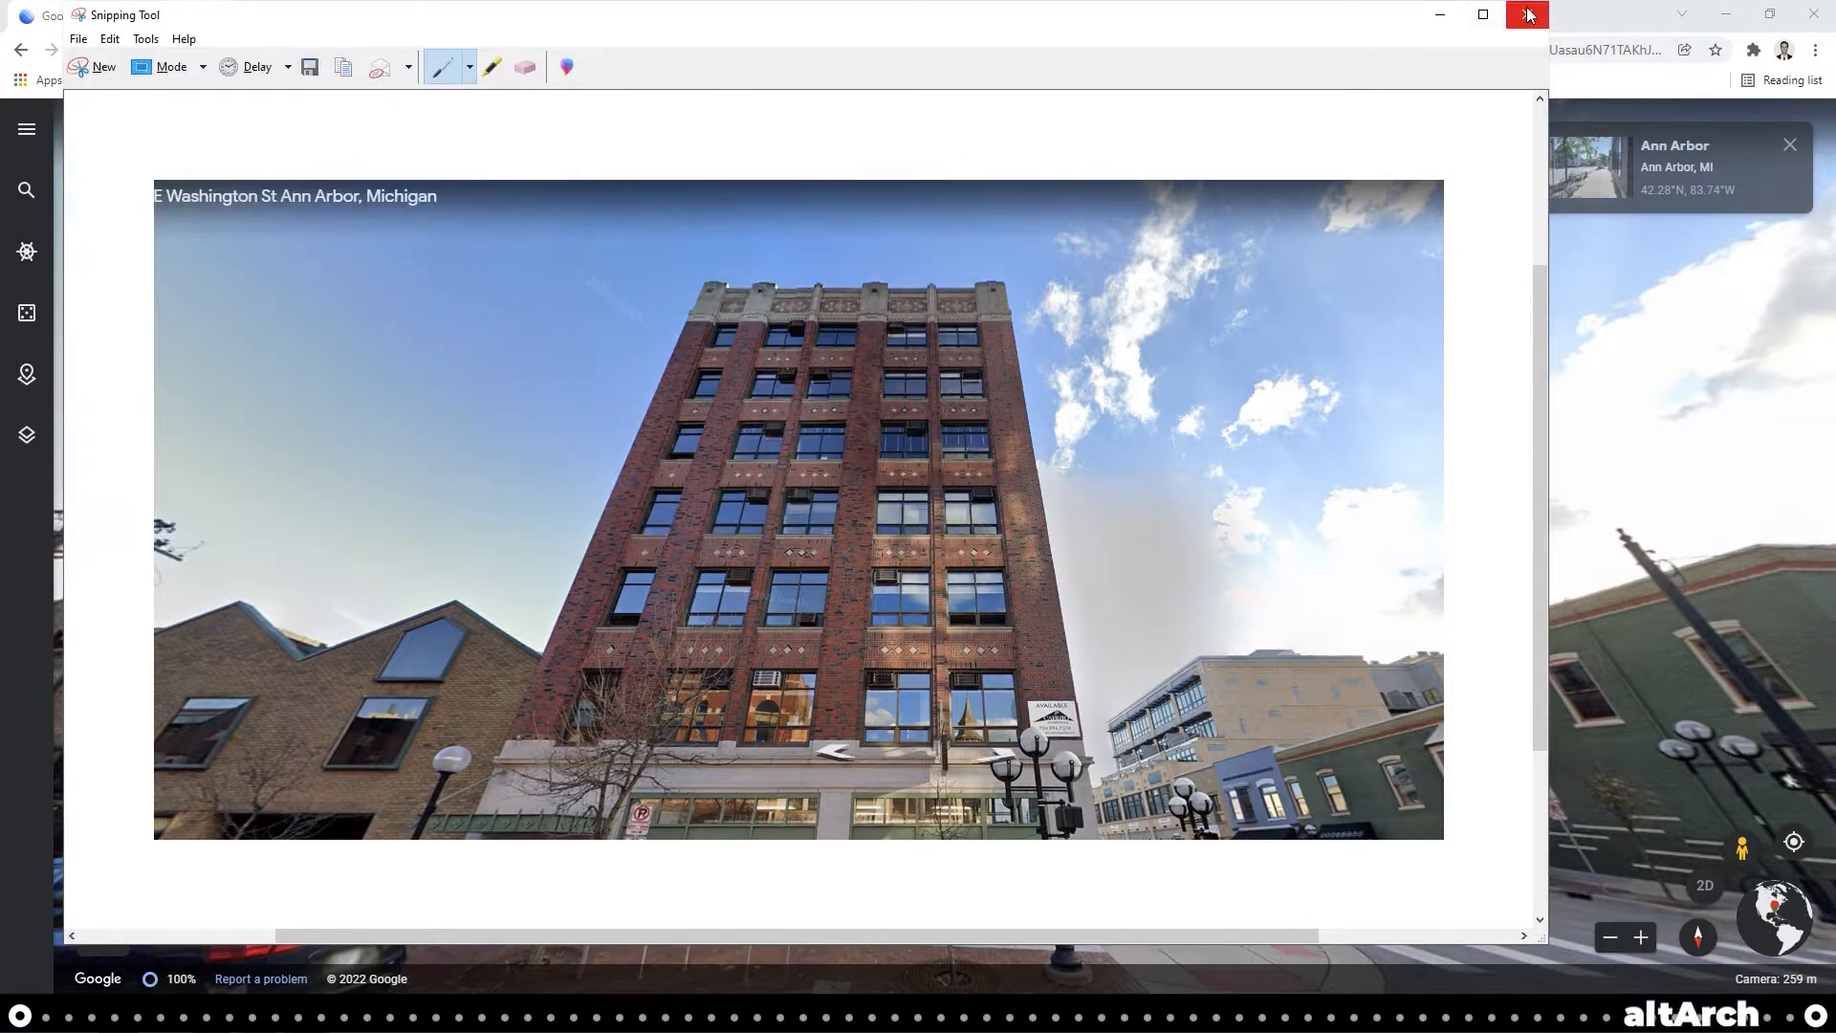
Close Snipping Tool and open both Facade 1 and Facade 2 in Photoshop, showing Facade 1
{"action": "left_click", "coordinate": [1523, 15]}
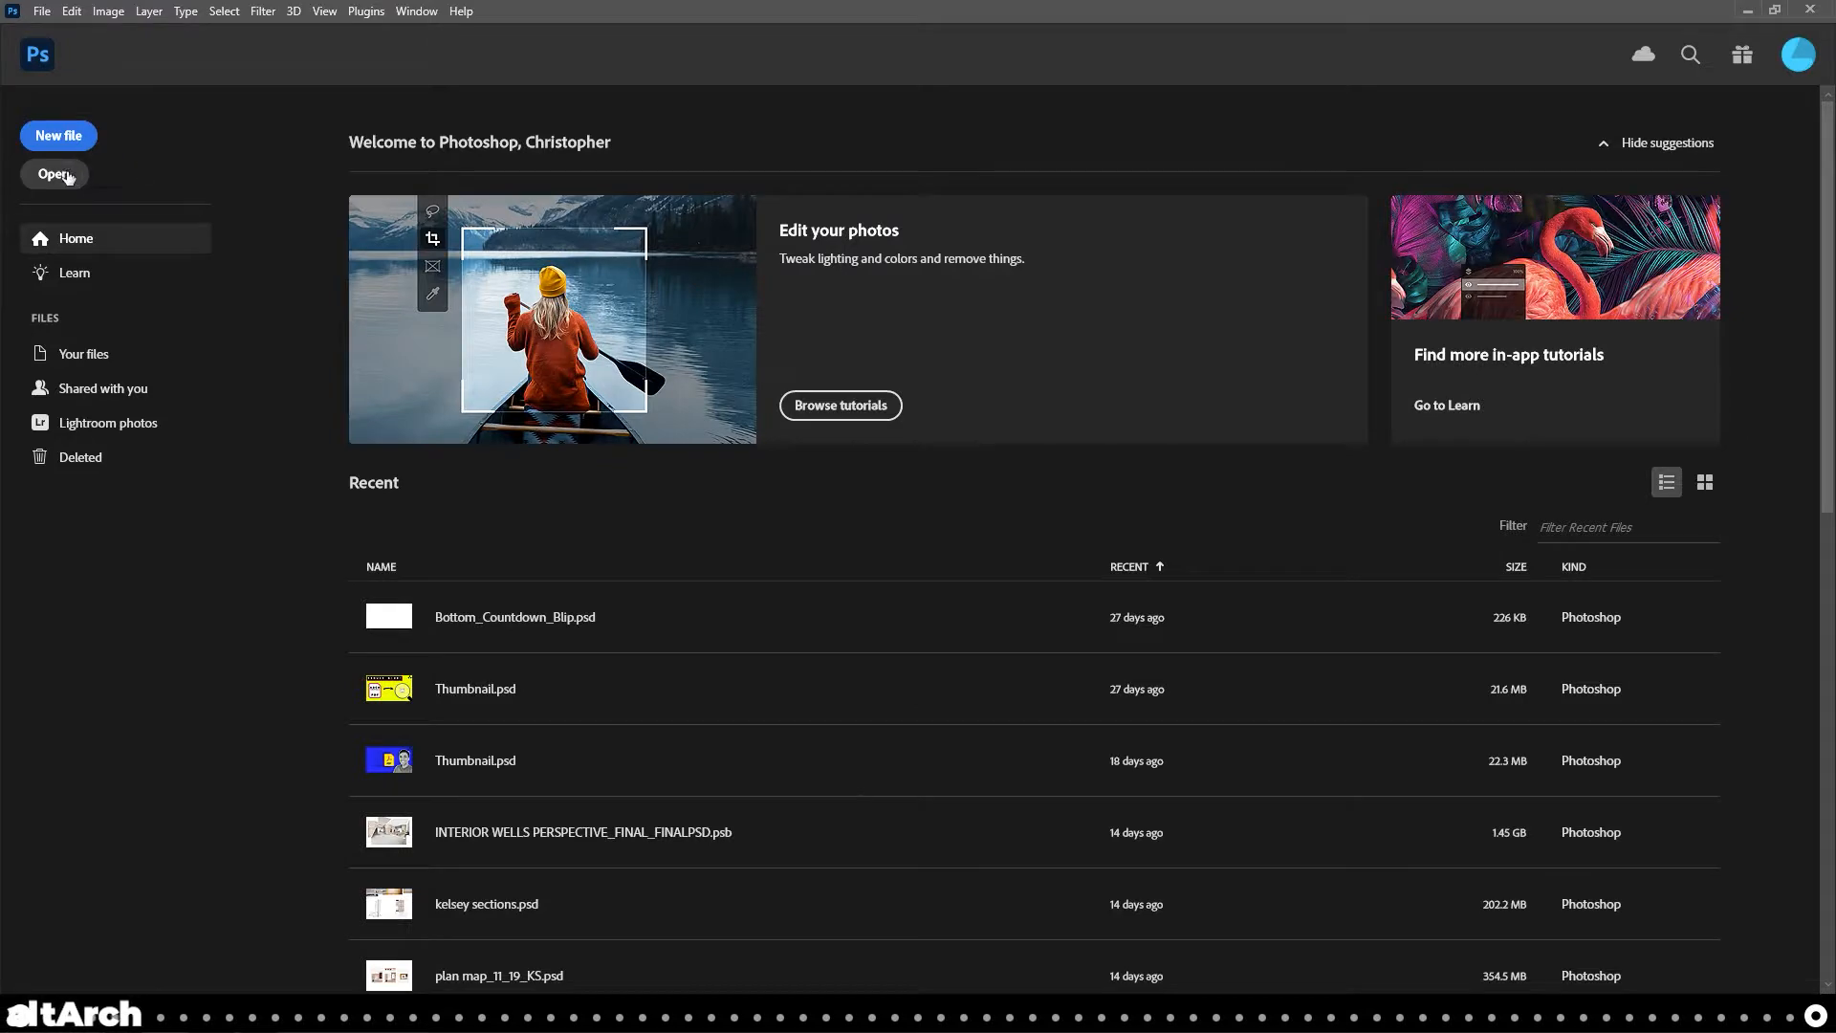
{"action": "left_click", "coordinate": [53, 174]}
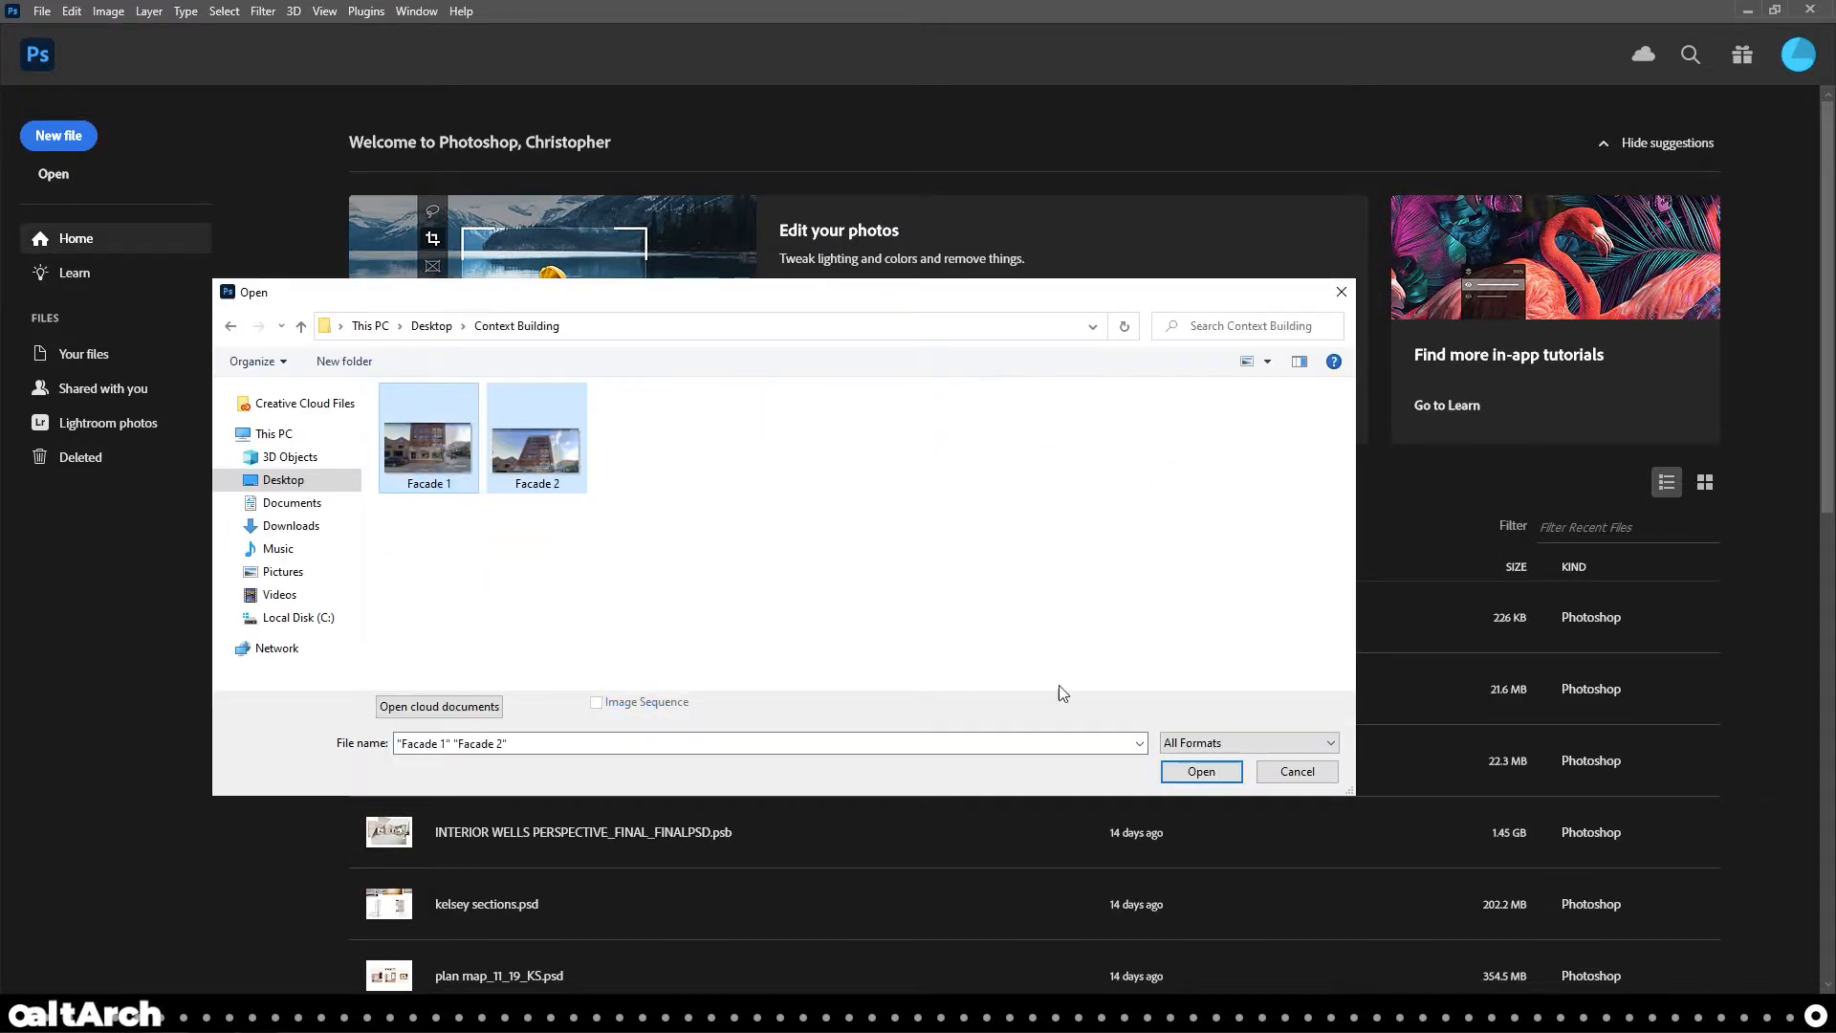
{"action": "left_click", "coordinate": [1201, 771]}
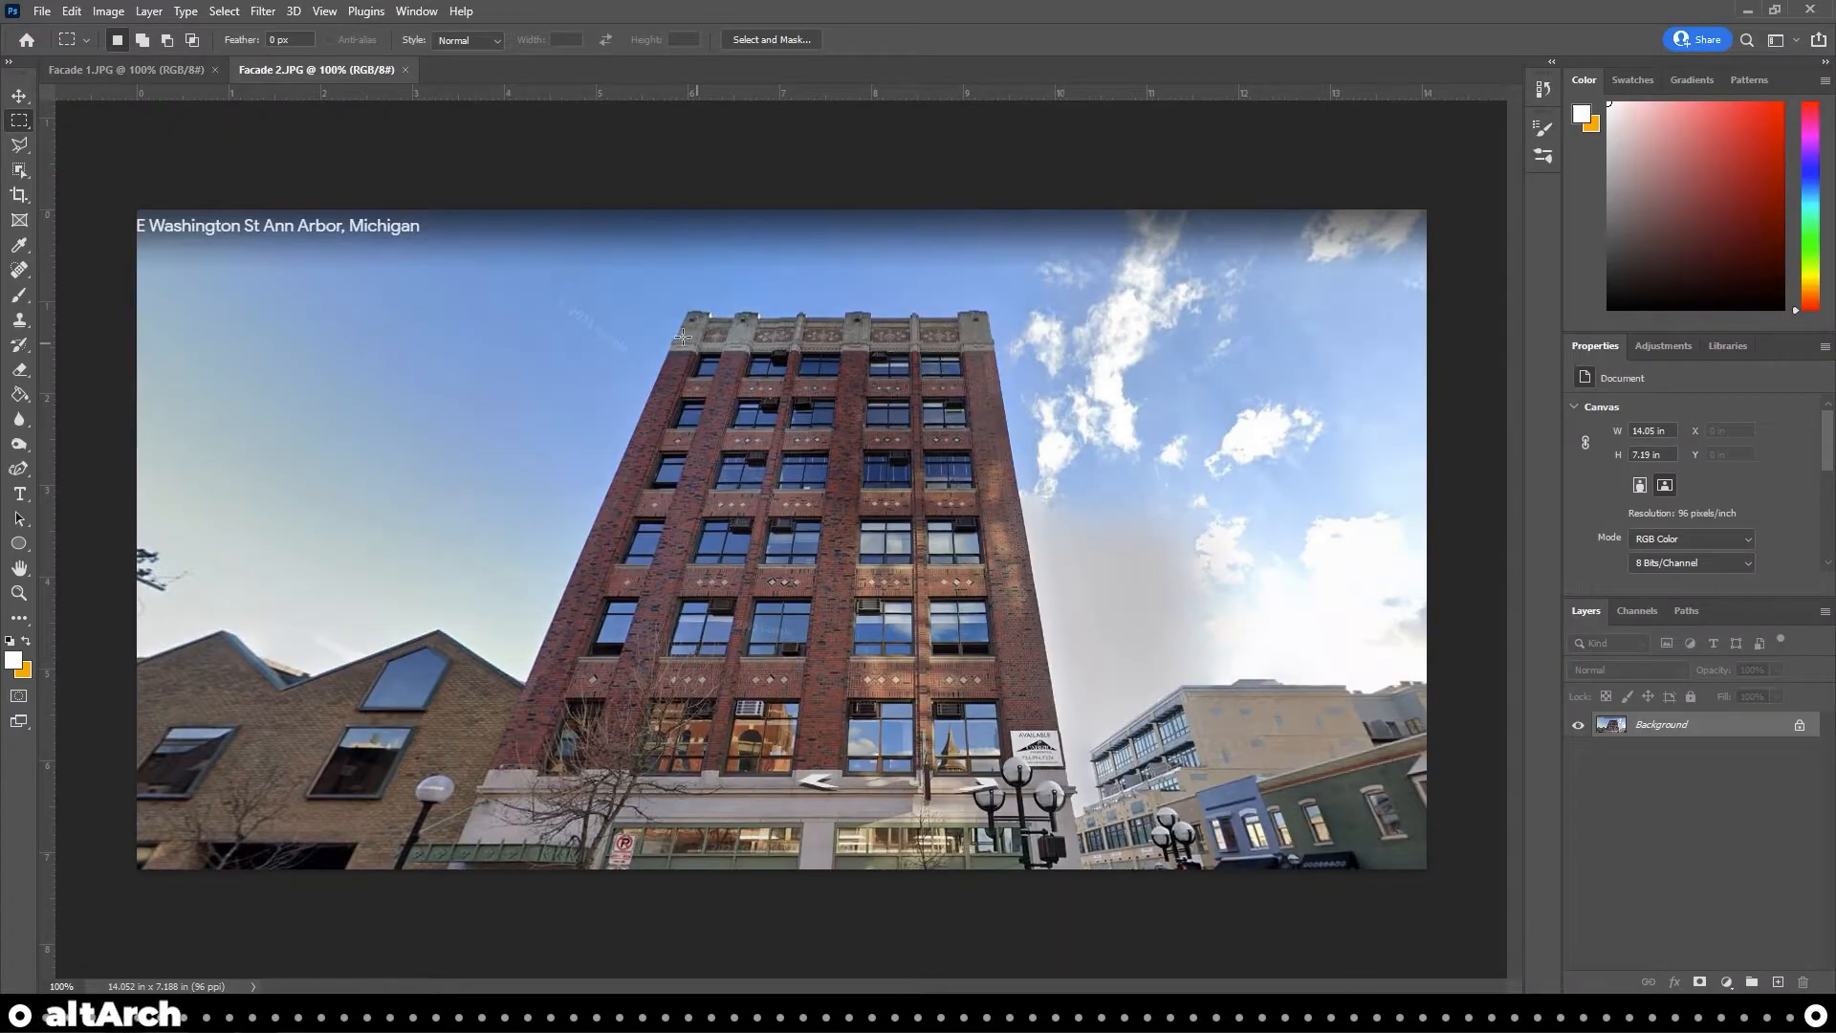
{"action": "left_click", "coordinate": [106, 69]}
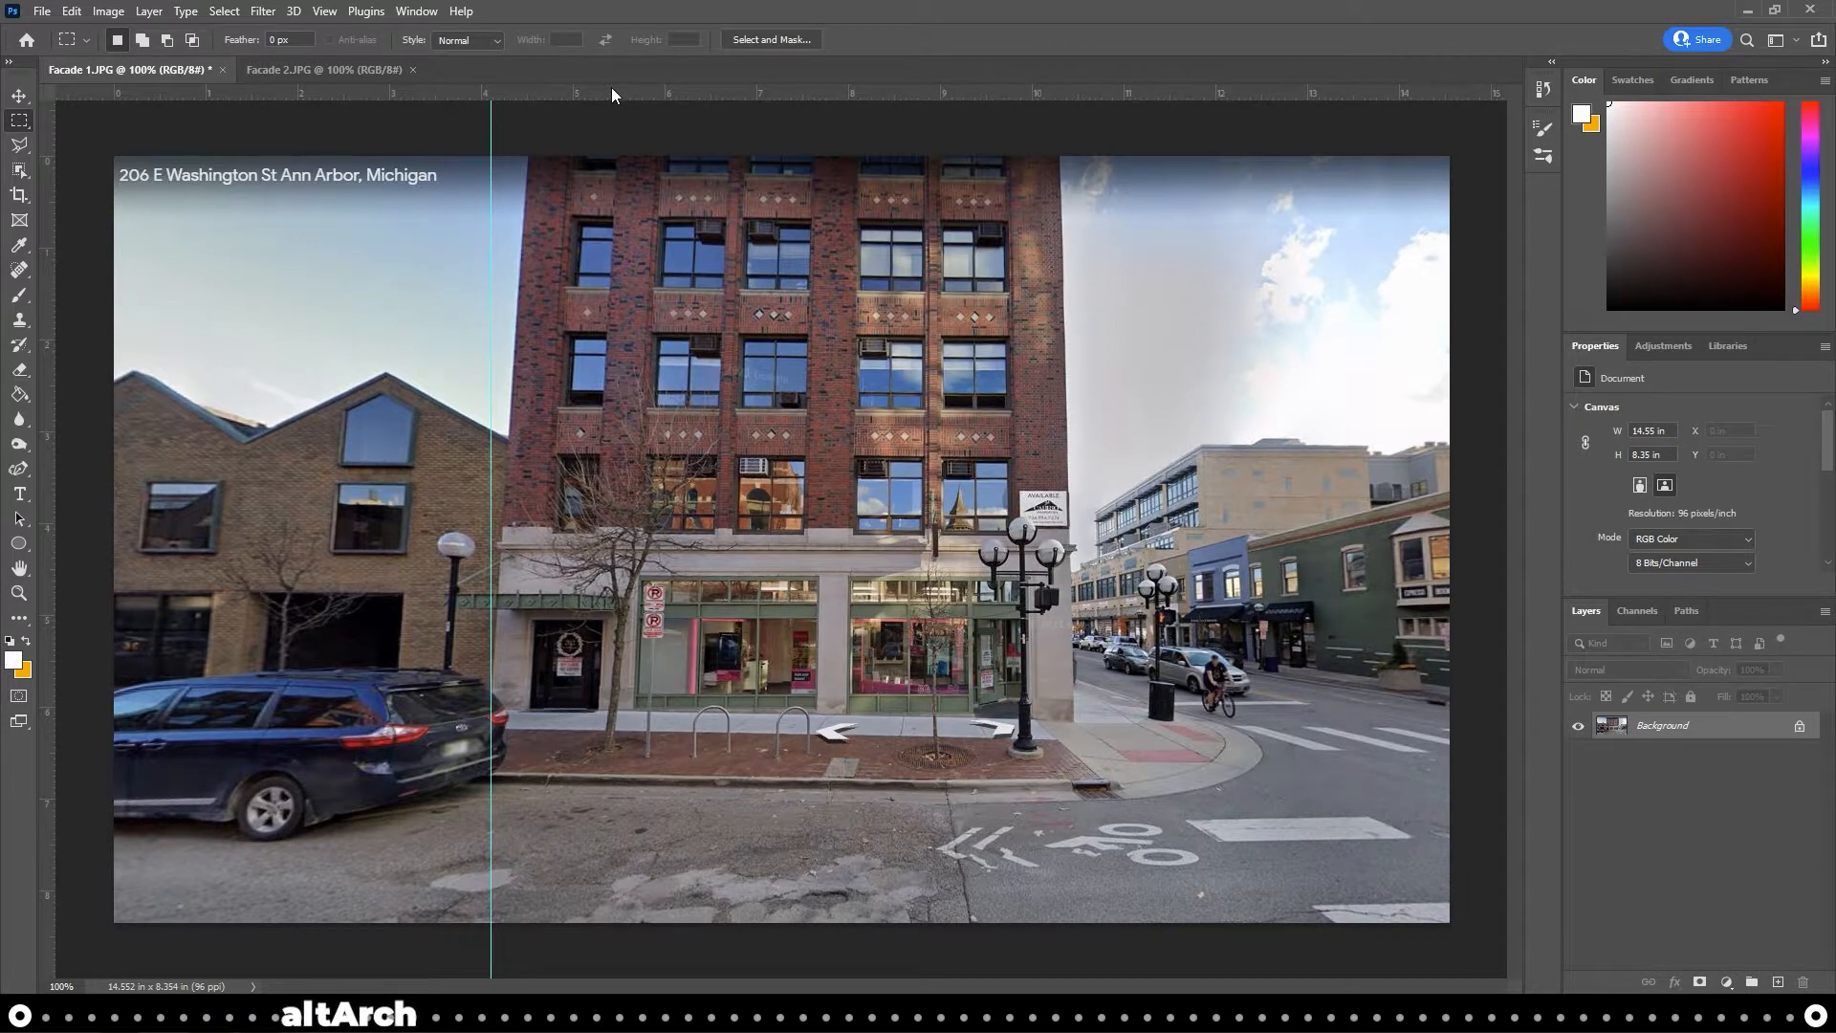
Add guides along the building edges and skew Facade 1's perspective so its sides run vertical
{"action": "left_click_drag", "start_coordinate": [586, 94], "coordinate": [585, 289]}
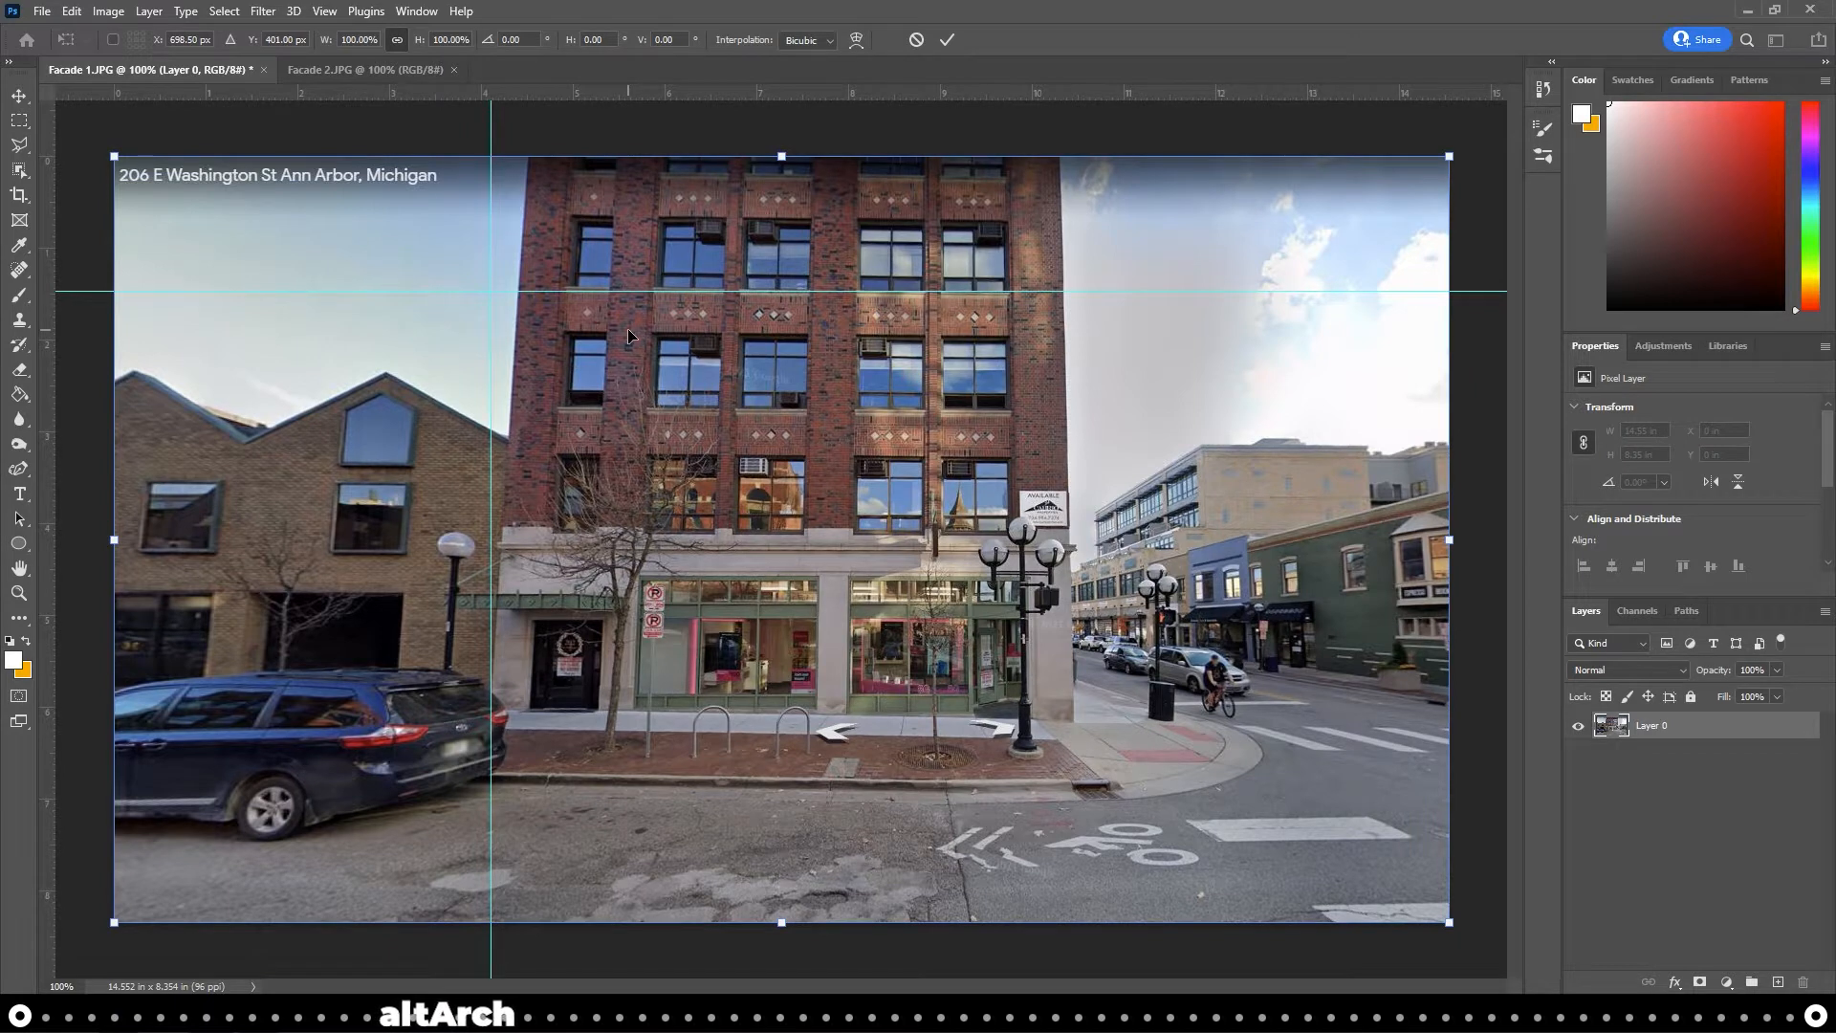
{"action": "mouse_move", "coordinate": [723, 283]}
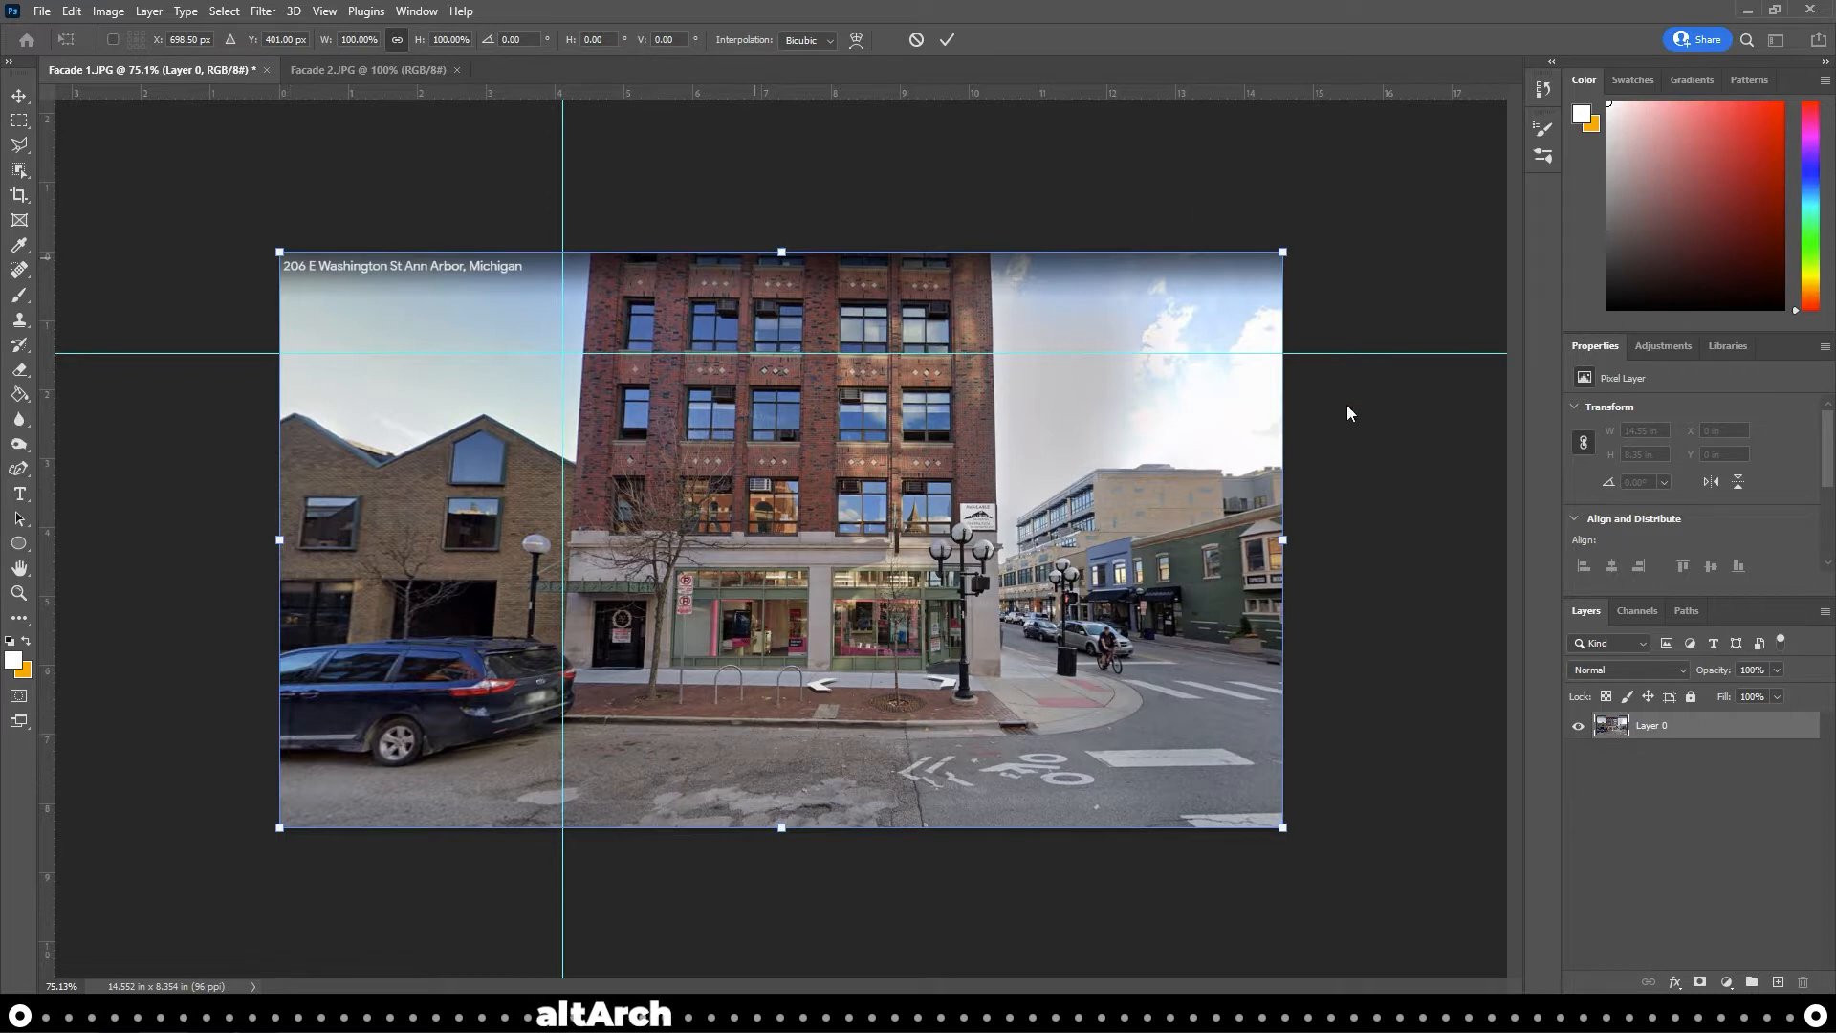
{"action": "mouse_move", "coordinate": [840, 572]}
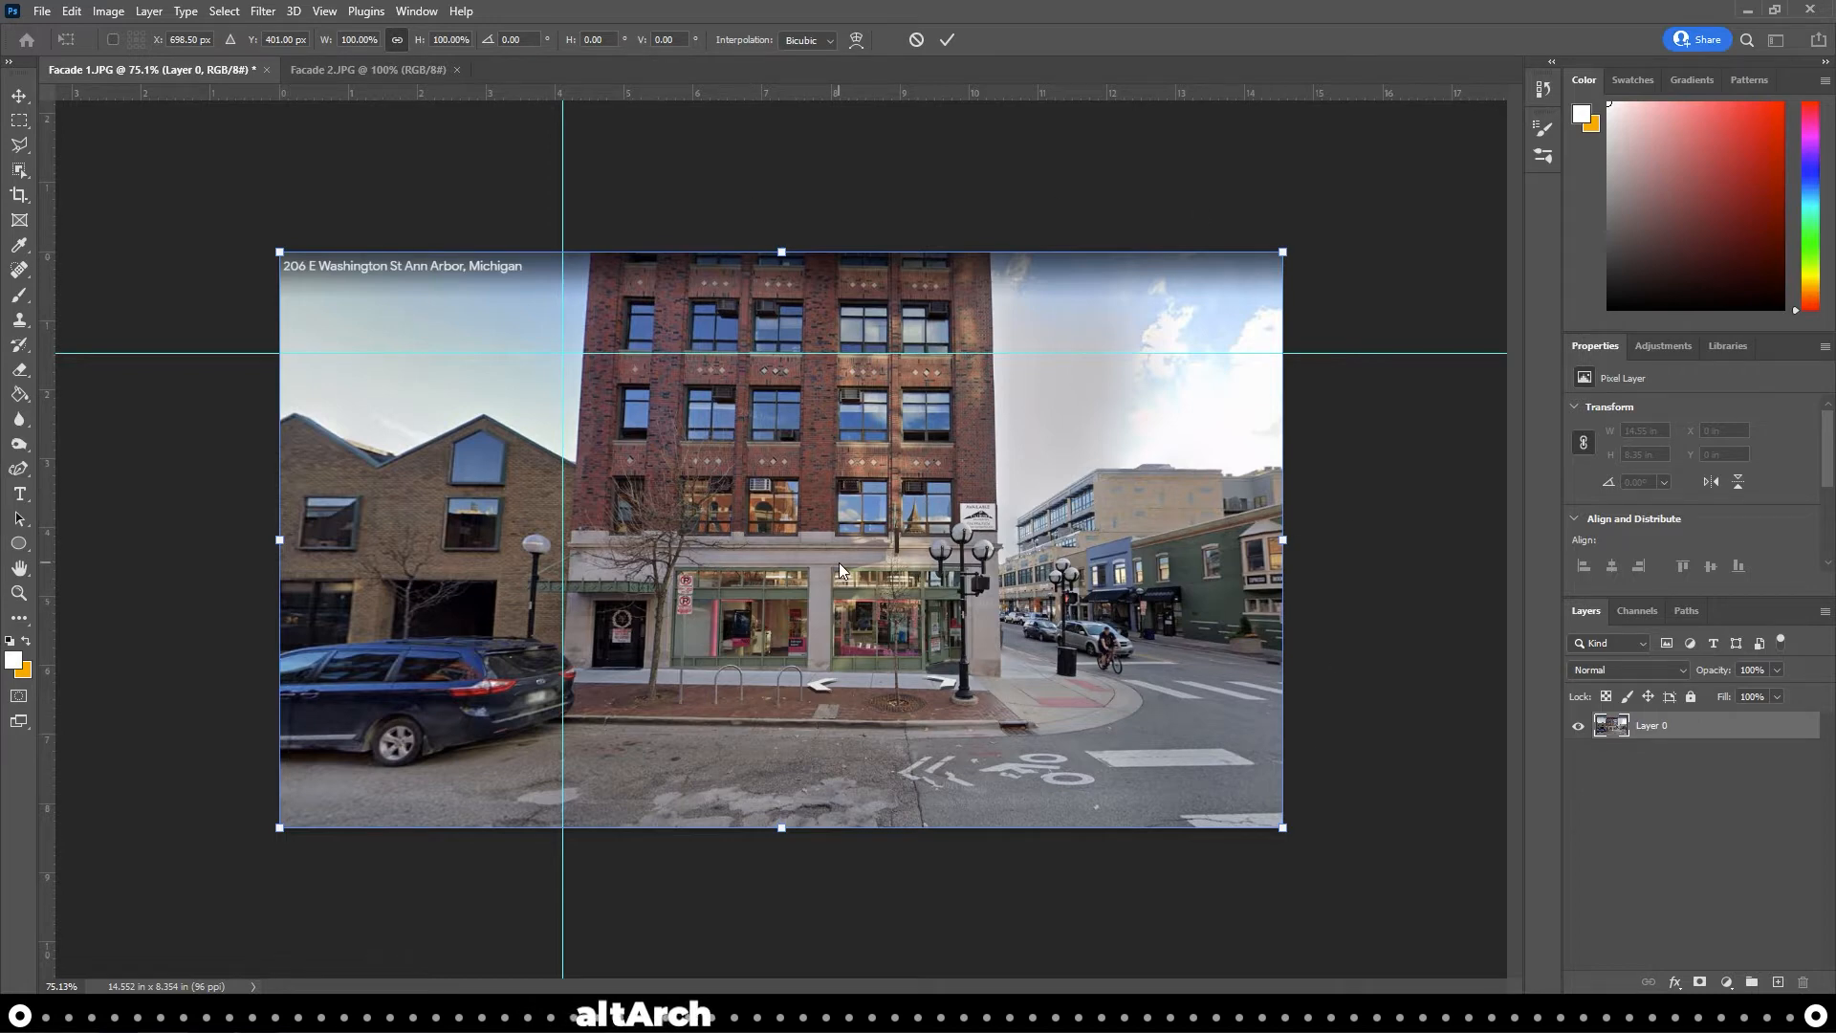
{"action": "left_click_drag", "start_coordinate": [279, 251], "coordinate": [164, 251]}
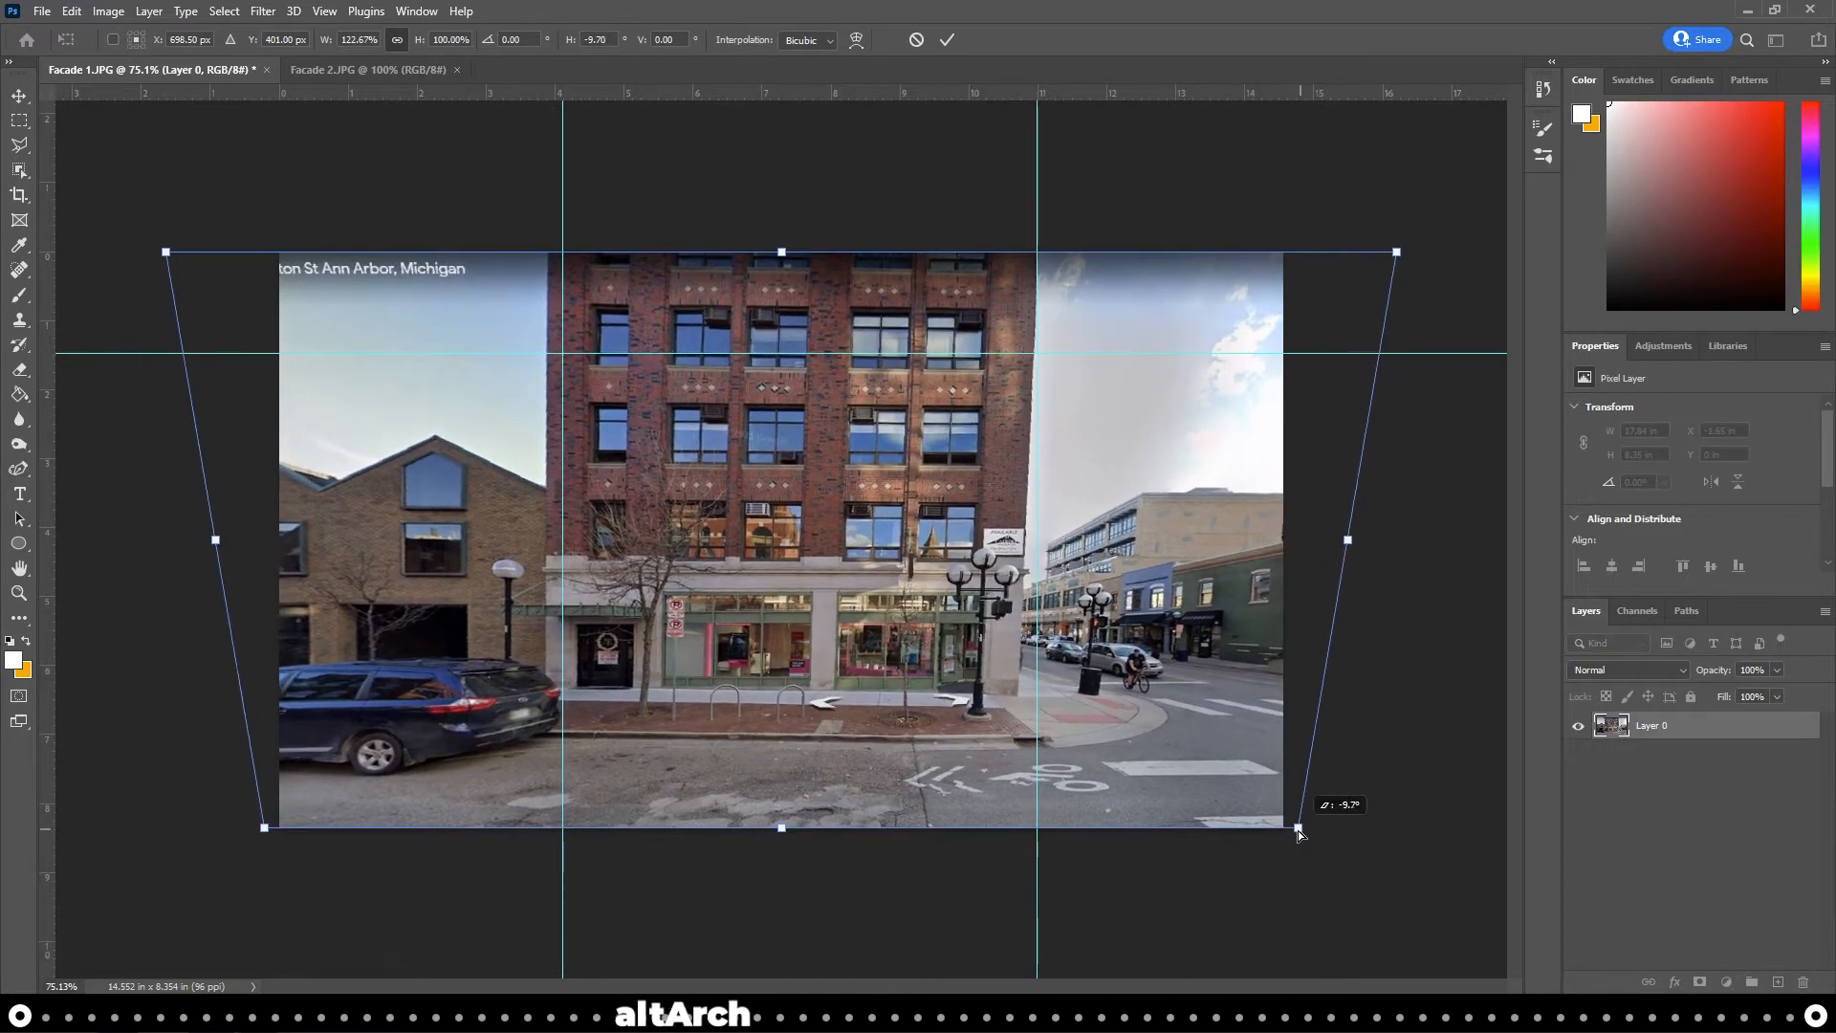
{"action": "left_click_drag", "start_coordinate": [1297, 832], "coordinate": [1401, 832]}
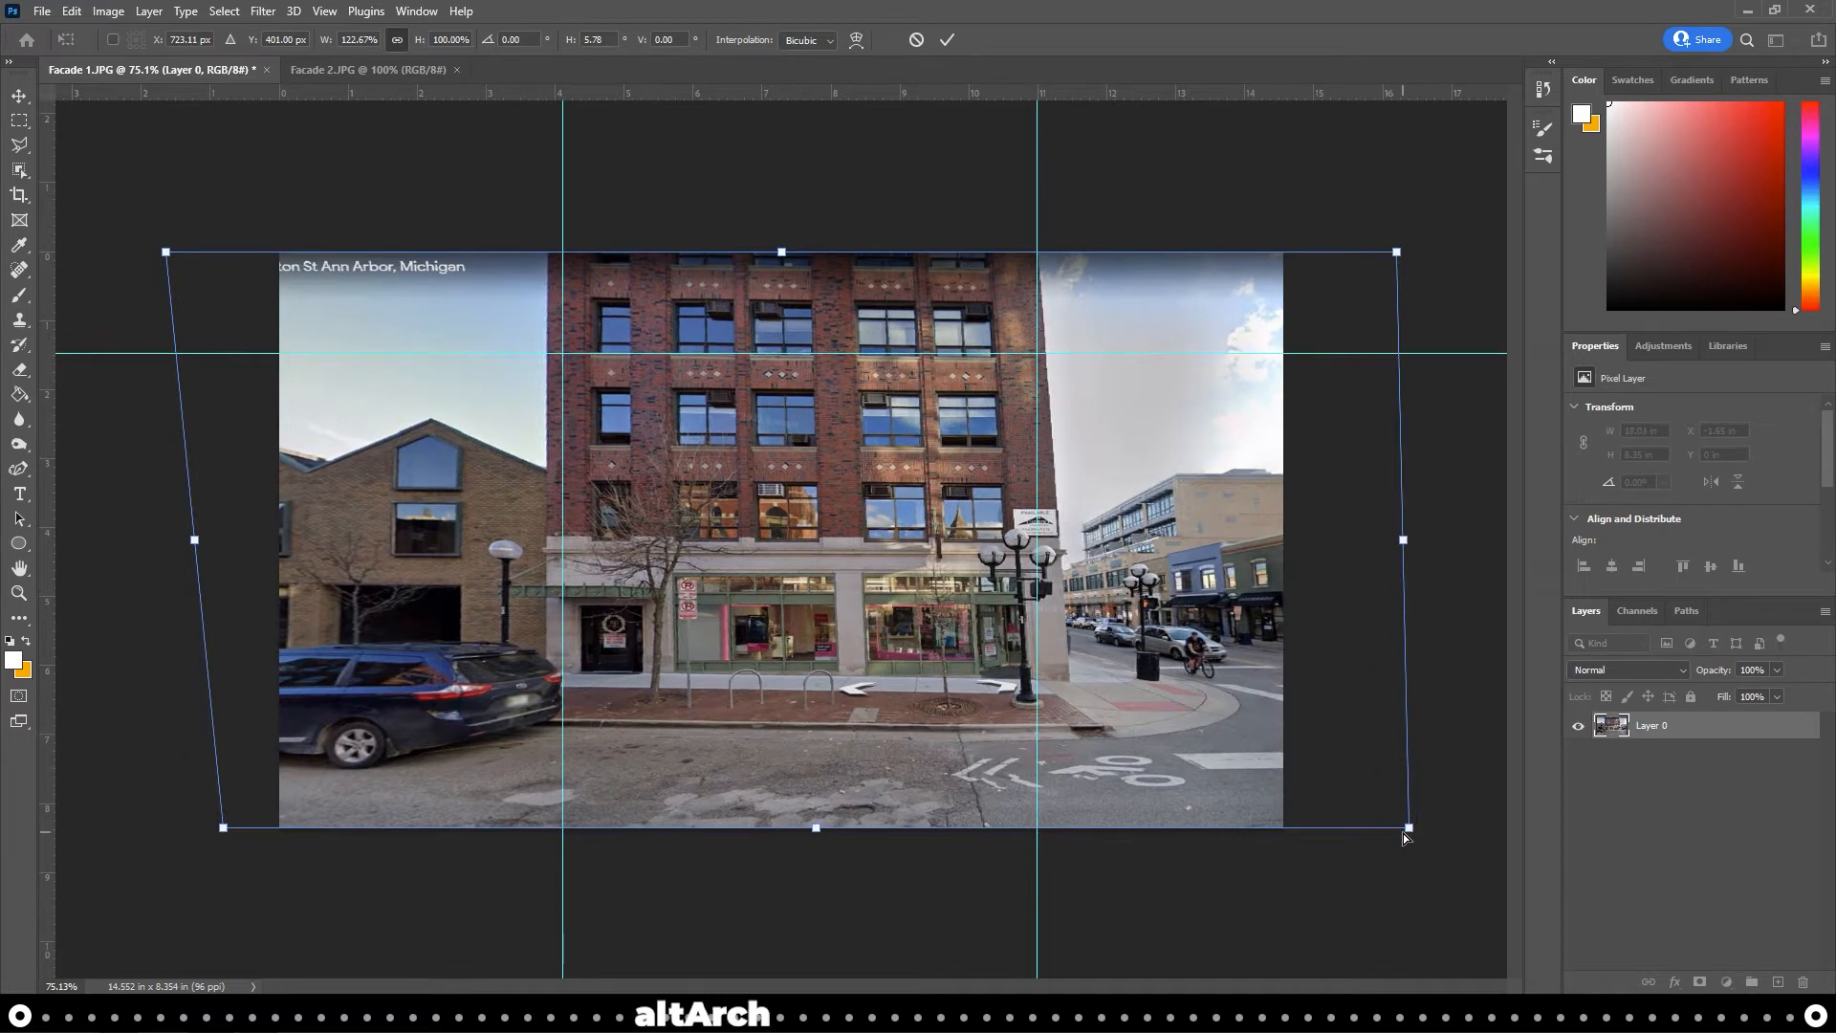
{"action": "left_click_drag", "start_coordinate": [1403, 836], "coordinate": [1339, 827]}
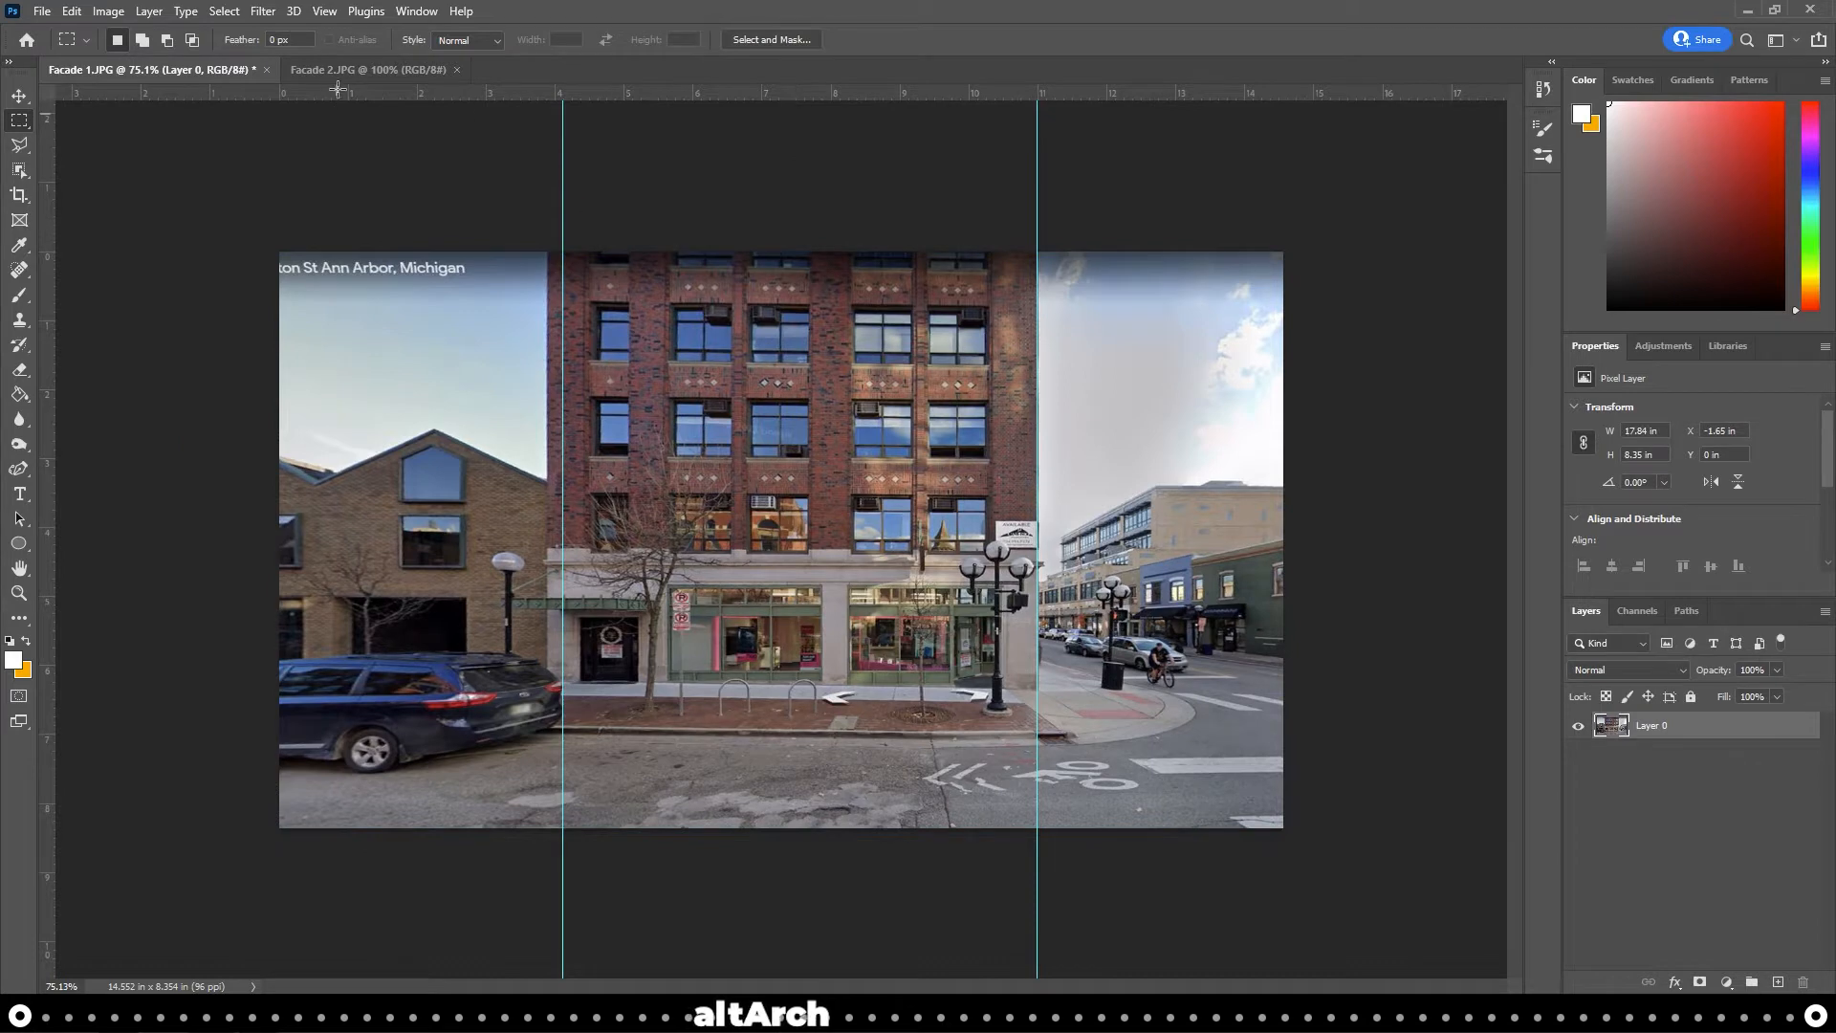
Widen Facade 2's top with a perspective transform so the tall building stands upright
{"action": "left_click", "coordinate": [371, 69]}
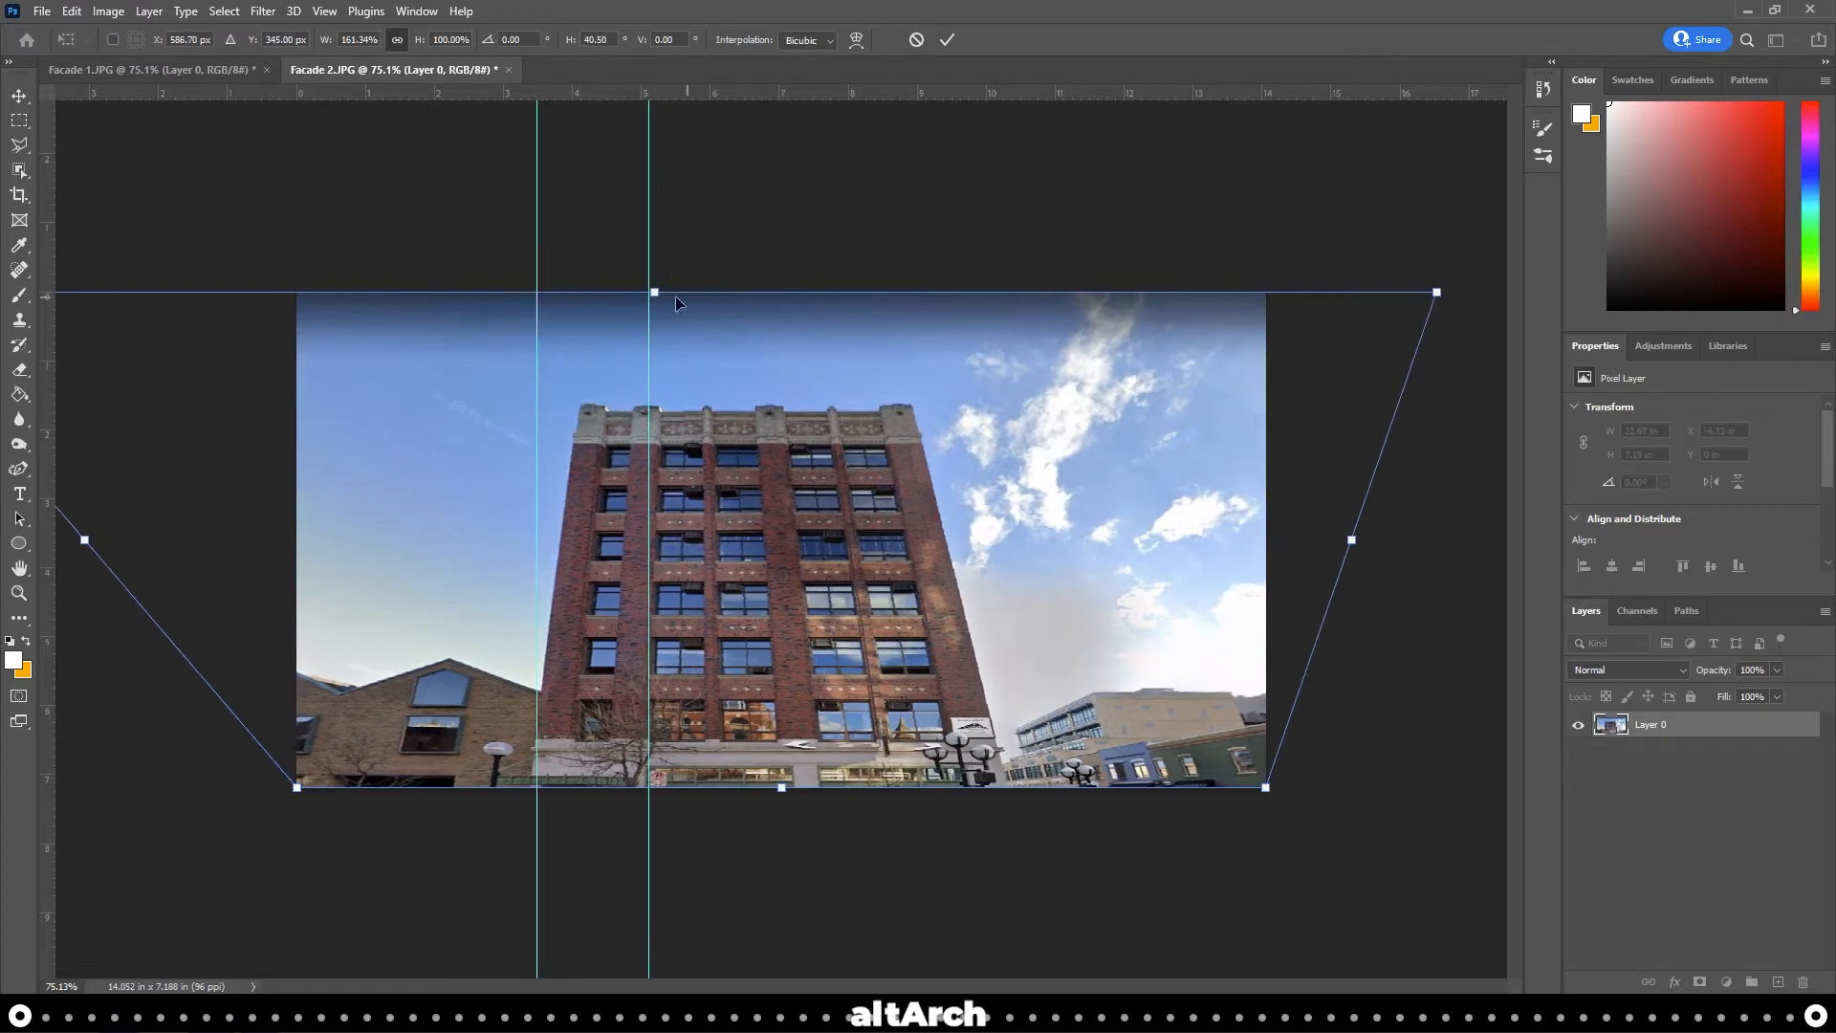
{"action": "left_click_drag", "start_coordinate": [654, 292], "coordinate": [671, 373]}
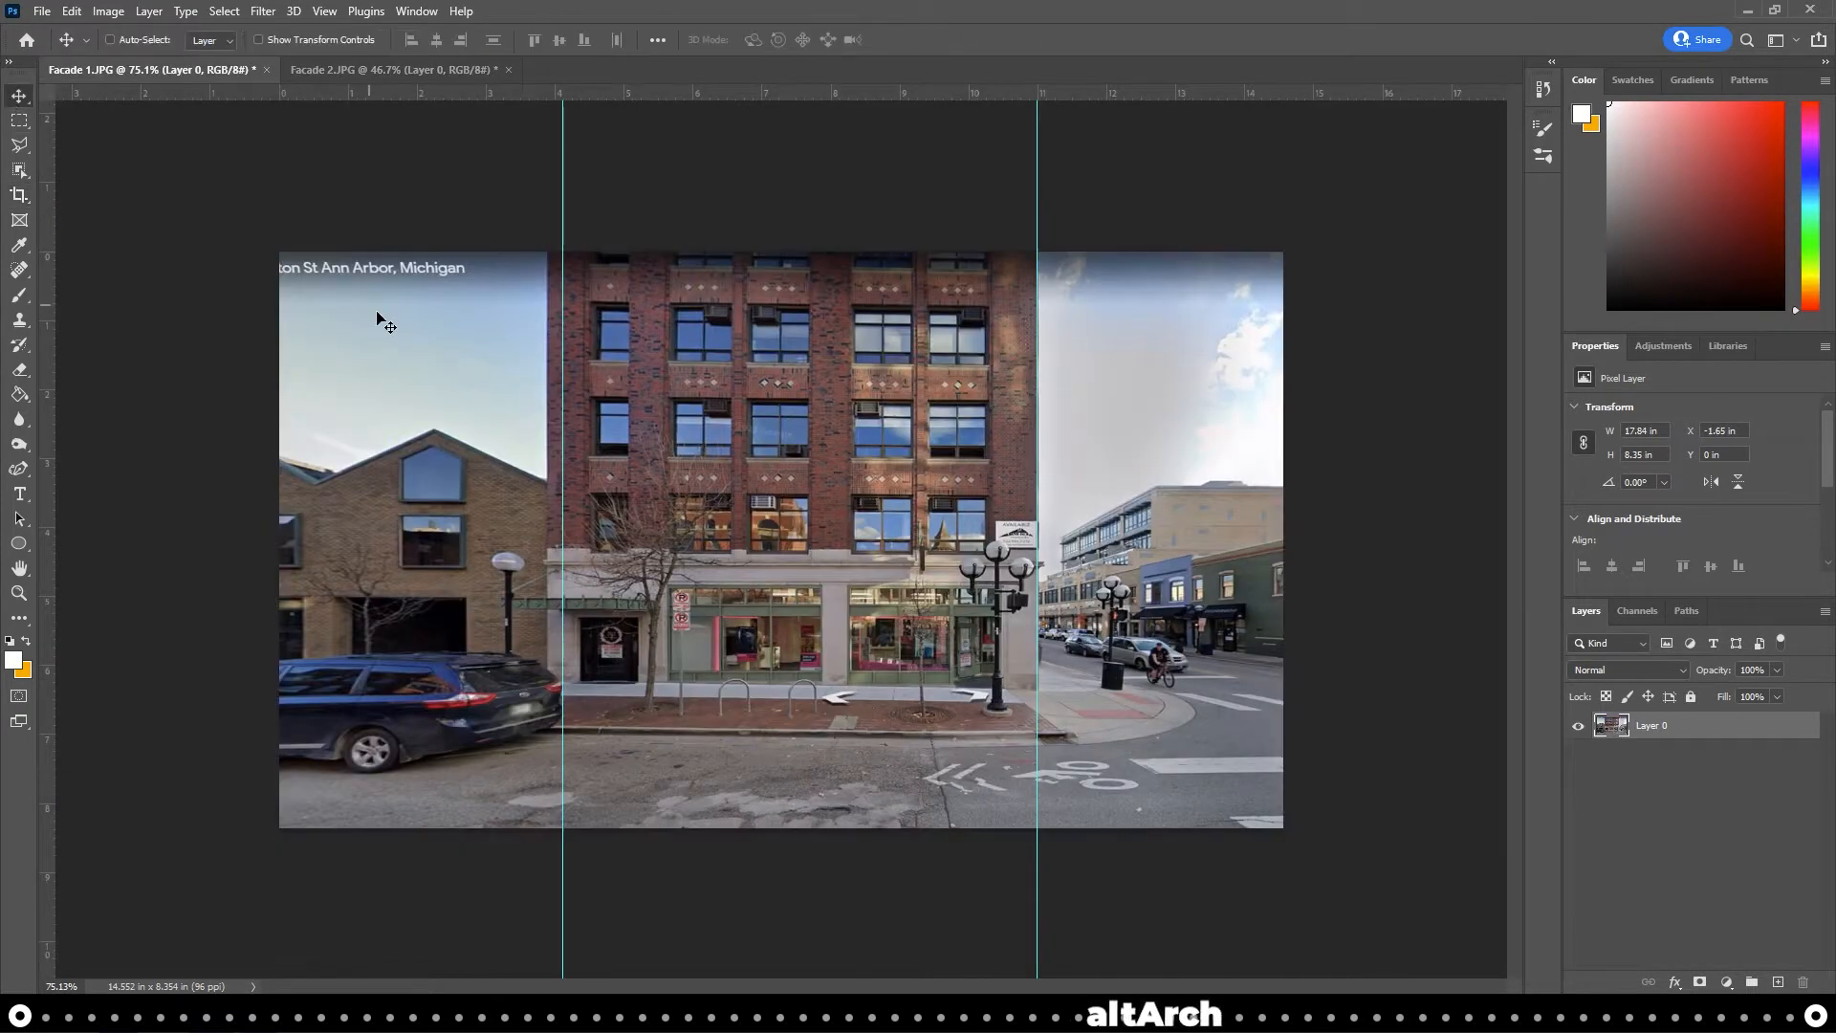
Overlay Facade 1 as a layer on Facade 2, scale it to match the tower, and select both layers
{"action": "left_click", "coordinate": [386, 69]}
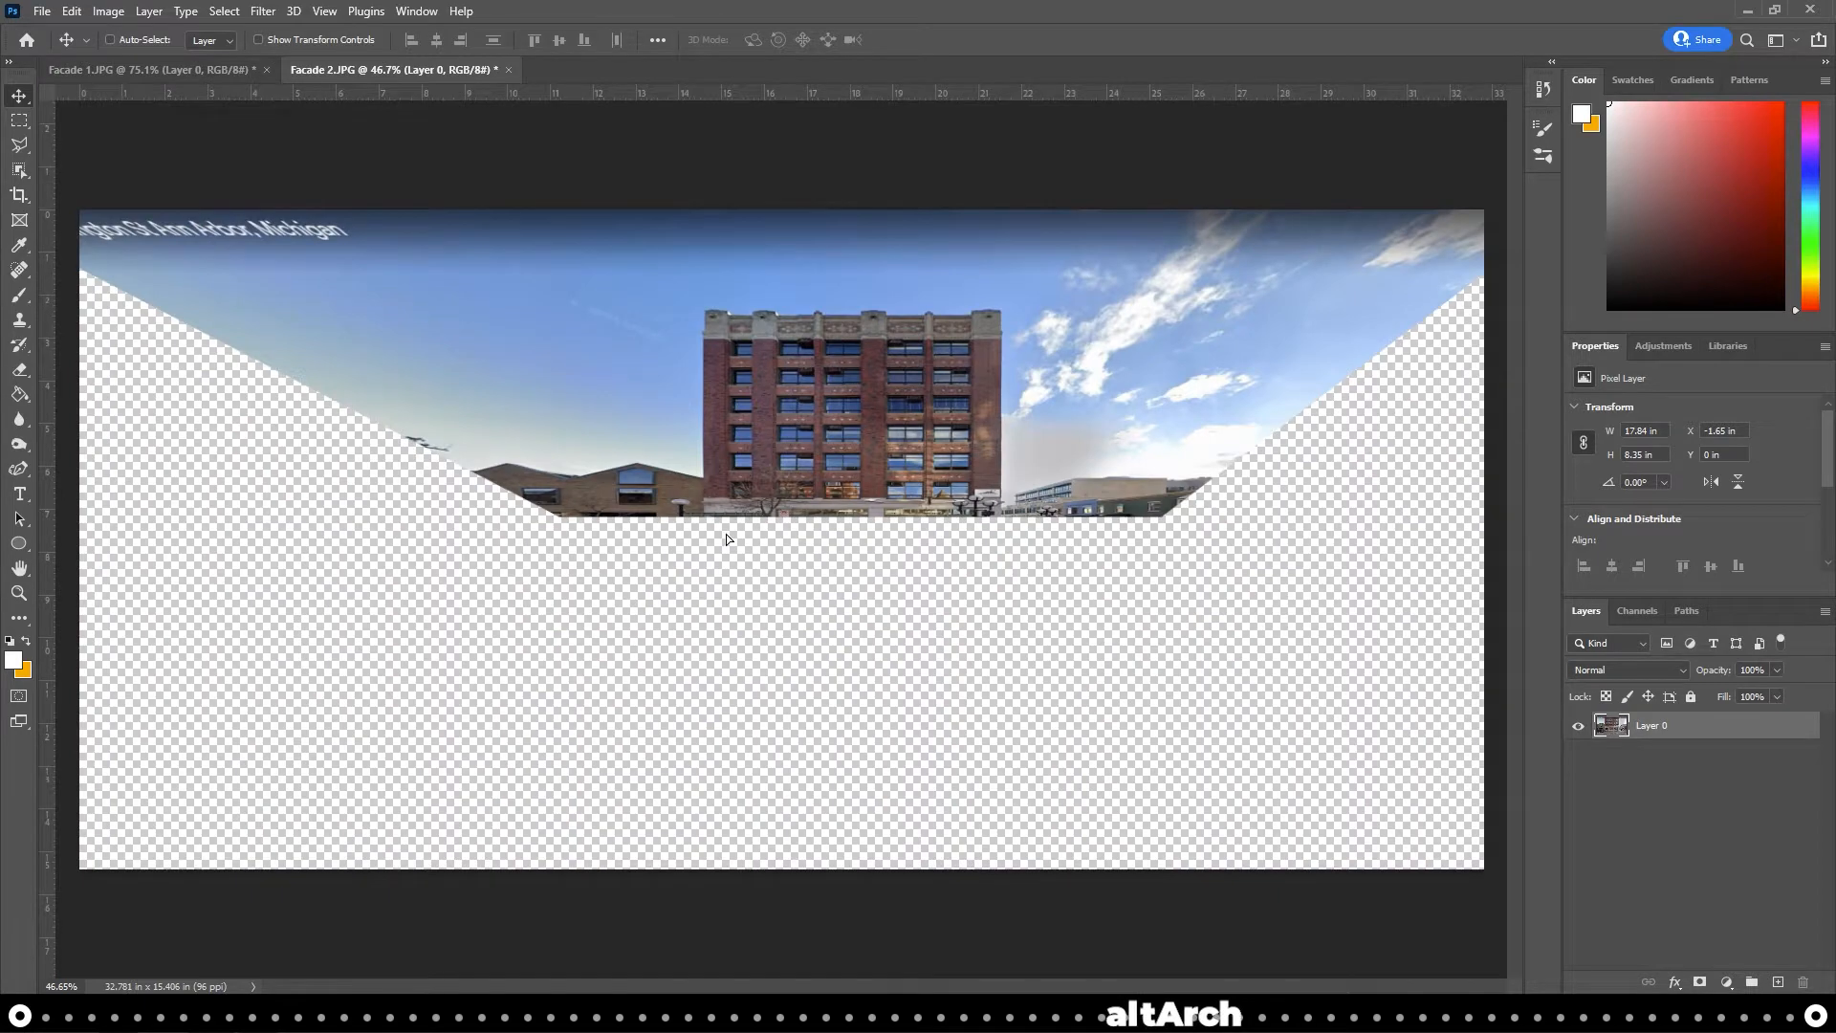
{"action": "left_click_drag", "start_coordinate": [727, 540], "coordinate": [994, 618]}
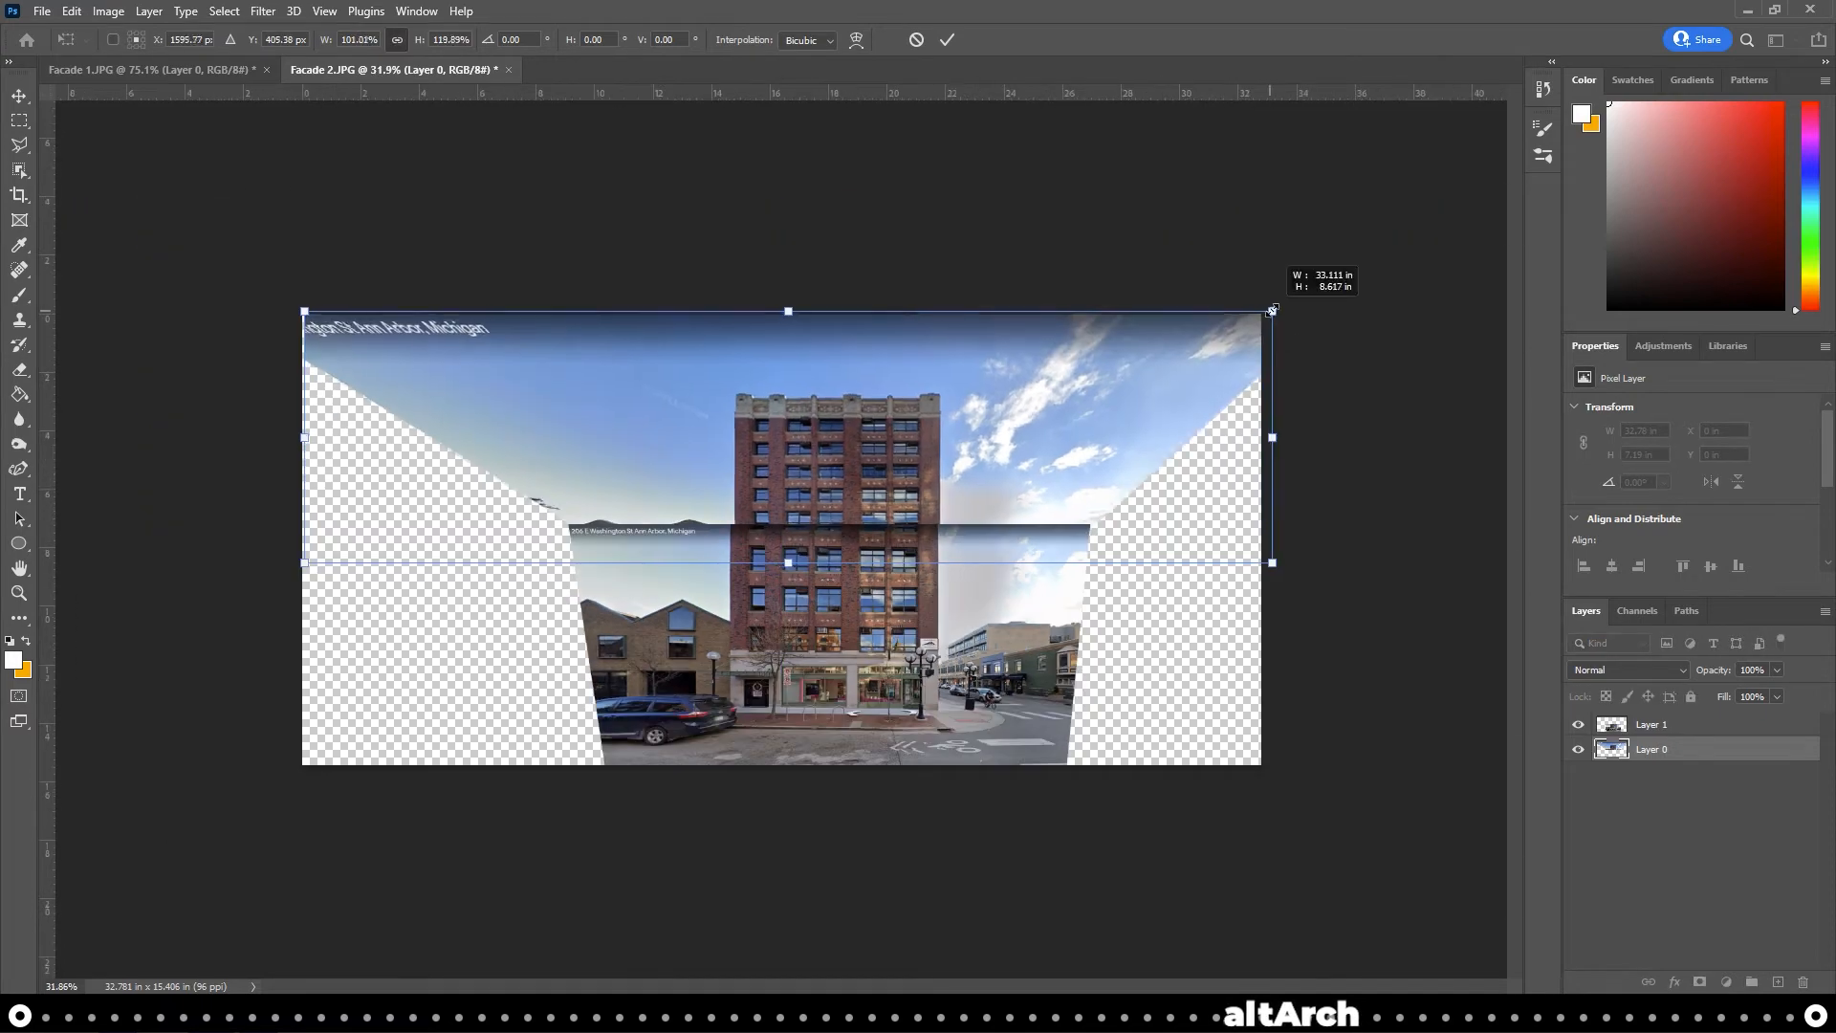
{"action": "left_click_drag", "start_coordinate": [1270, 311], "coordinate": [1275, 306]}
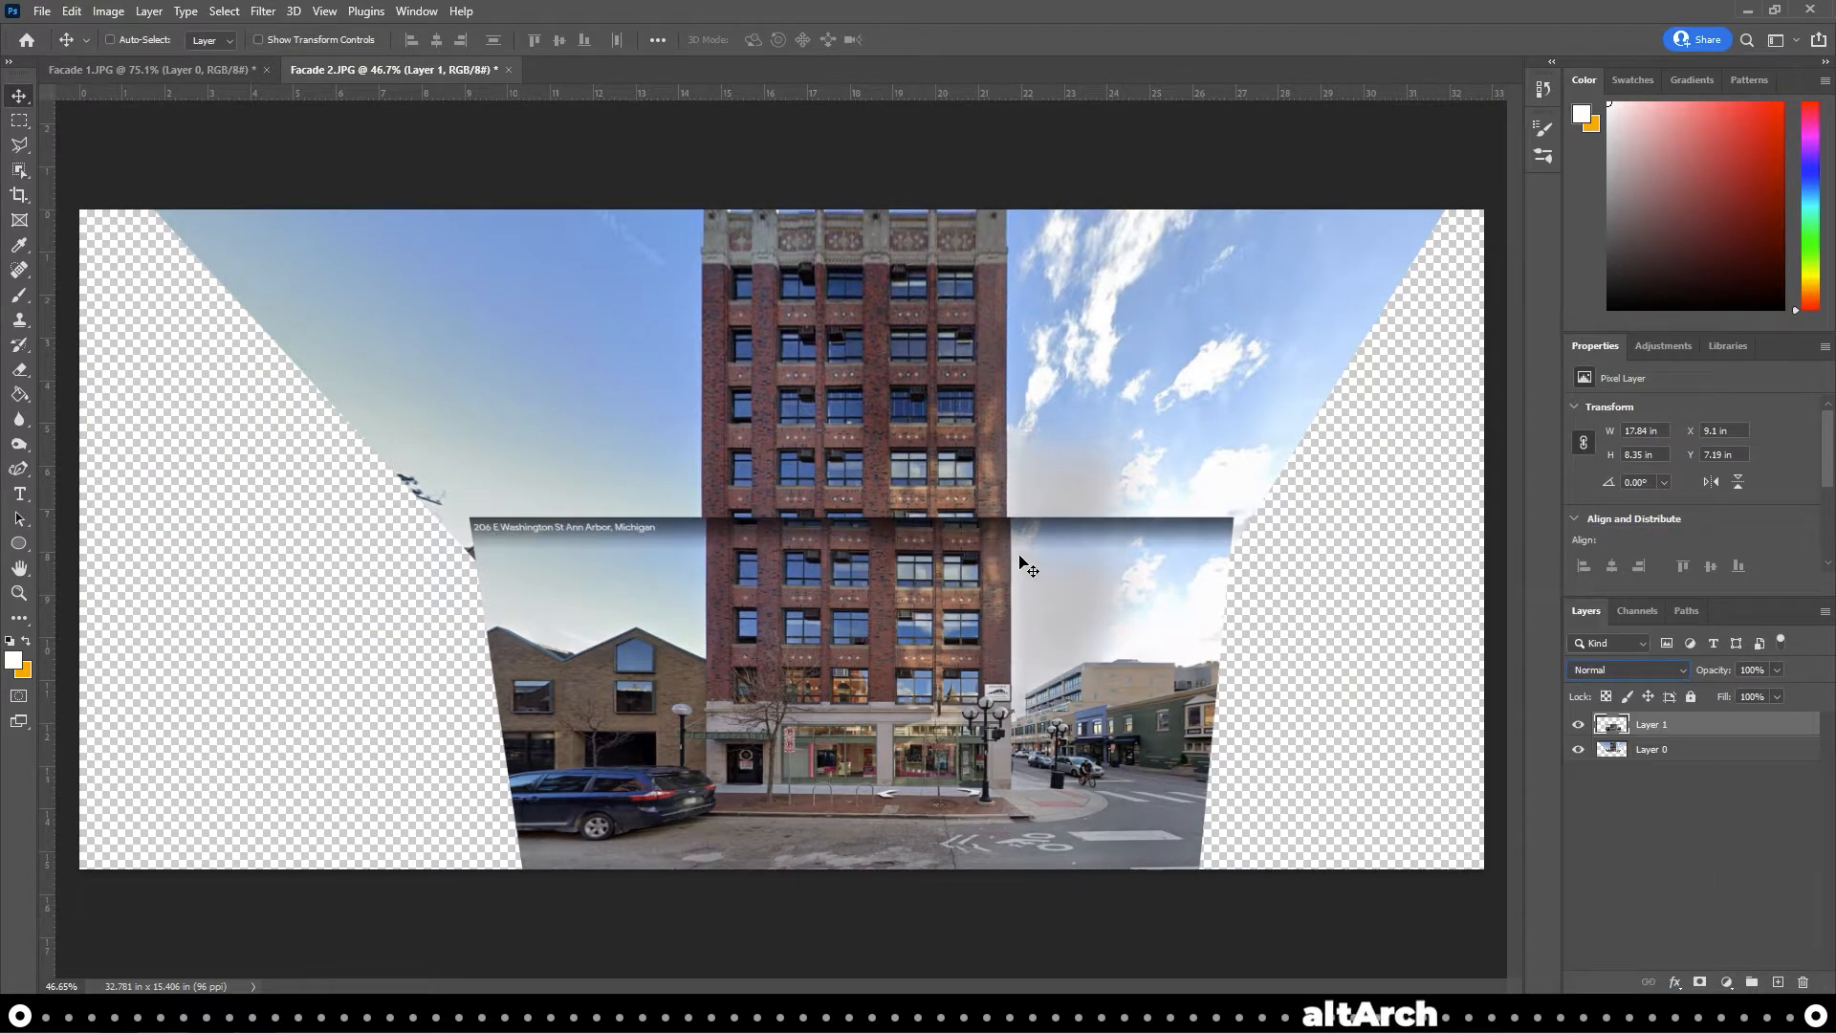
{"action": "mouse_move", "coordinate": [1312, 556]}
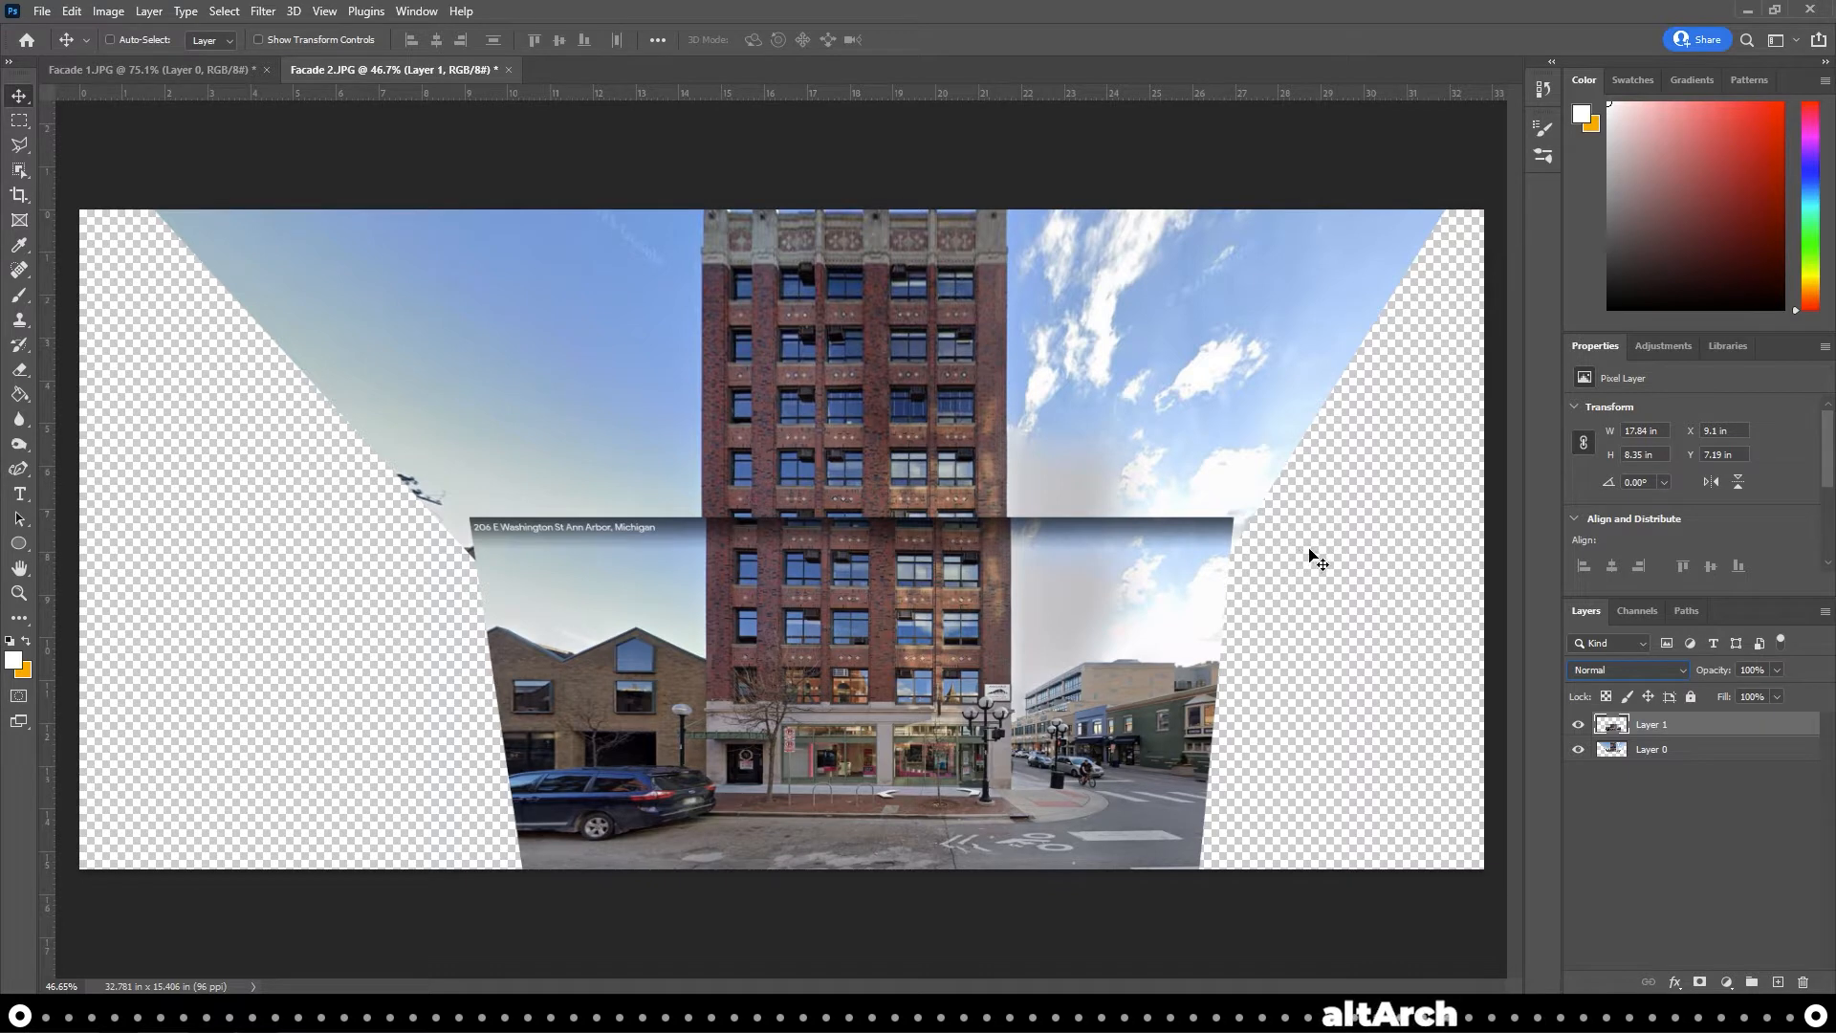
{"action": "key", "text": "Ctrl+t"}
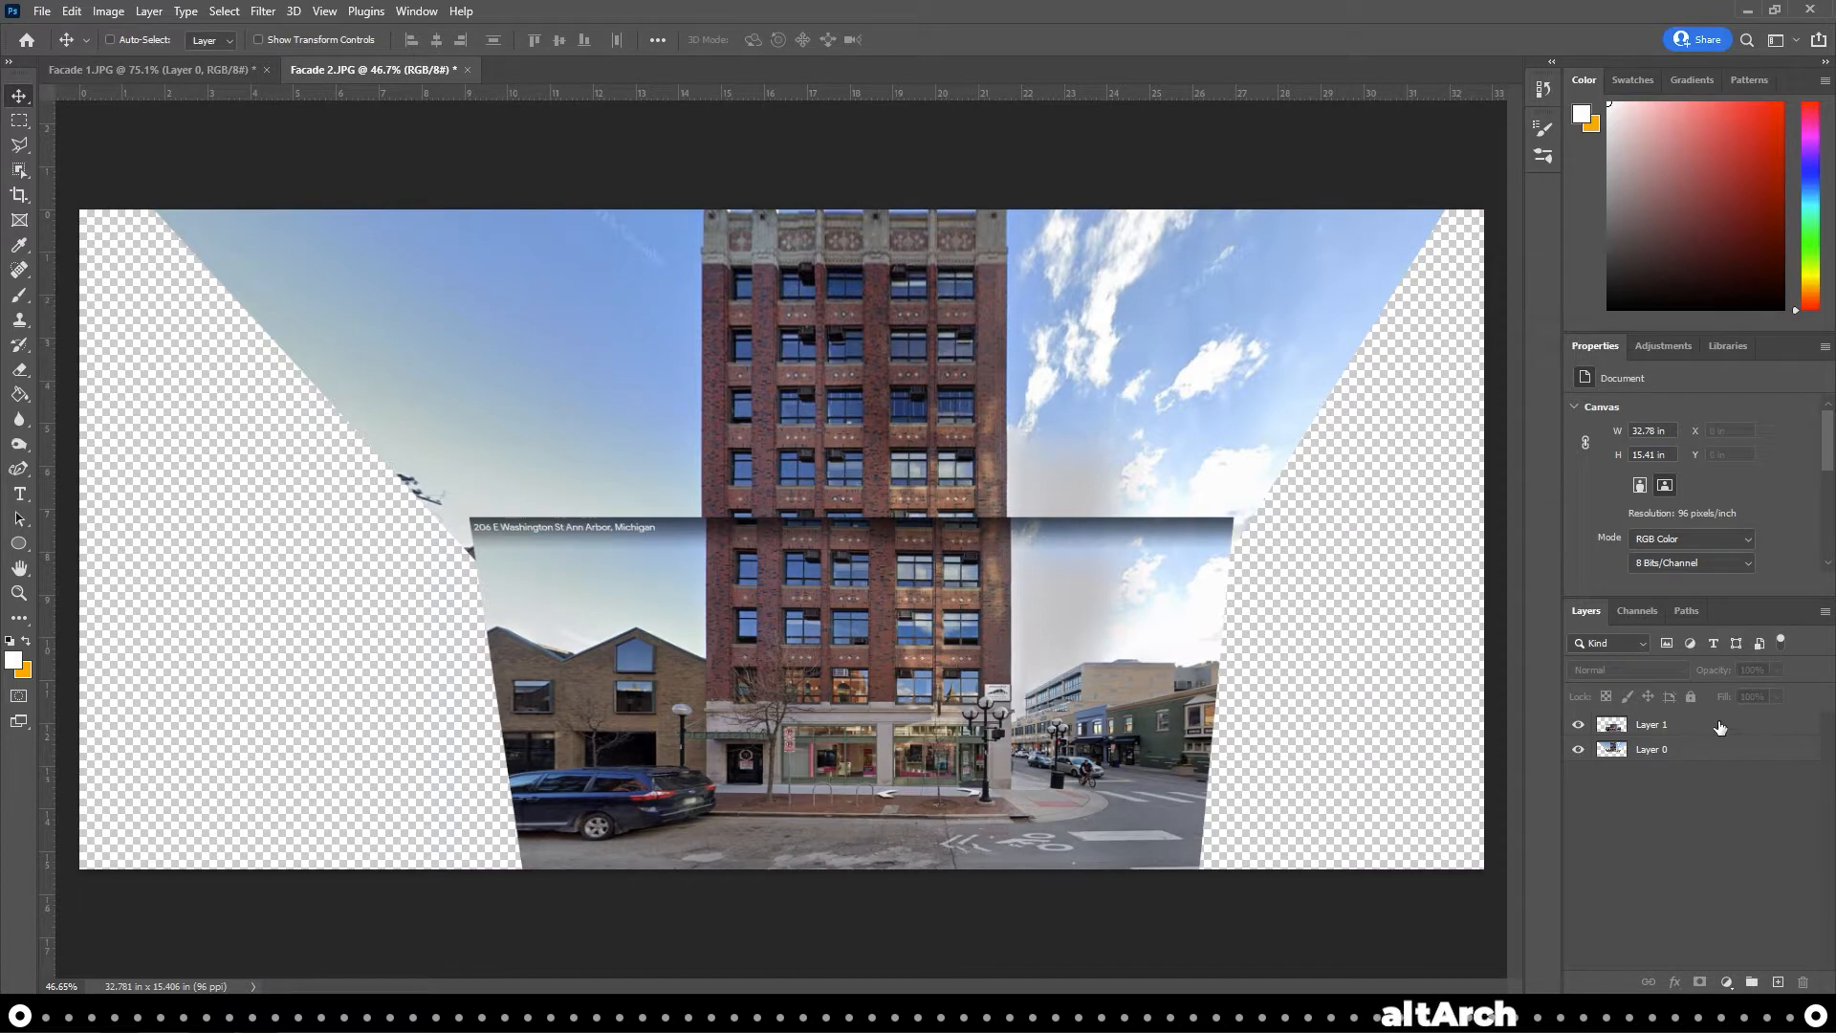
{"action": "left_click", "coordinate": [1689, 722]}
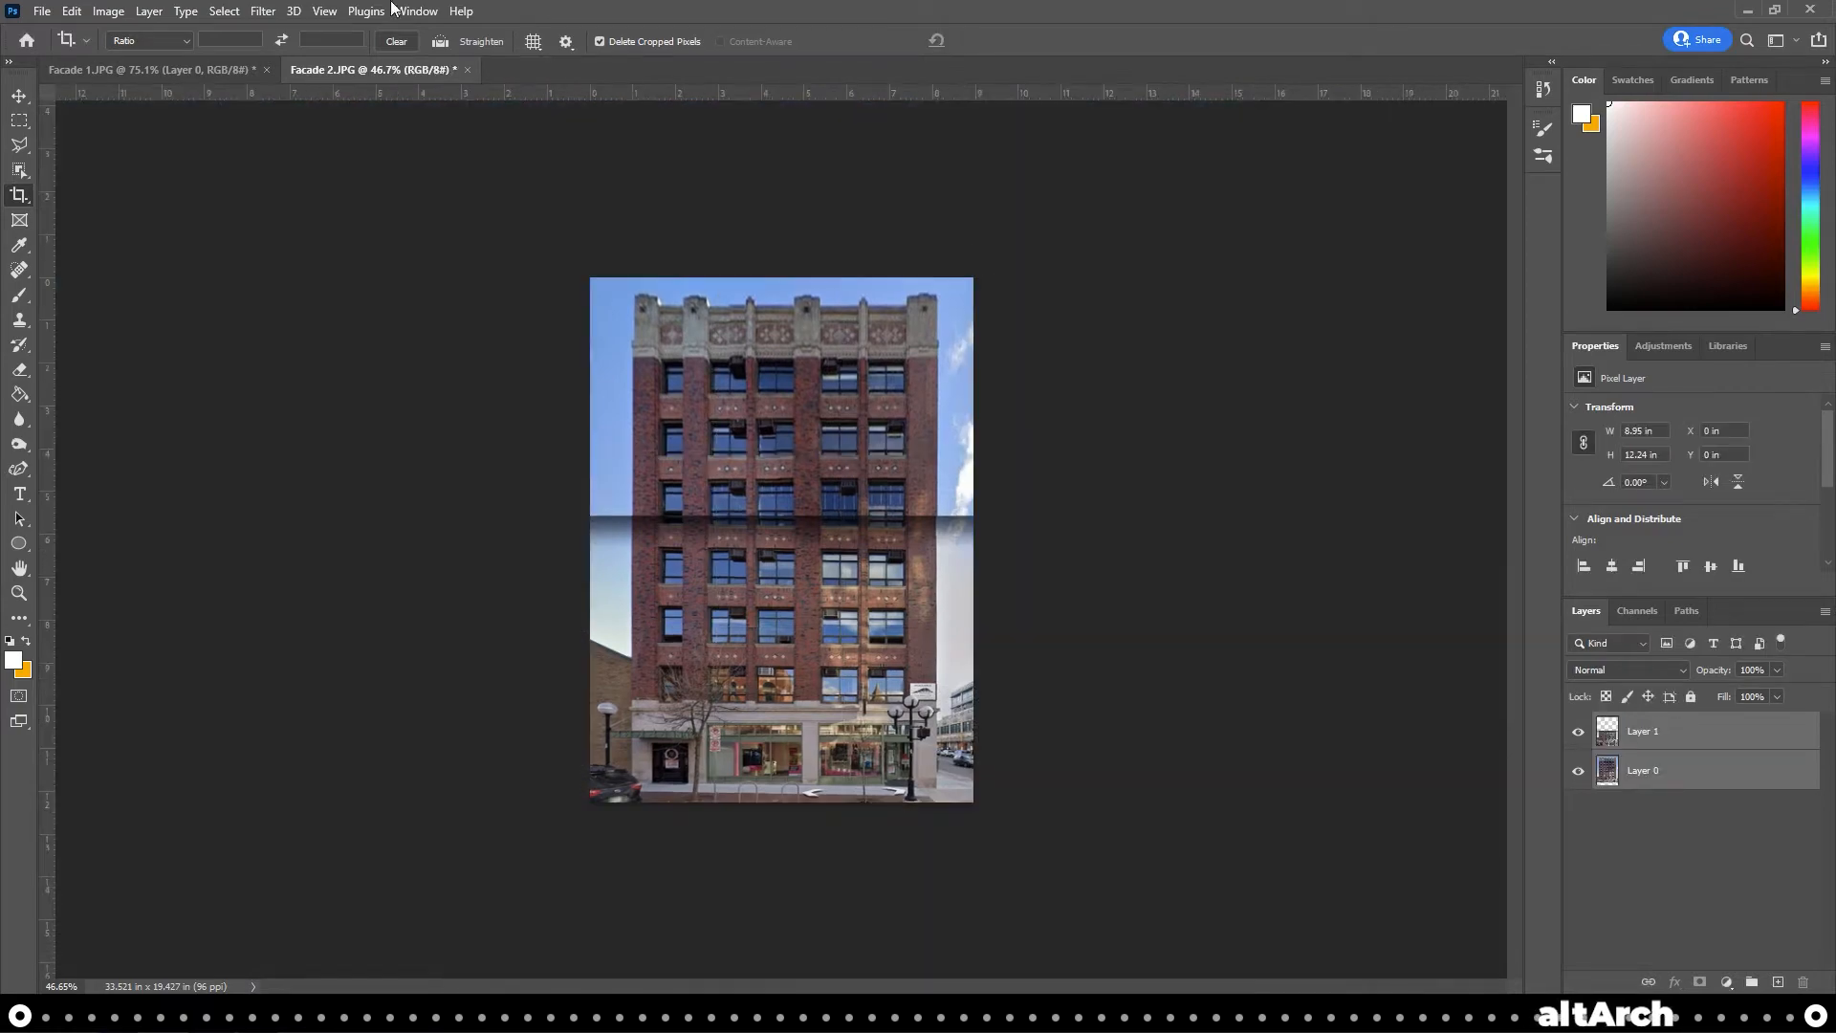
Save a JPEG copy of the cropped facade named Facade Final
{"action": "left_click", "coordinate": [63, 11]}
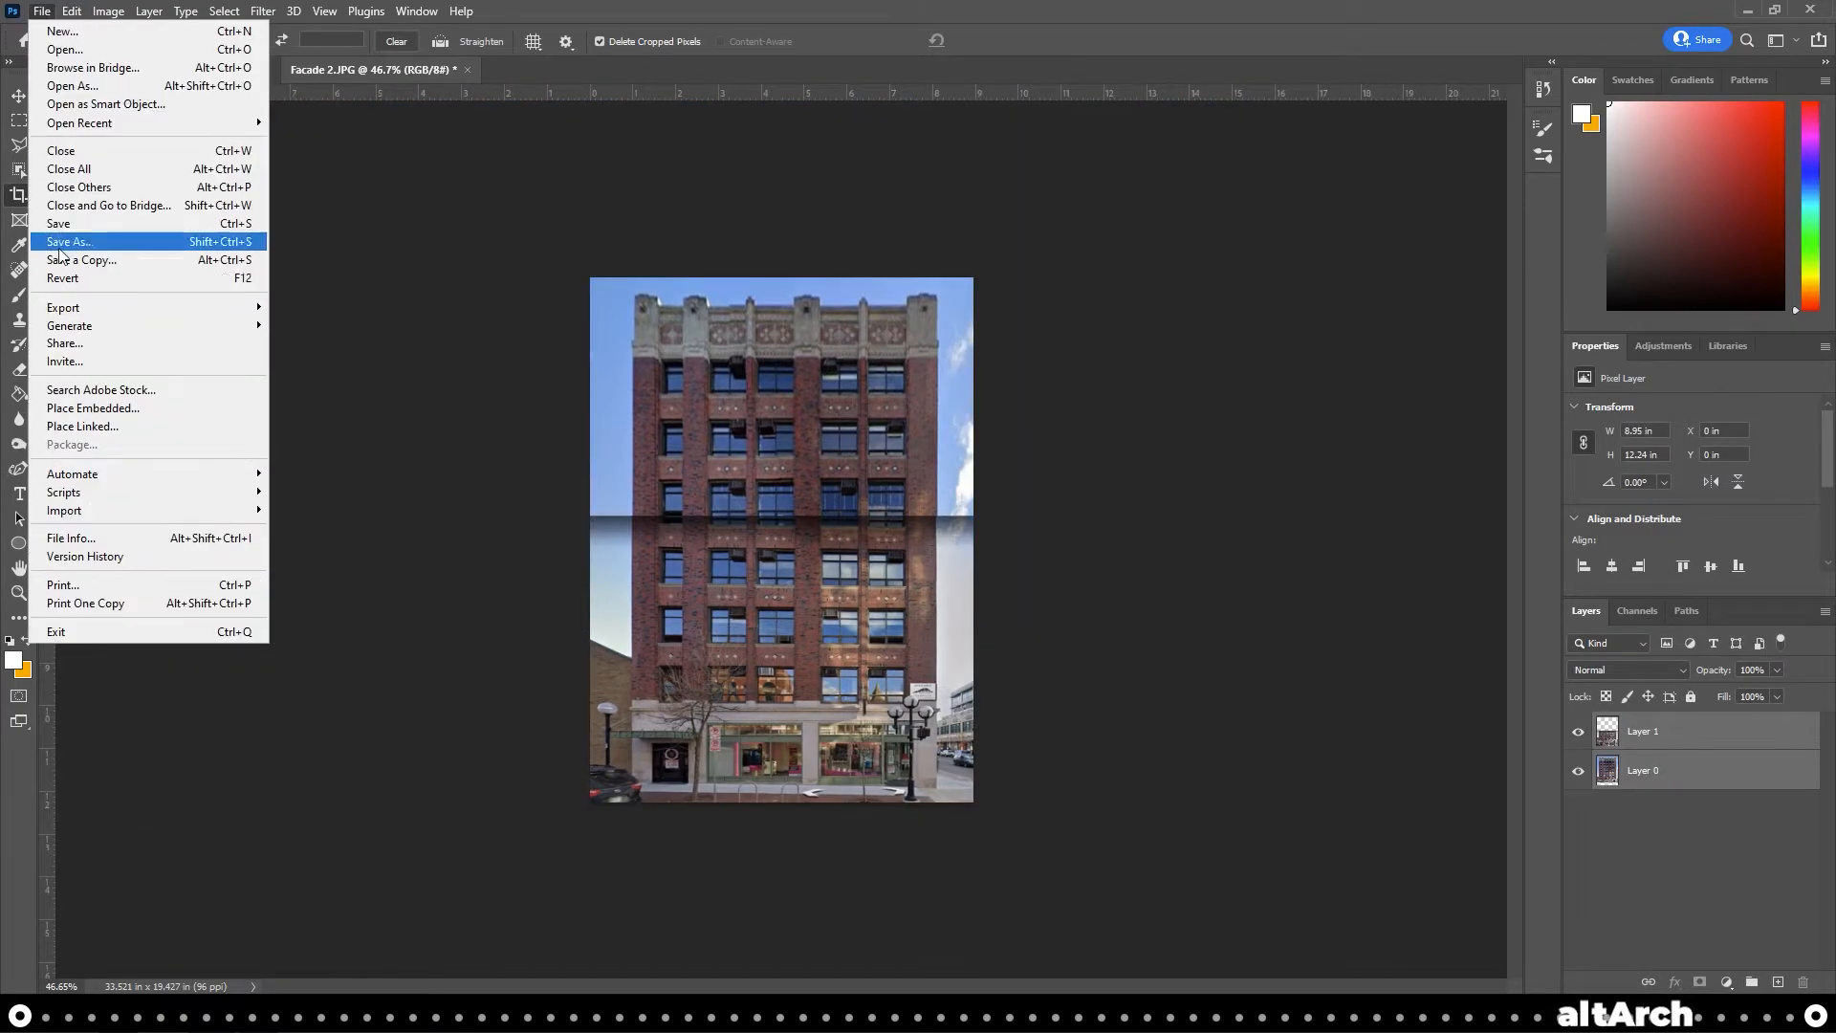
{"action": "left_click", "coordinate": [83, 260]}
{"action": "type", "text": "Facade Final"}
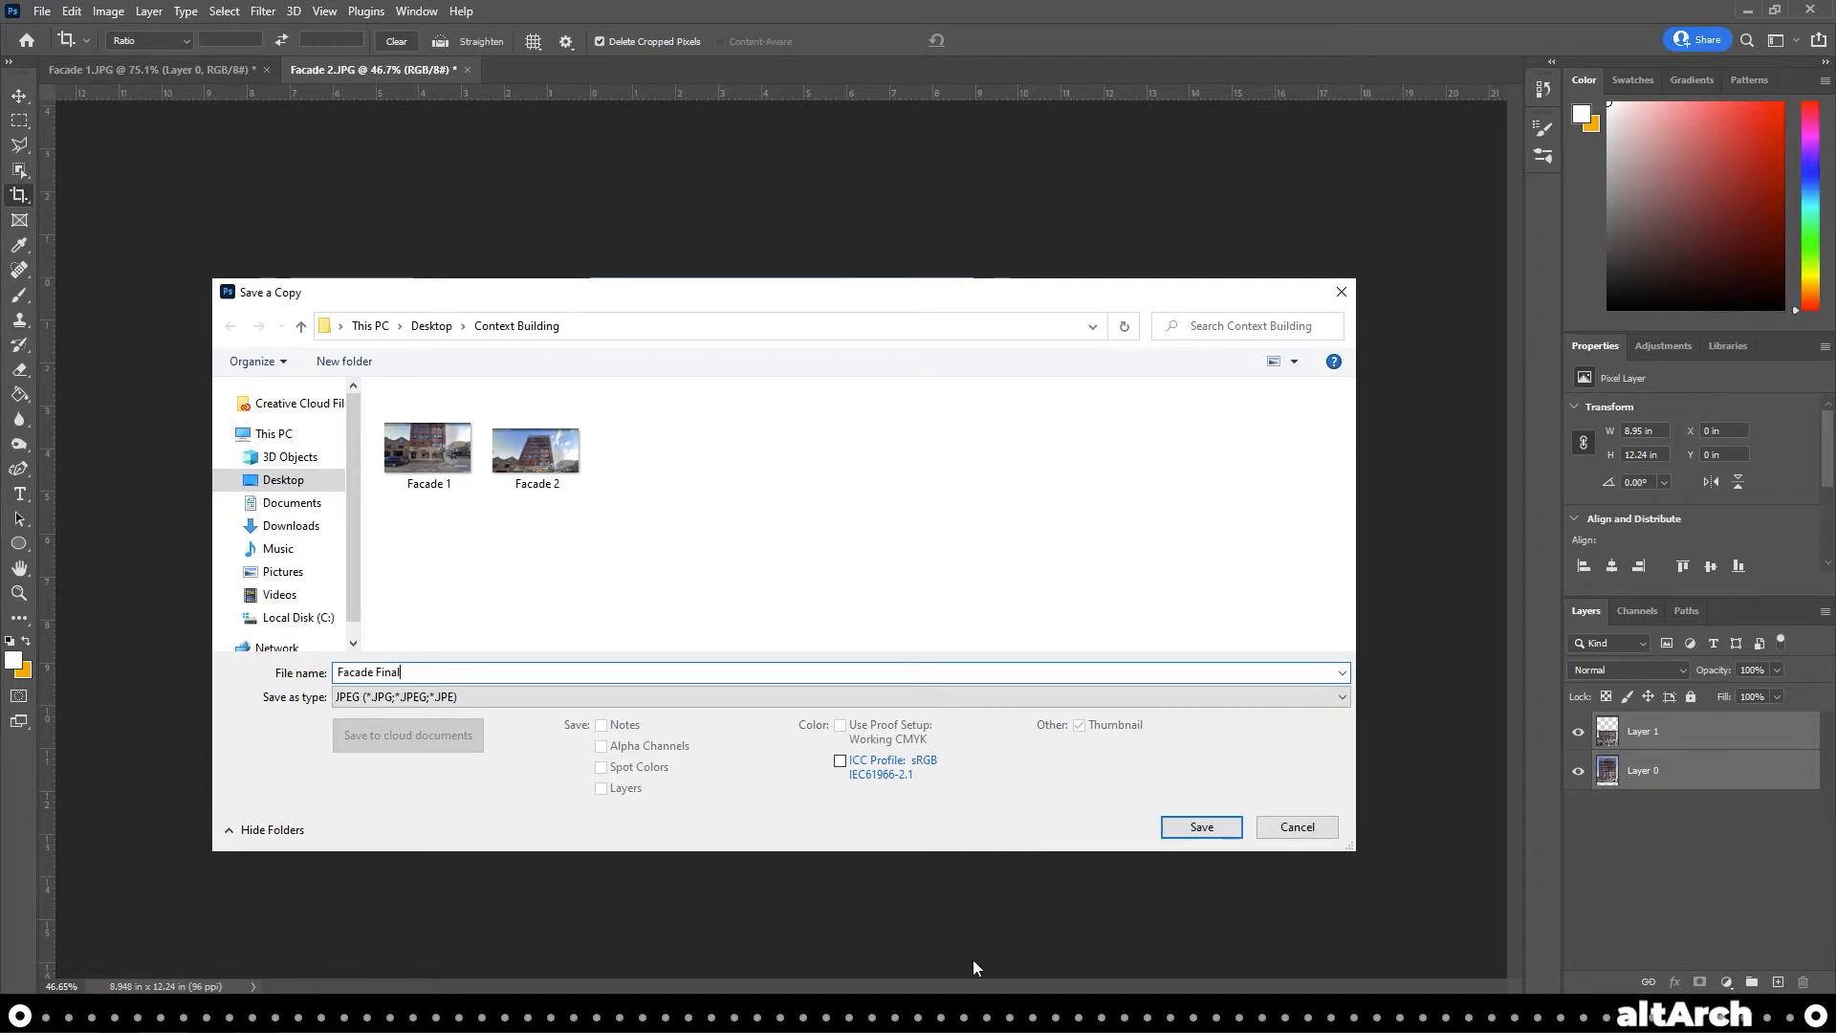
{"action": "left_click", "coordinate": [1201, 826]}
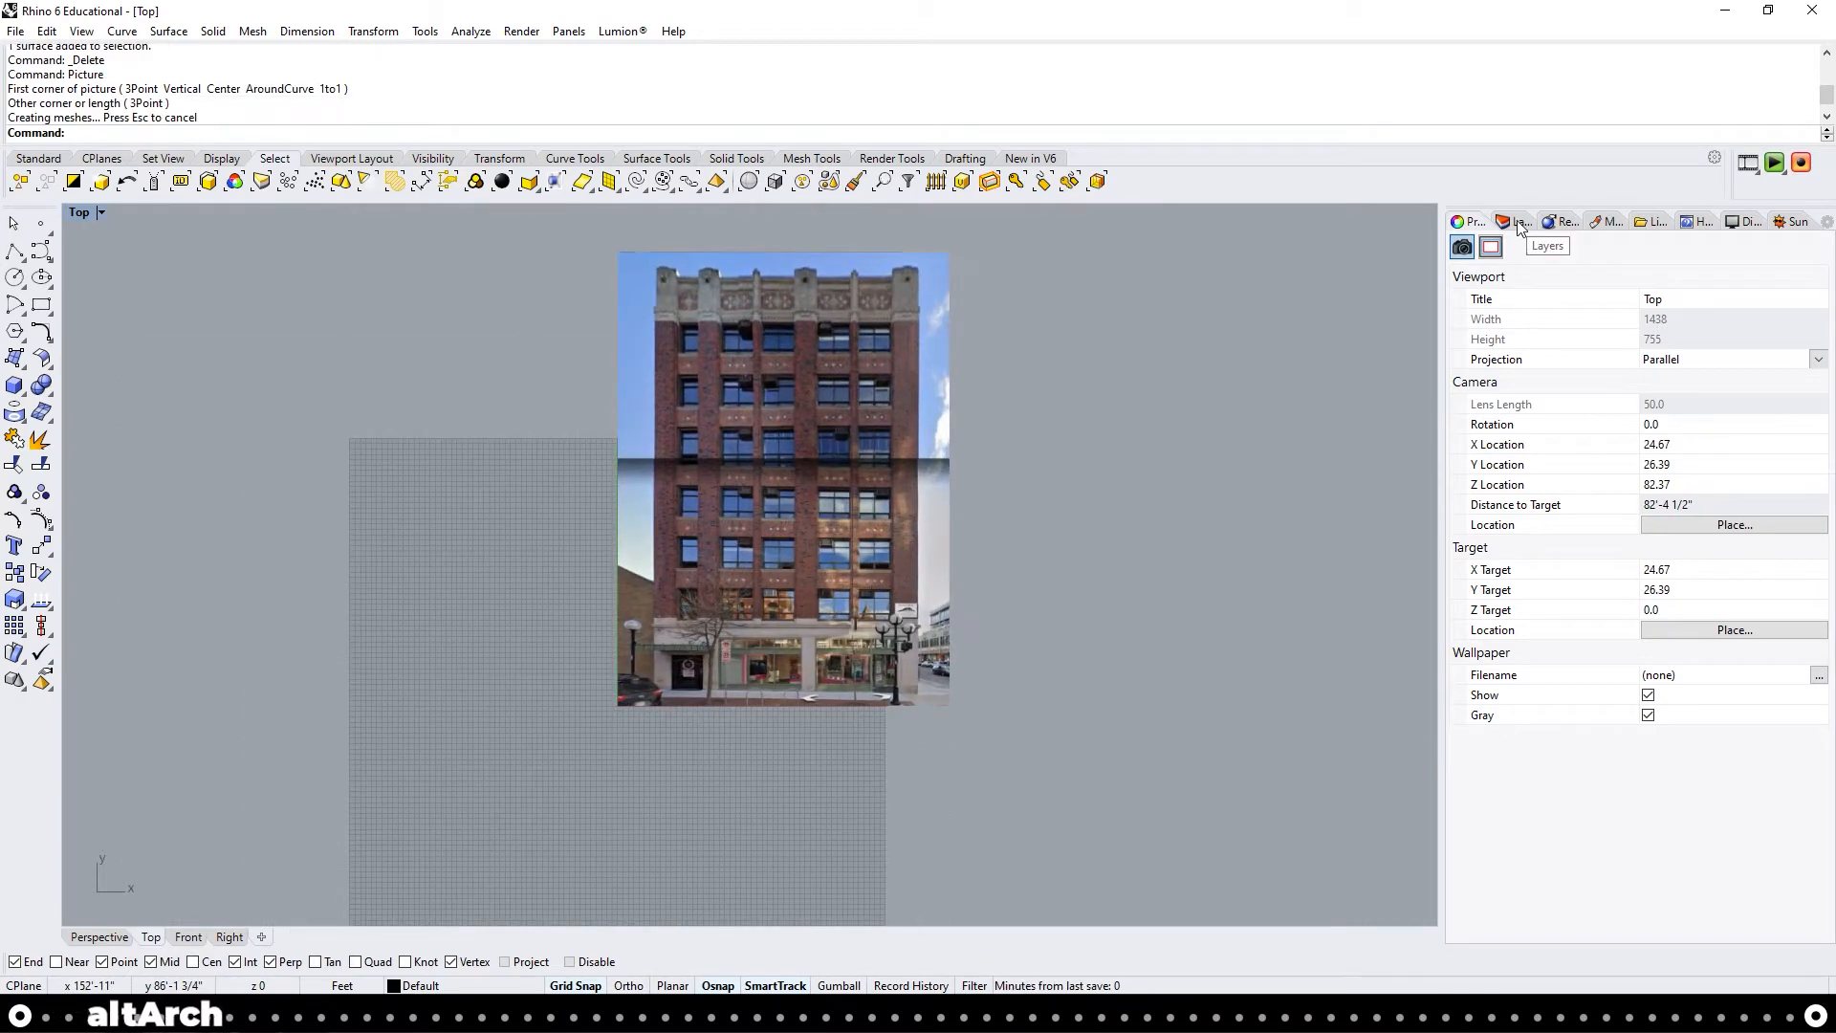
Delete Layer 01–05 and create a current layer named Trace for tracing the facade picture
{"action": "left_click", "coordinate": [1513, 222]}
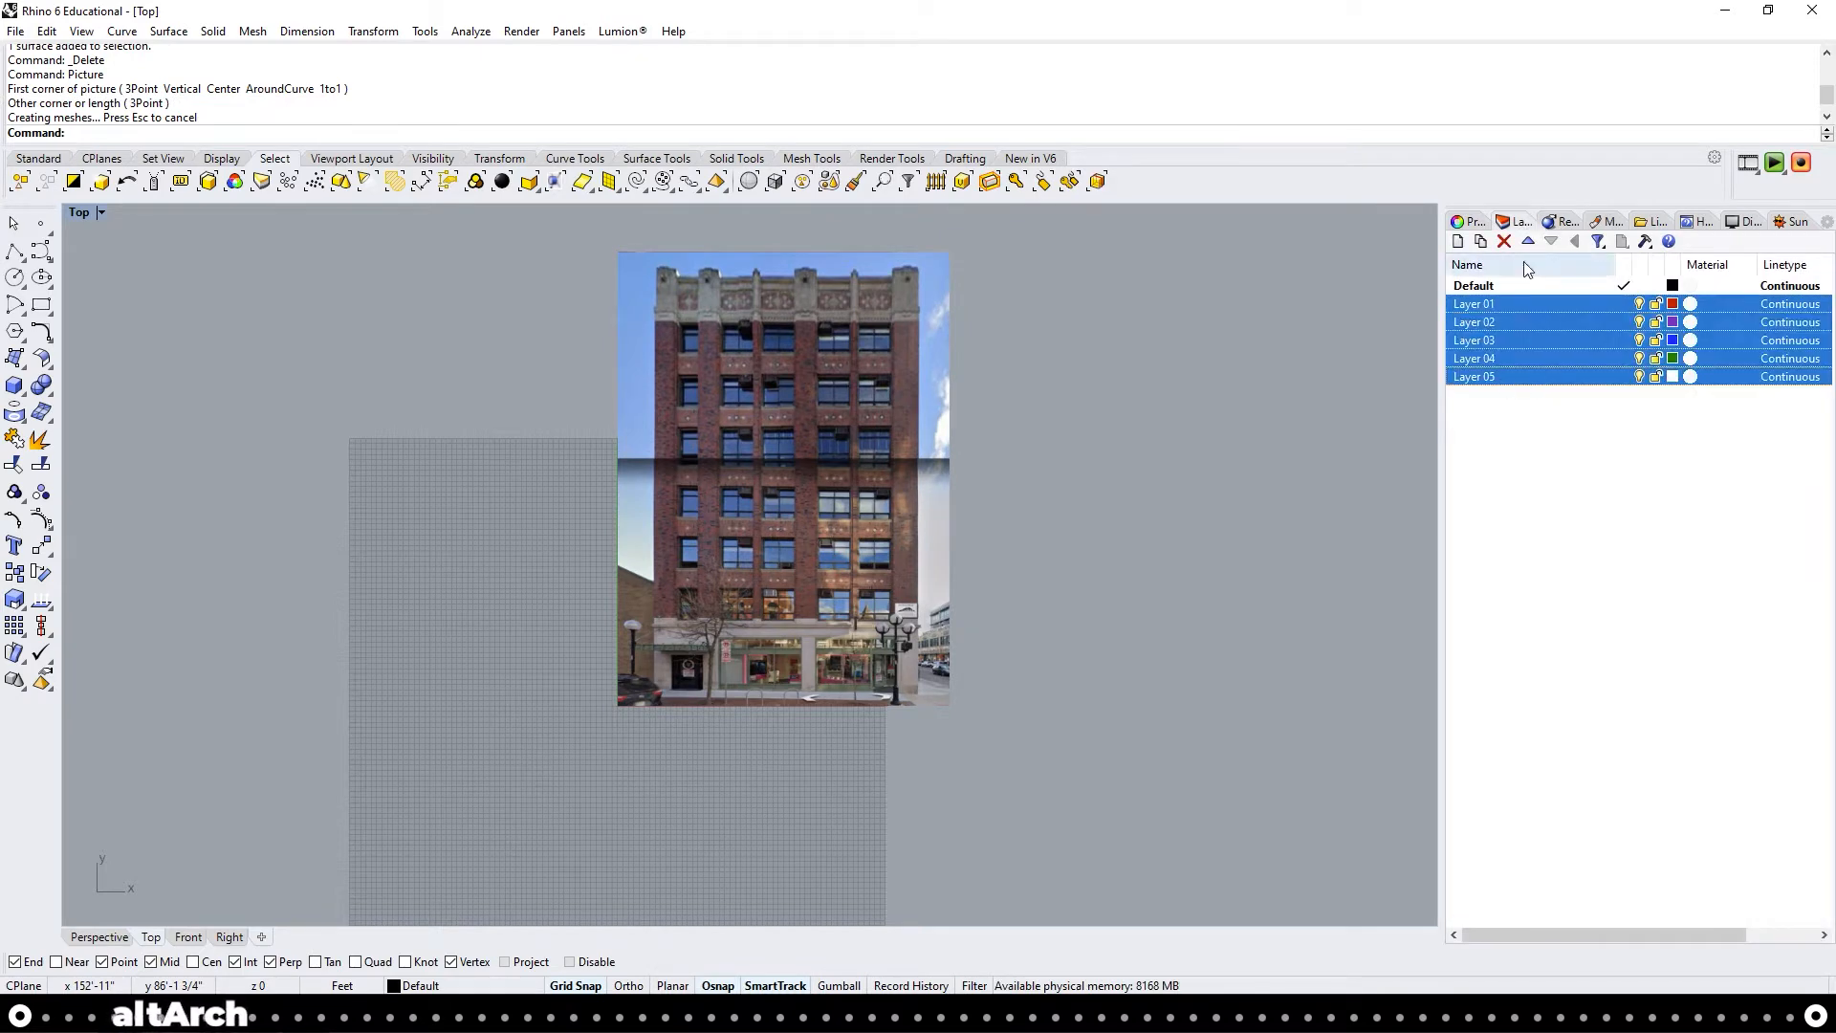
{"action": "mouse_move", "coordinate": [1503, 241]}
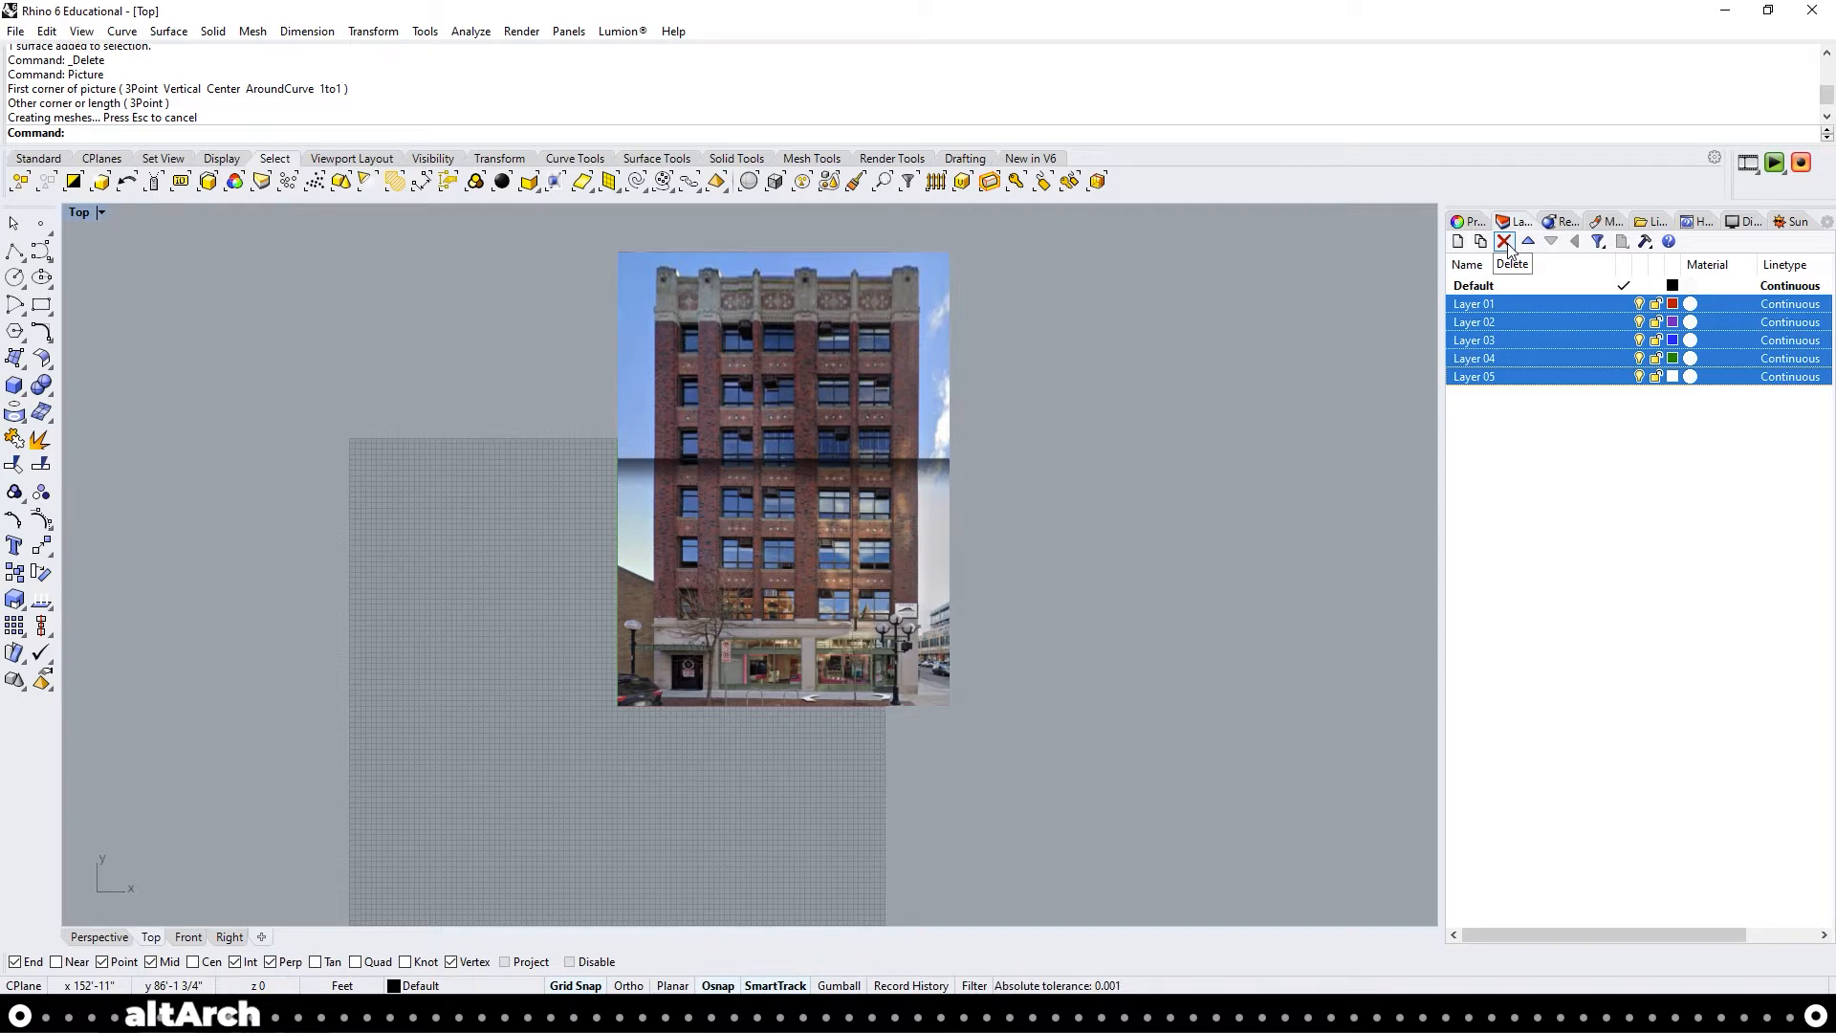
{"action": "left_click", "coordinate": [1503, 241]}
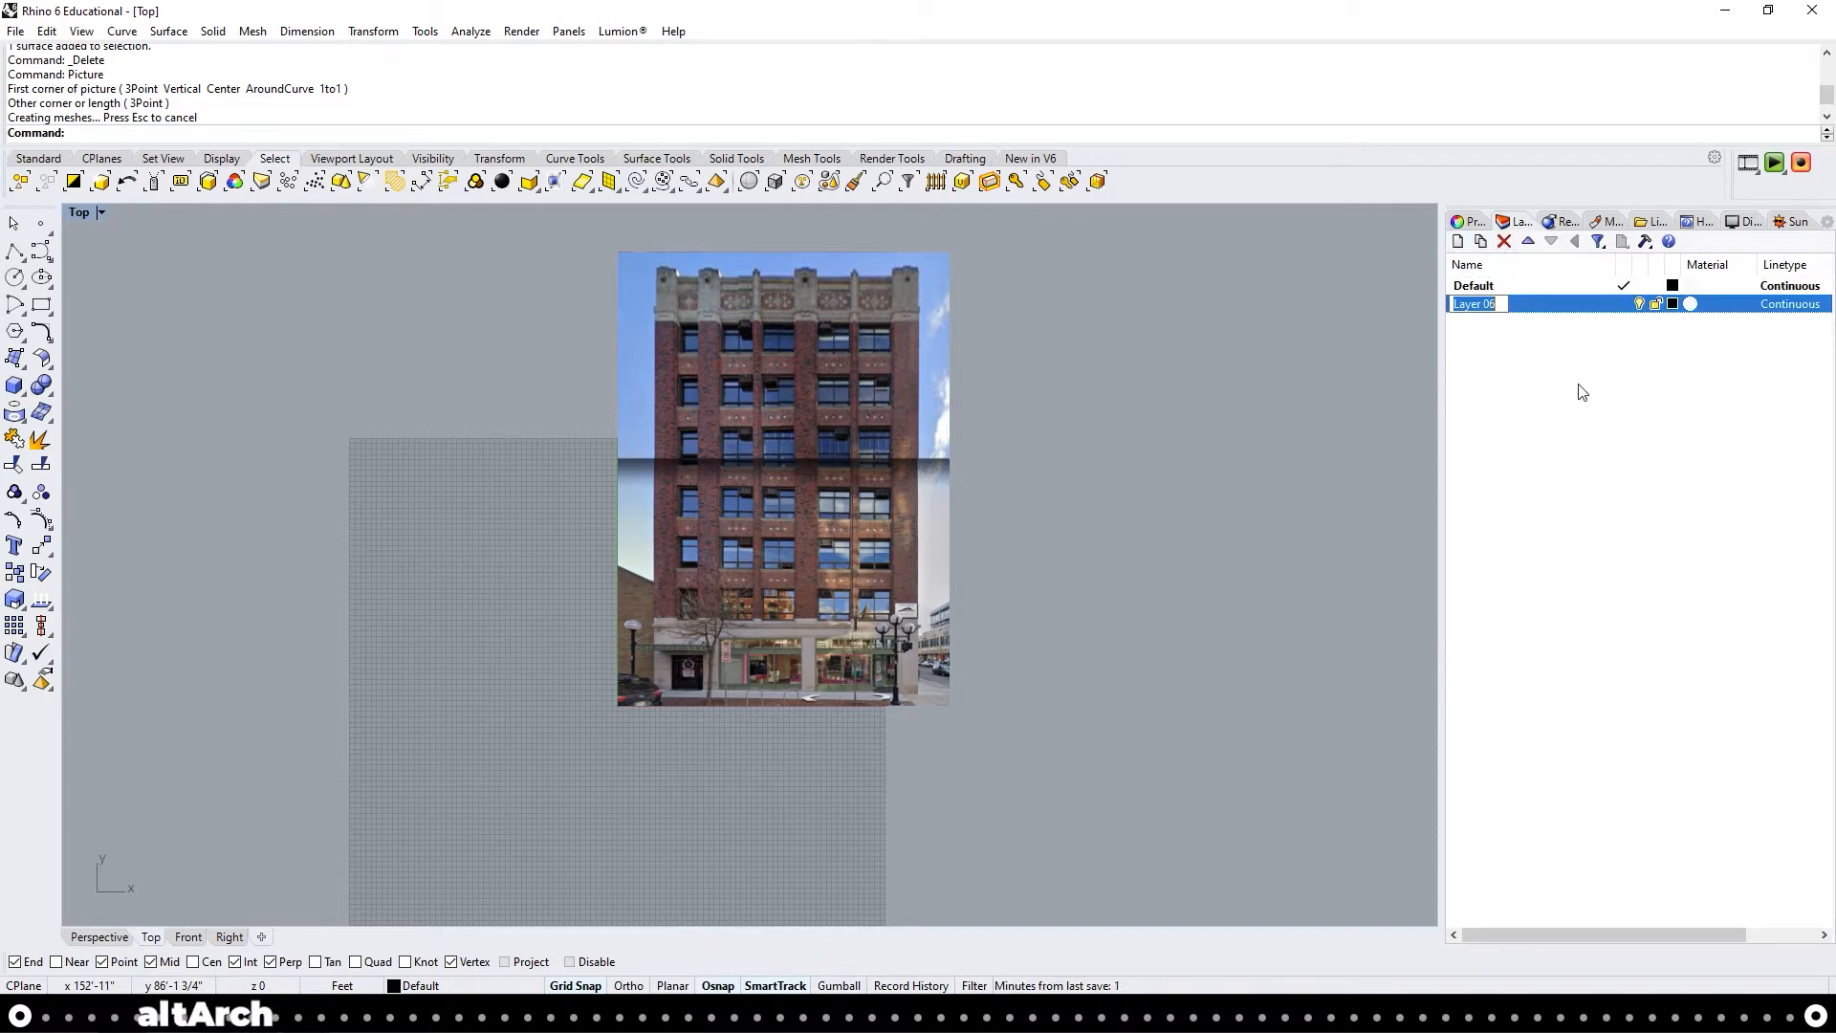
{"action": "type", "text": "Trace"}
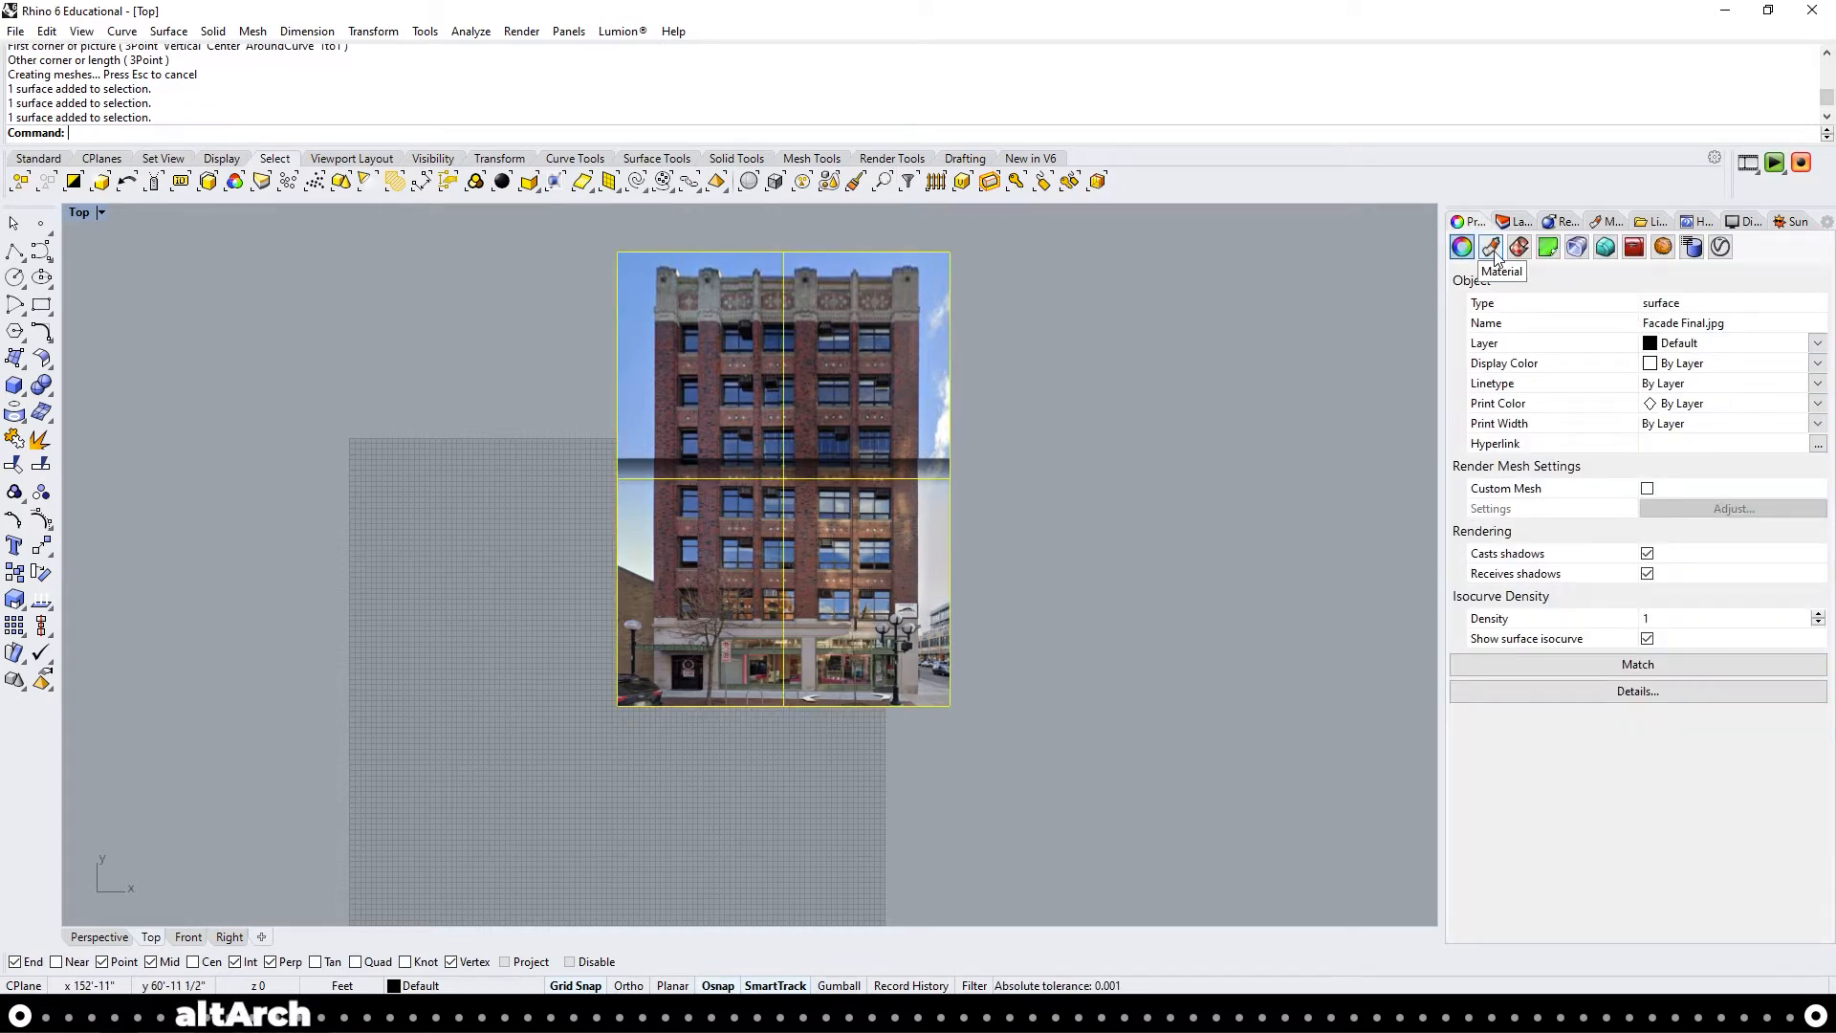
{"action": "left_click", "coordinate": [1492, 247]}
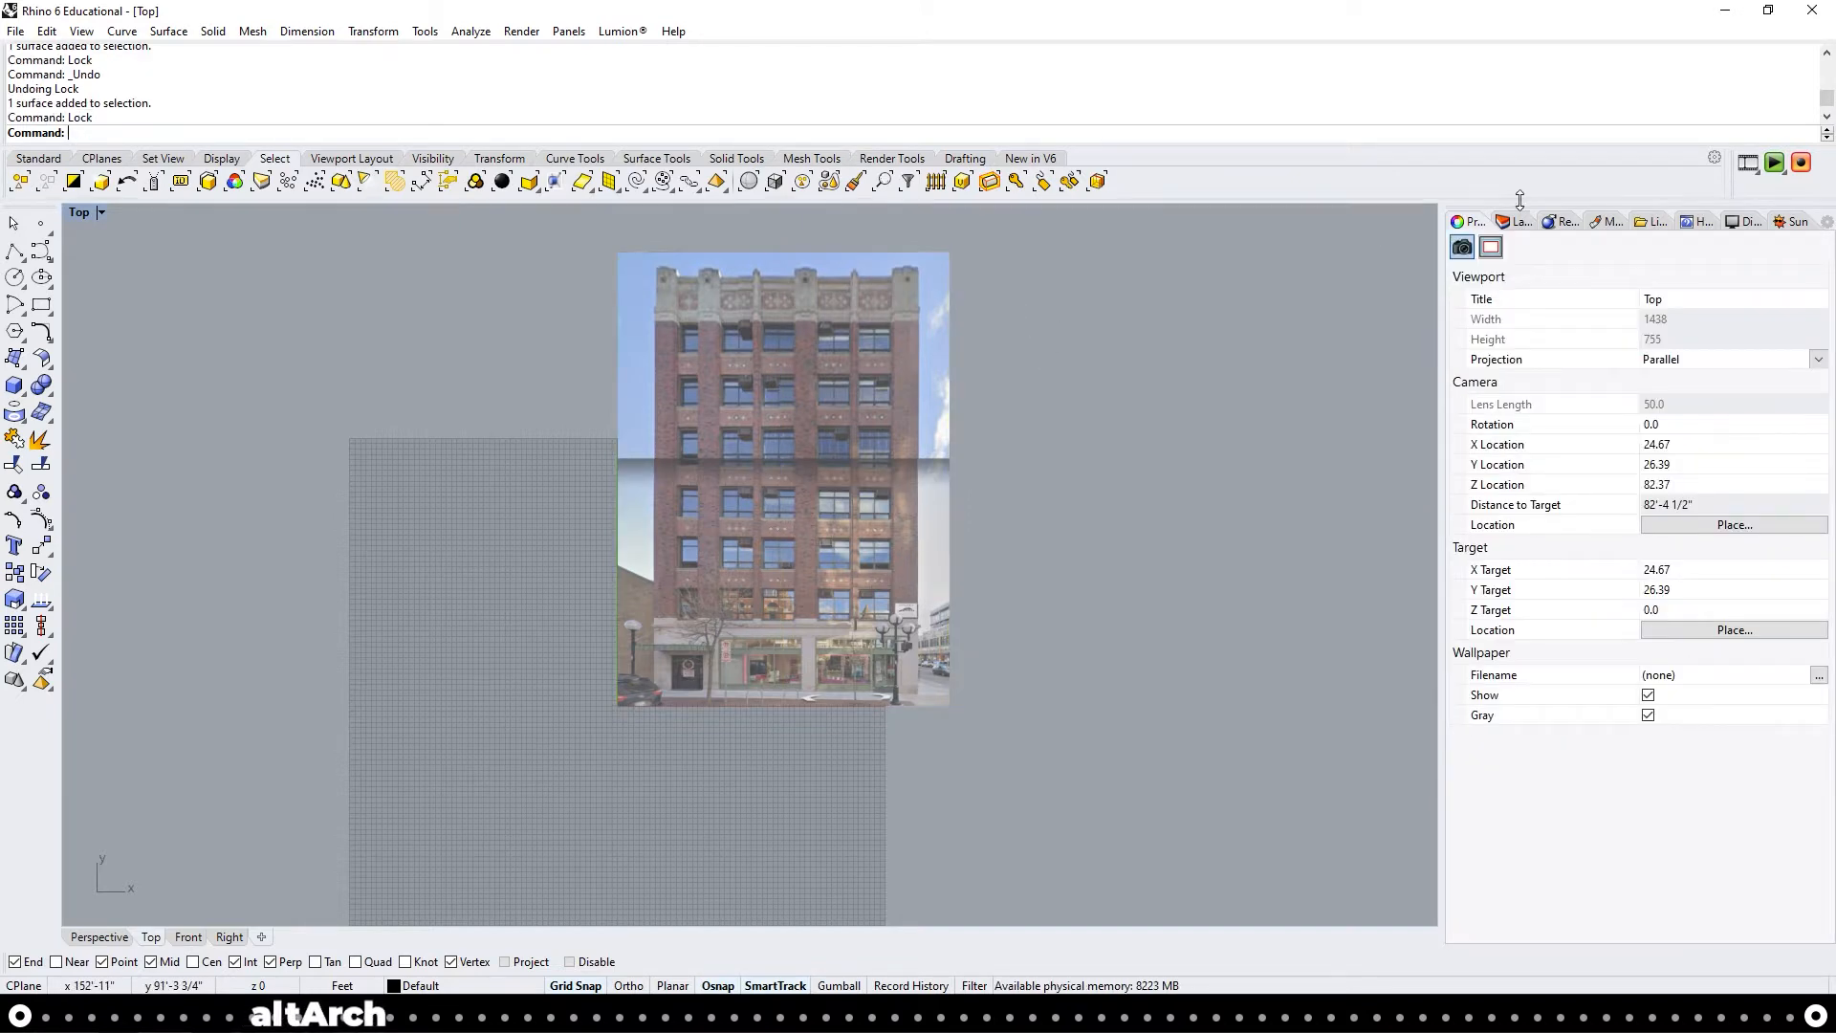
{"action": "left_click", "coordinate": [1515, 222]}
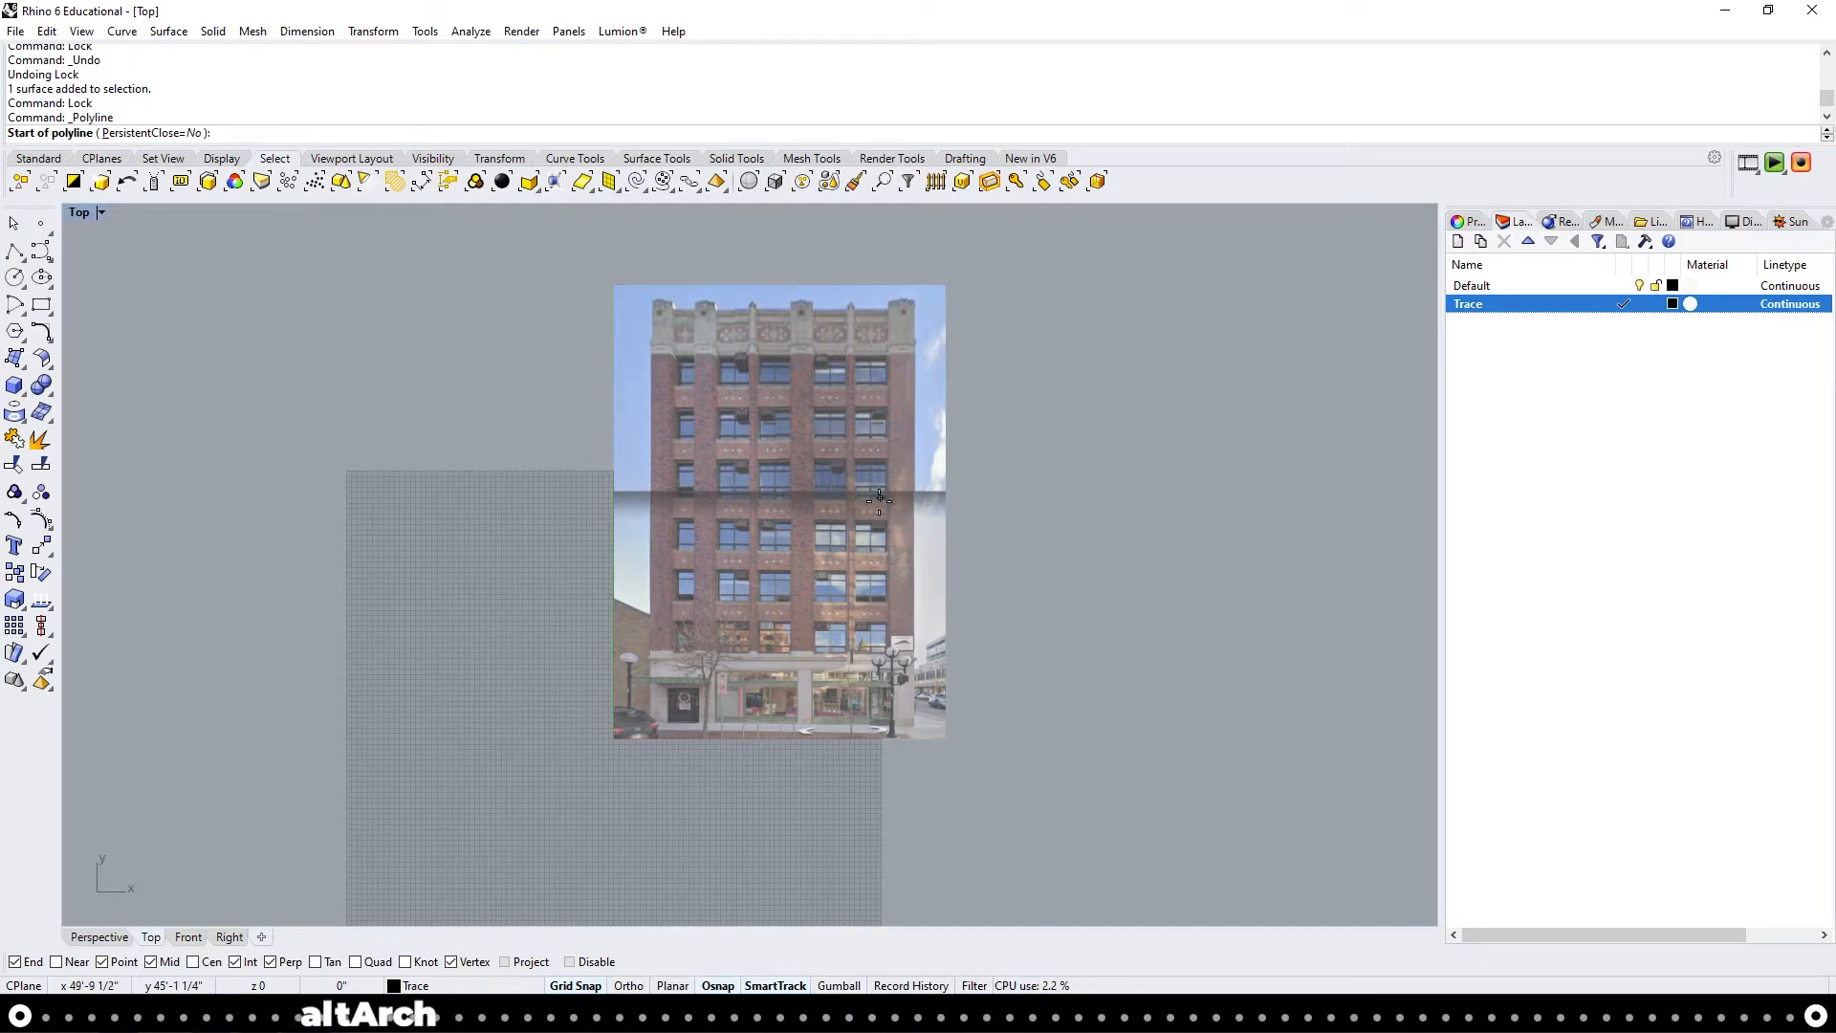
{"action": "mouse_move", "coordinate": [792, 482]}
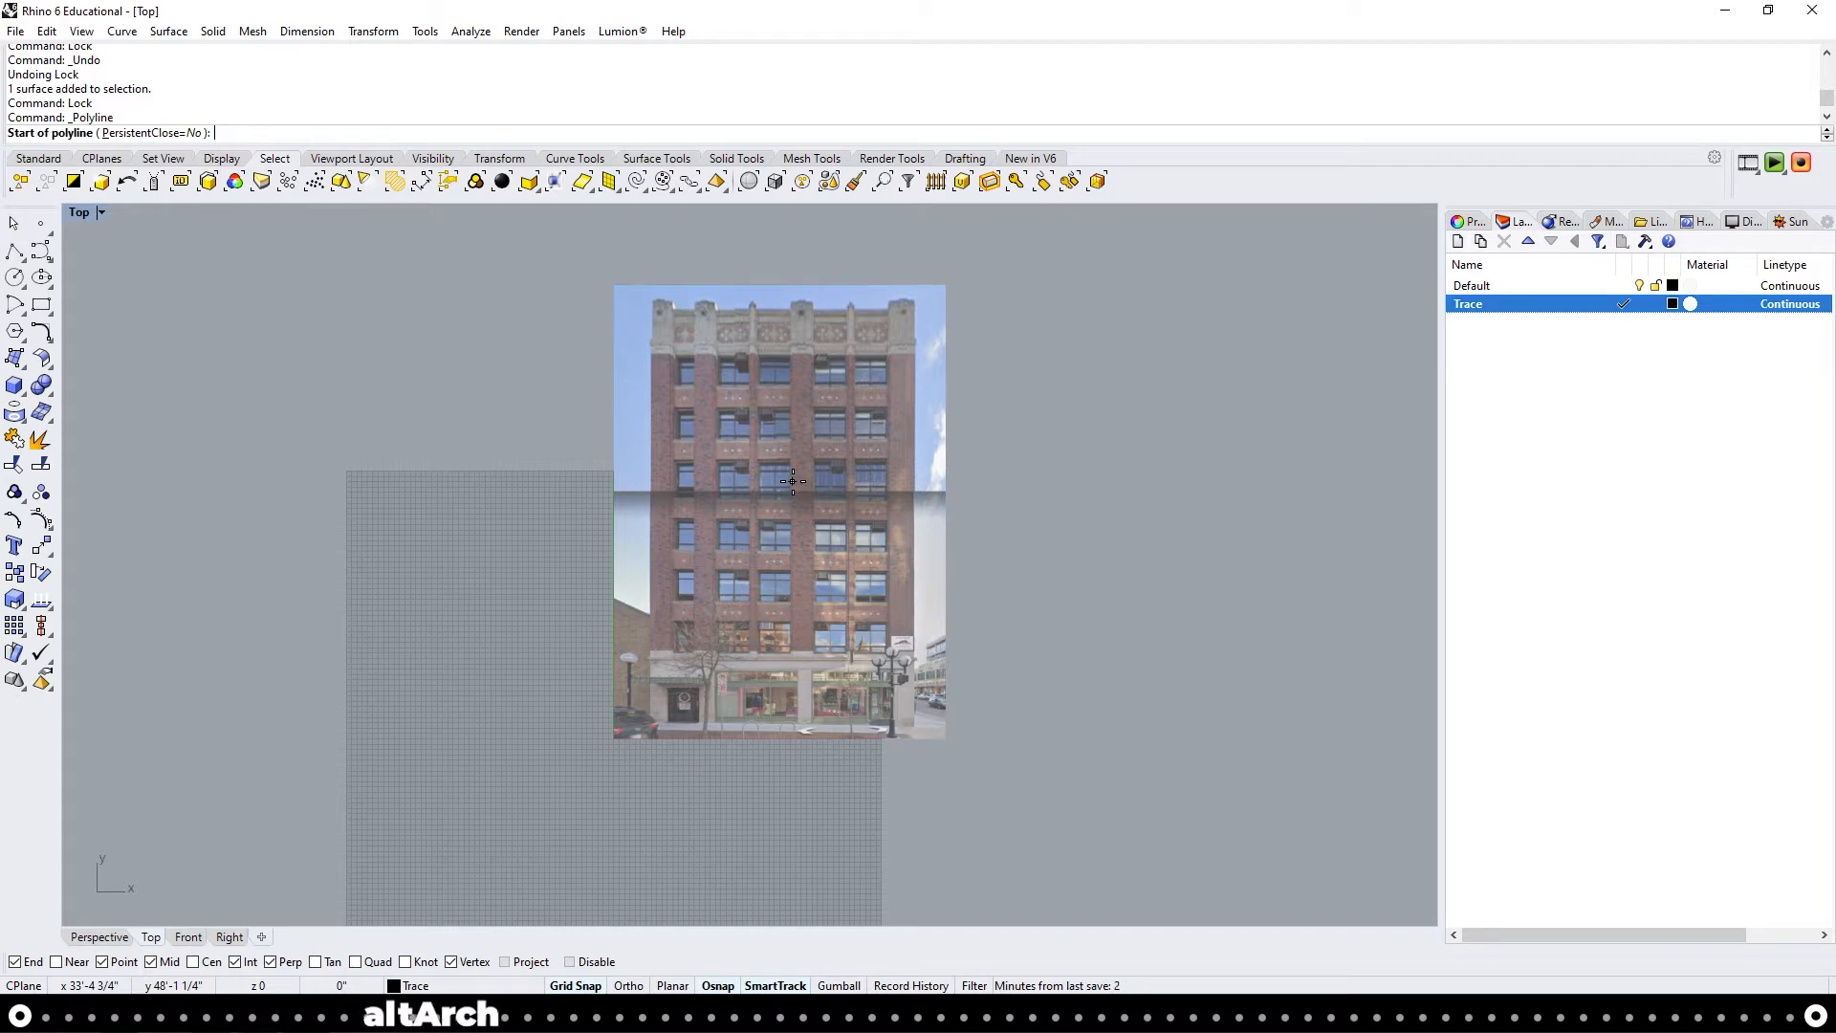
{"action": "mouse_move", "coordinate": [868, 427]}
{"action": "type", "text": "Offset"}
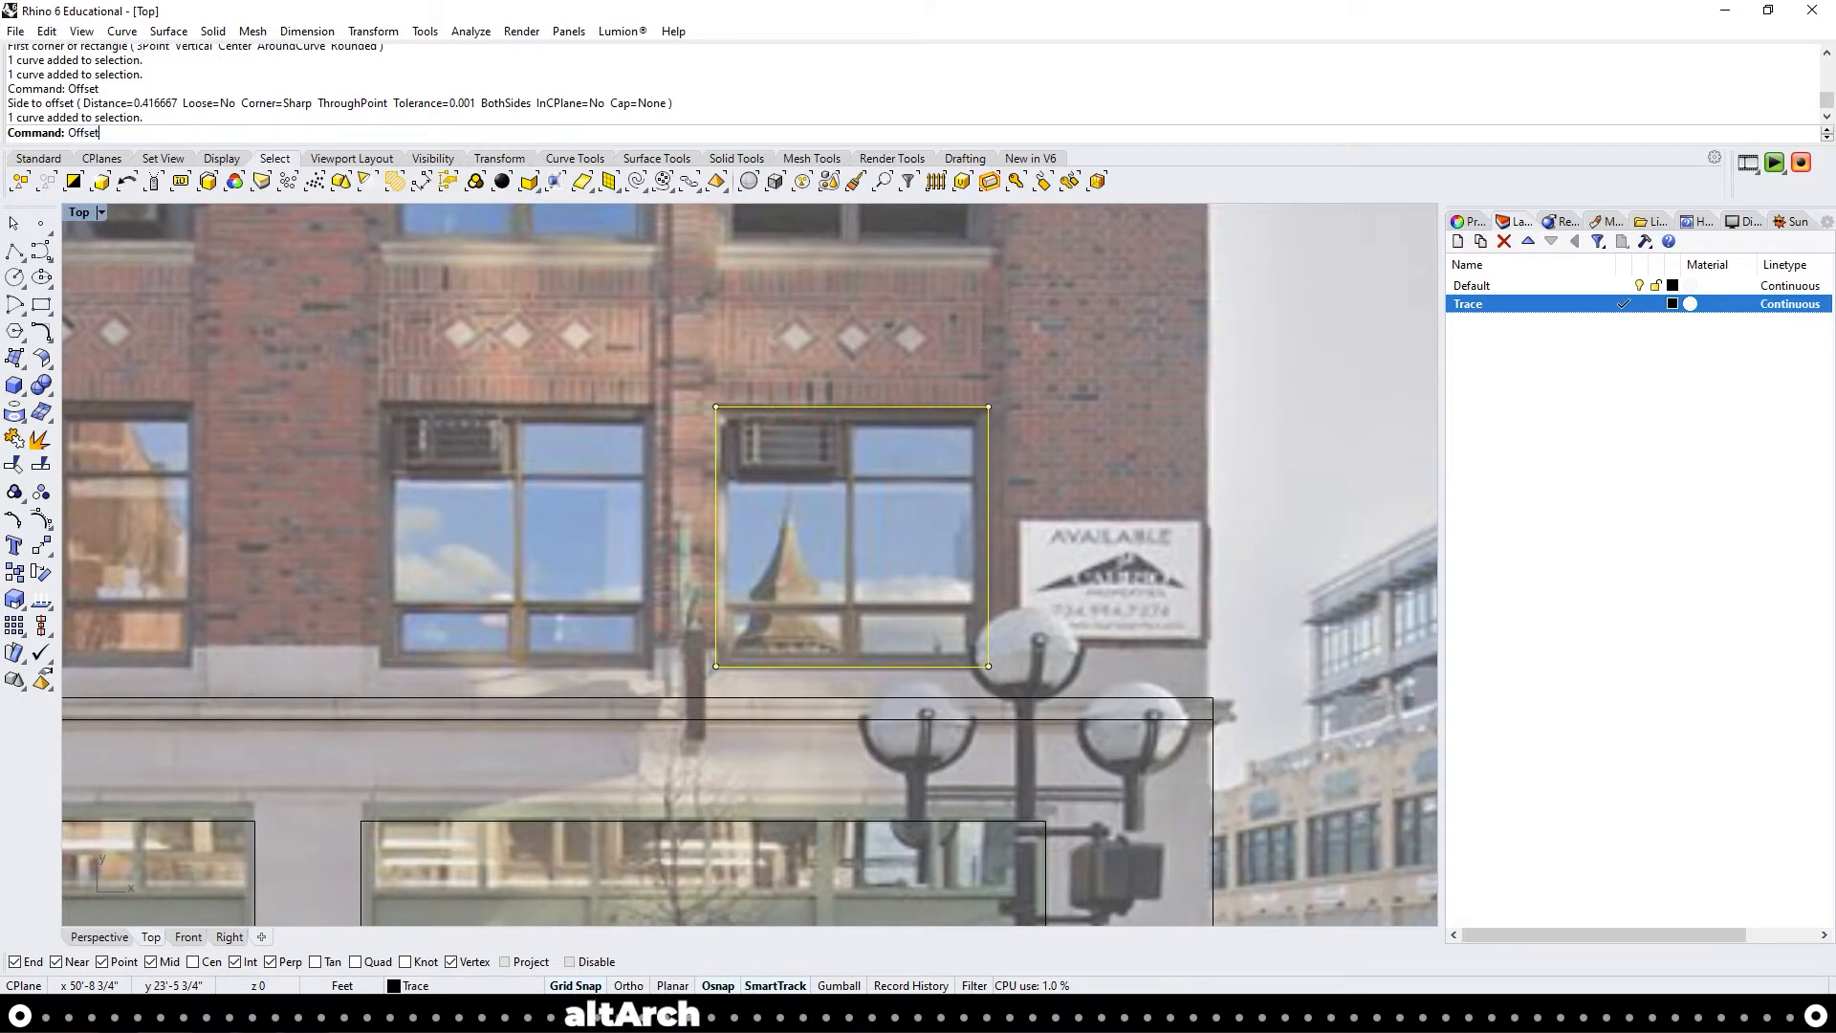
Offset the window frame inward, draw and mirror a midpoint mullion, then offset it to both sides
{"action": "left_click", "coordinate": [359, 132]}
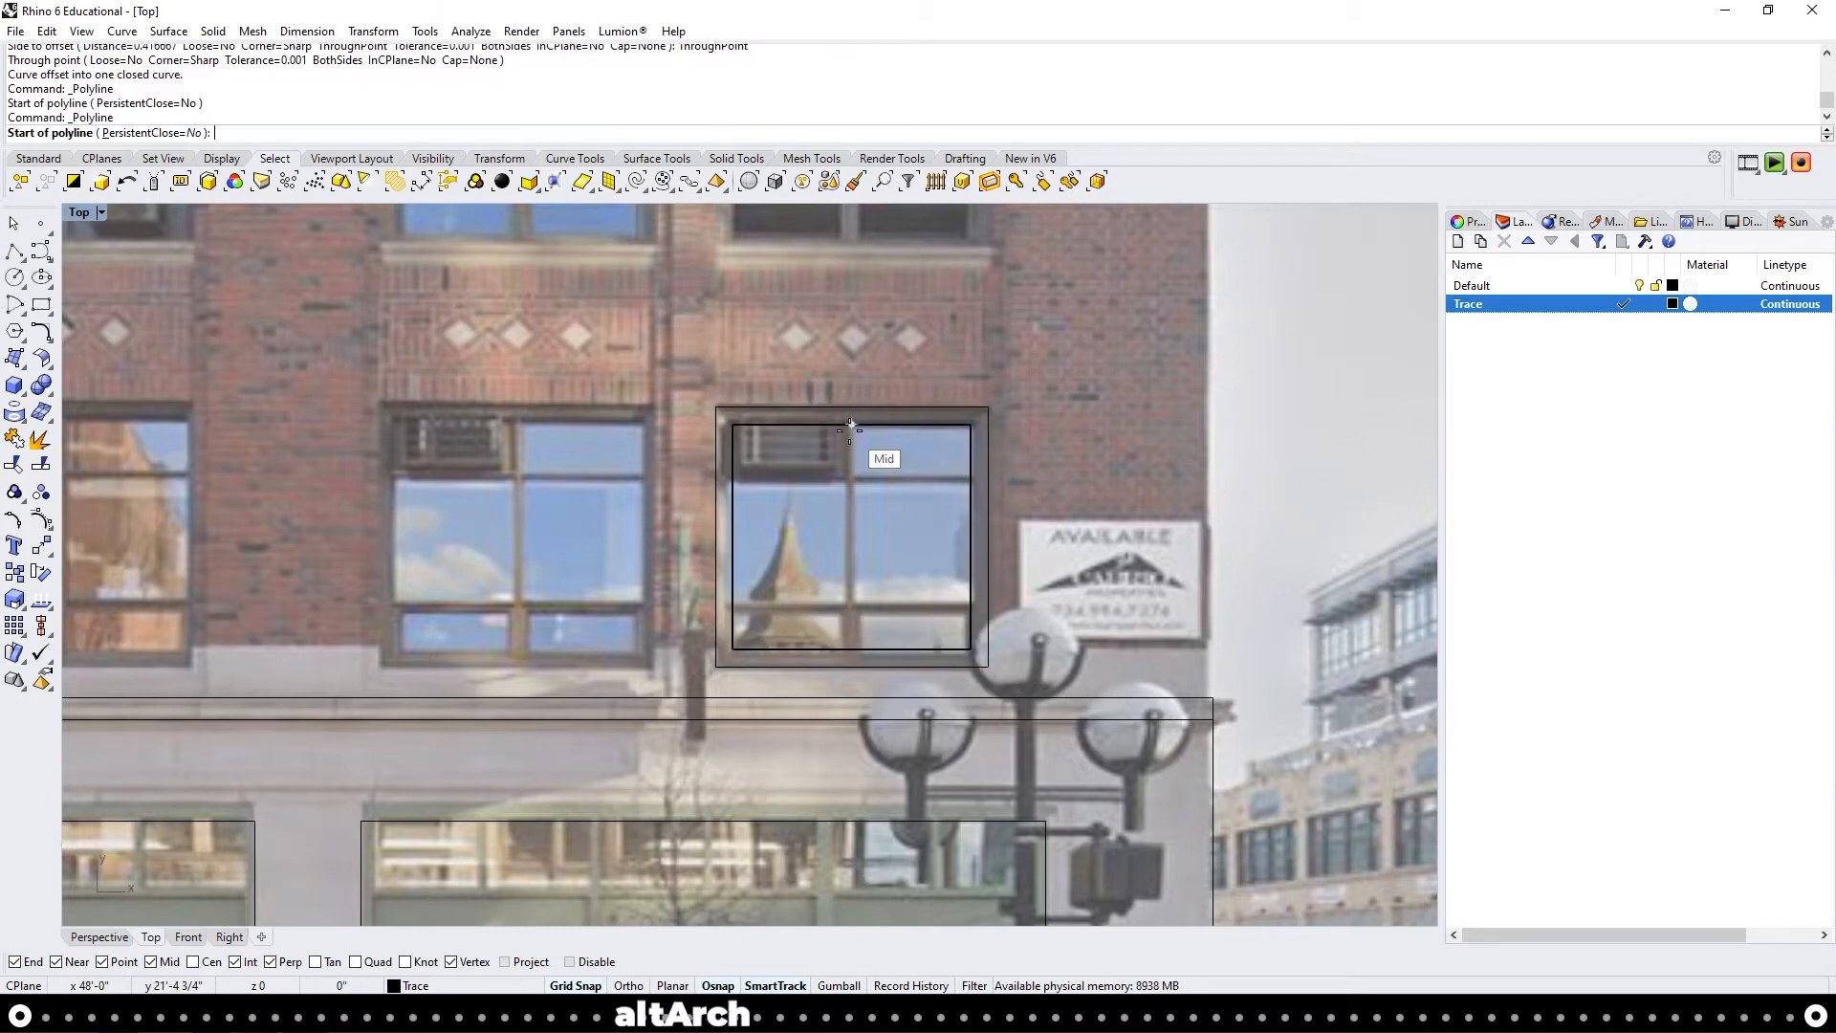
{"action": "left_click", "coordinate": [849, 423]}
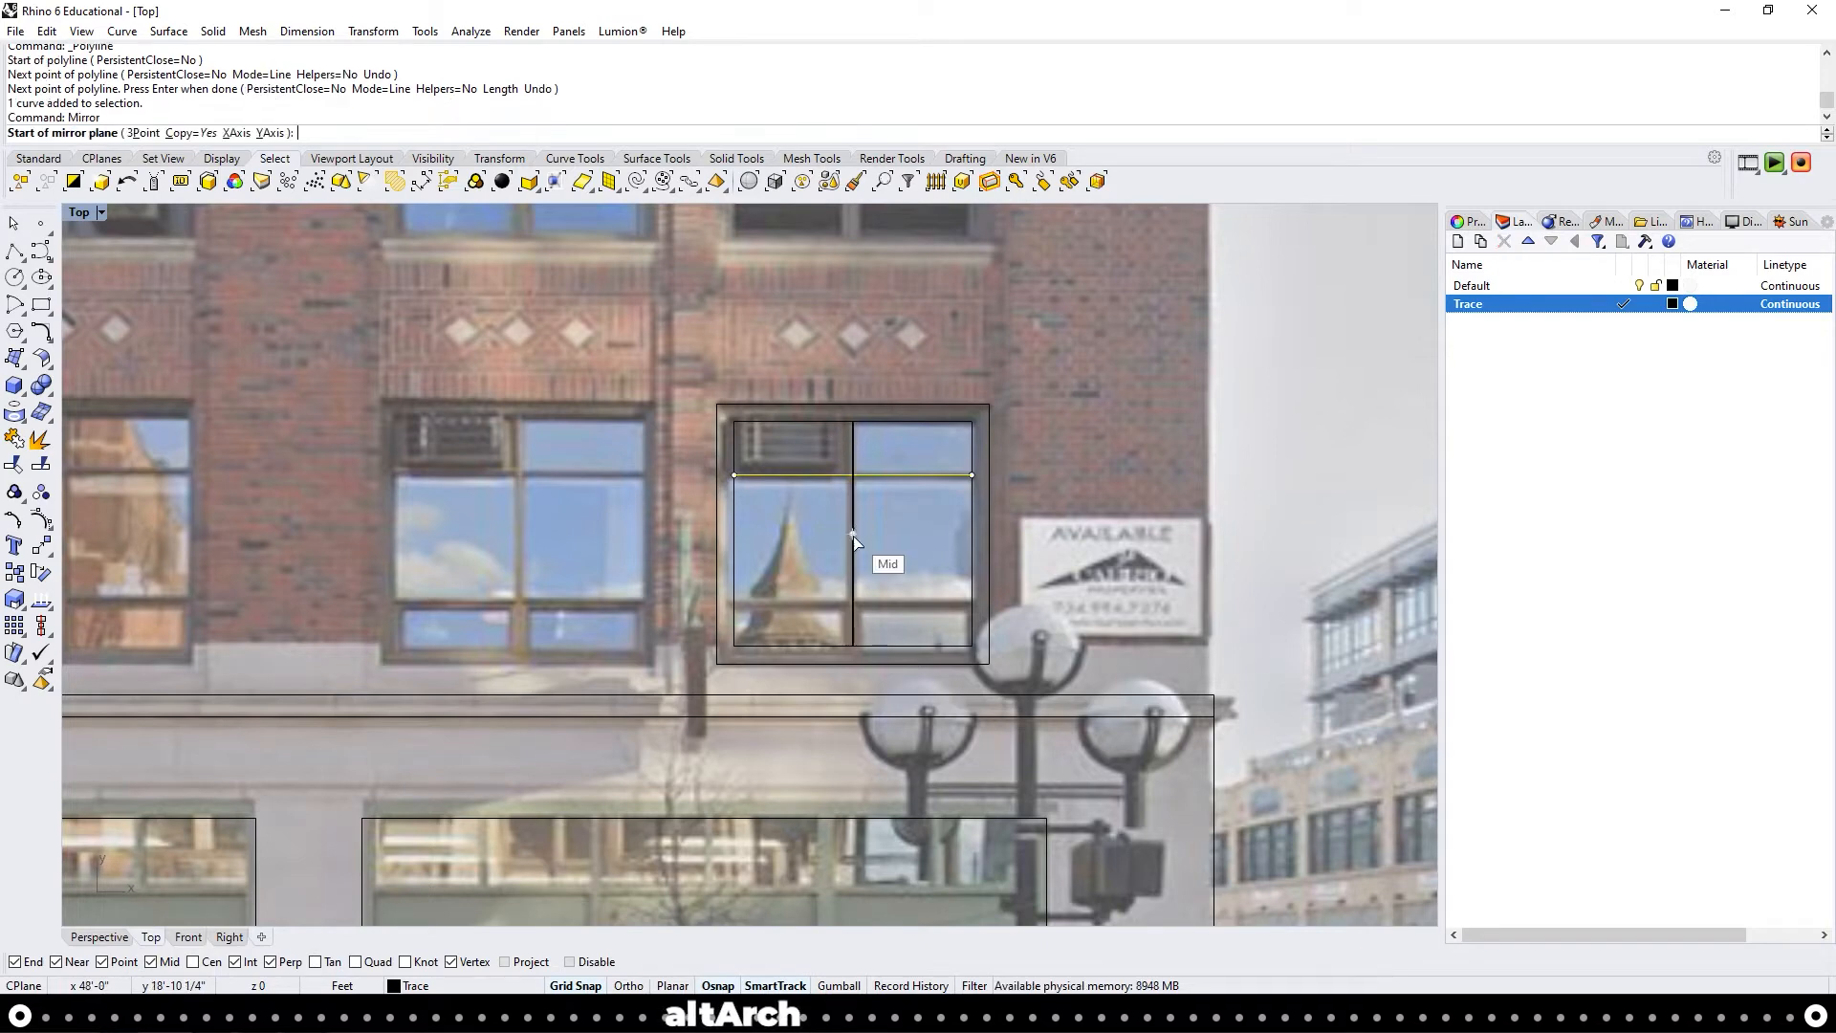
{"action": "left_click", "coordinate": [853, 534]}
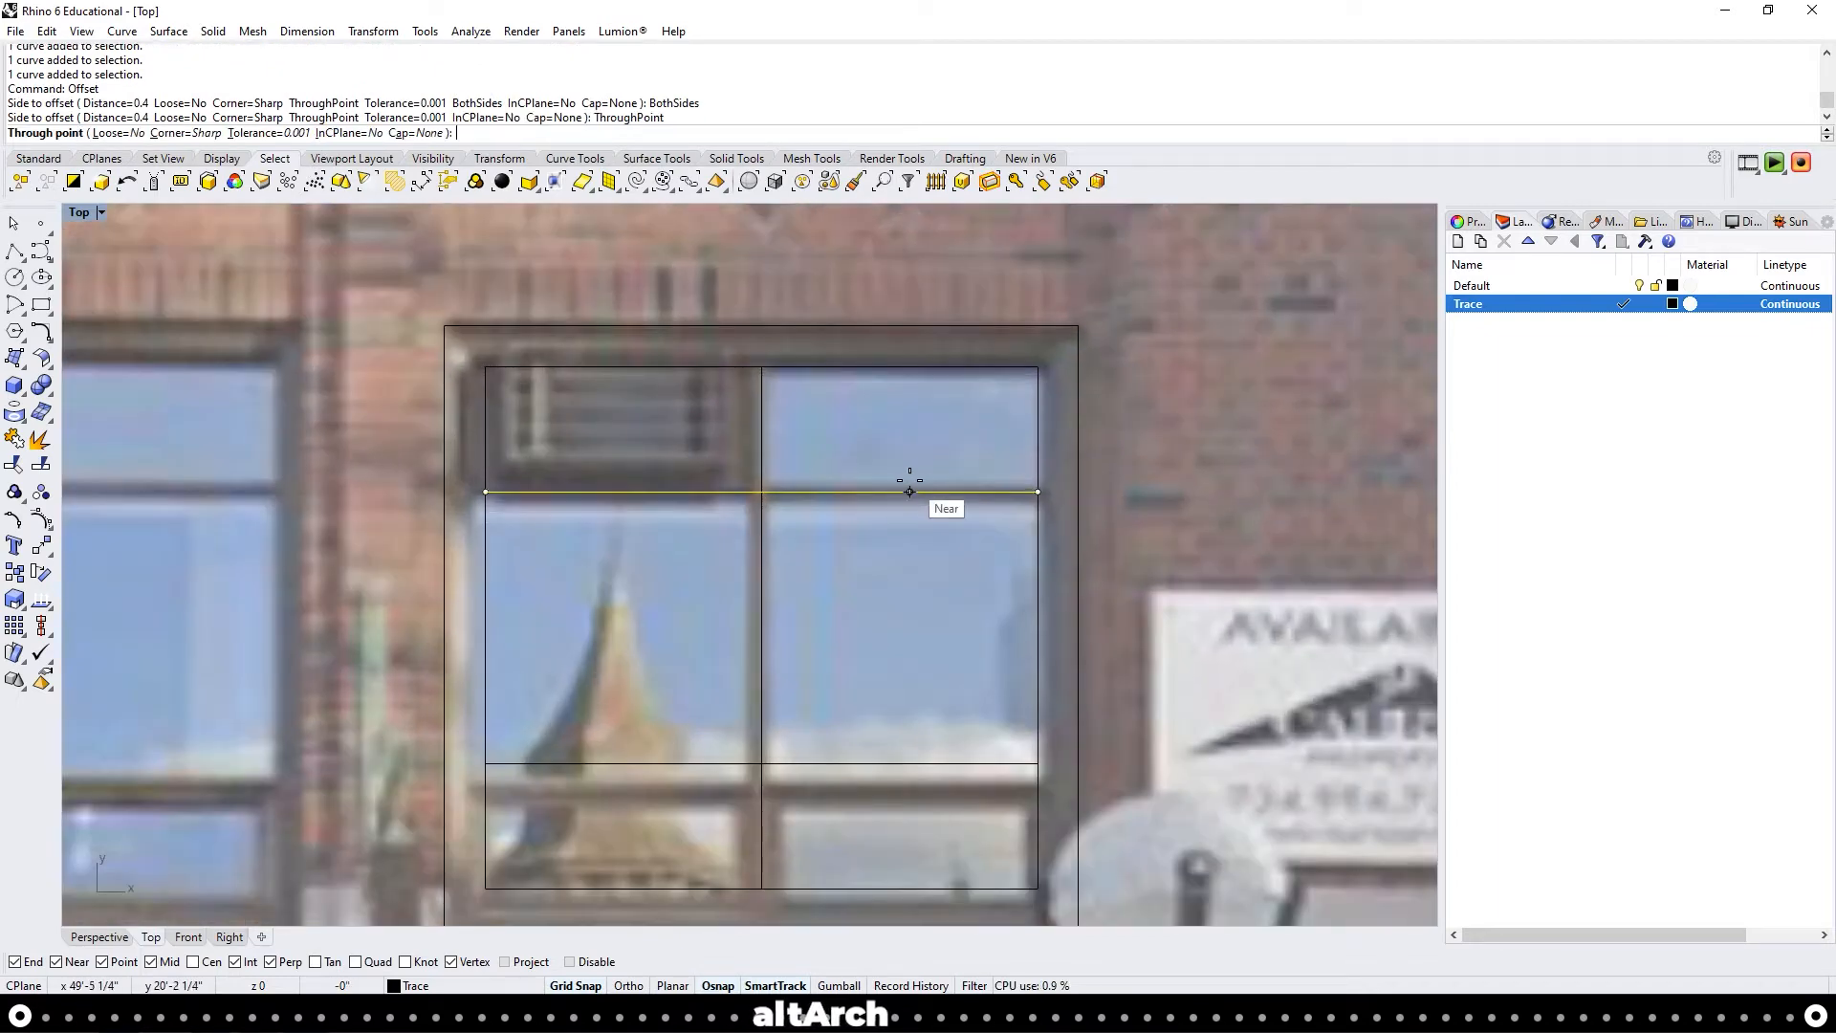
{"action": "left_click", "coordinate": [911, 492]}
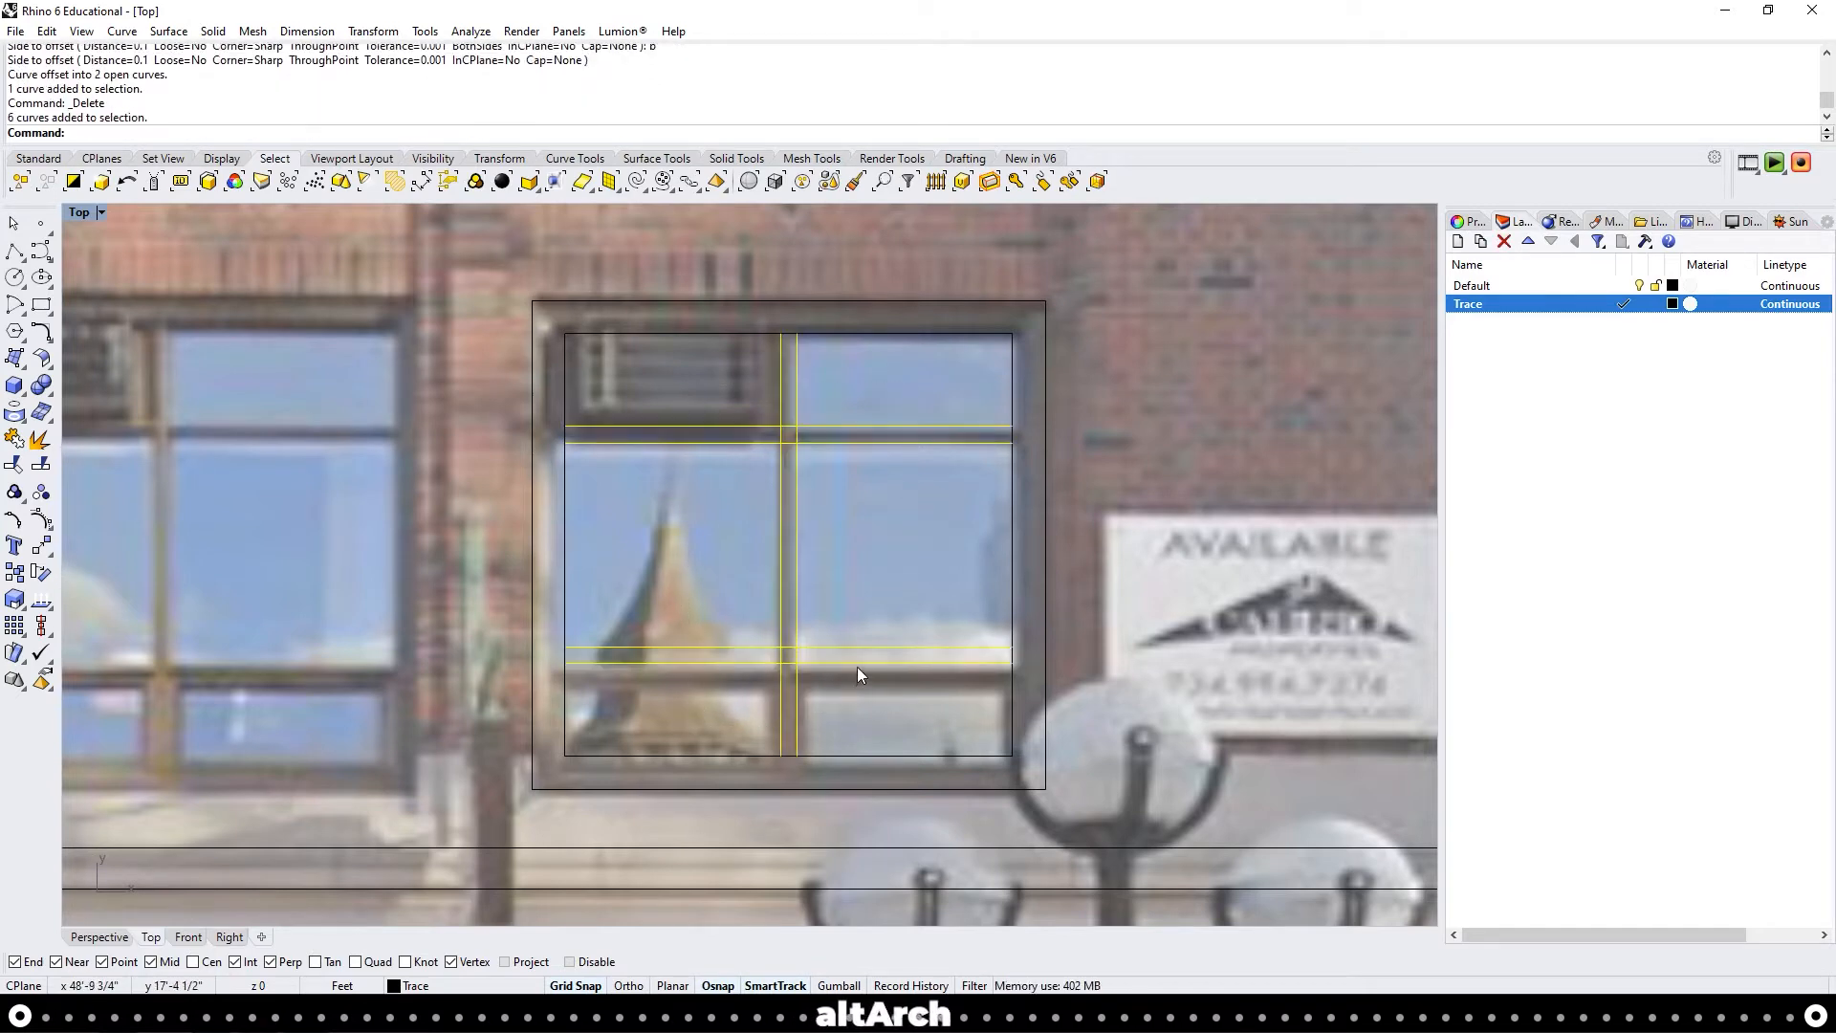
Trim the crossing mullion segments into clean bars and copy the finished window tracing
{"action": "key", "text": "Enter"}
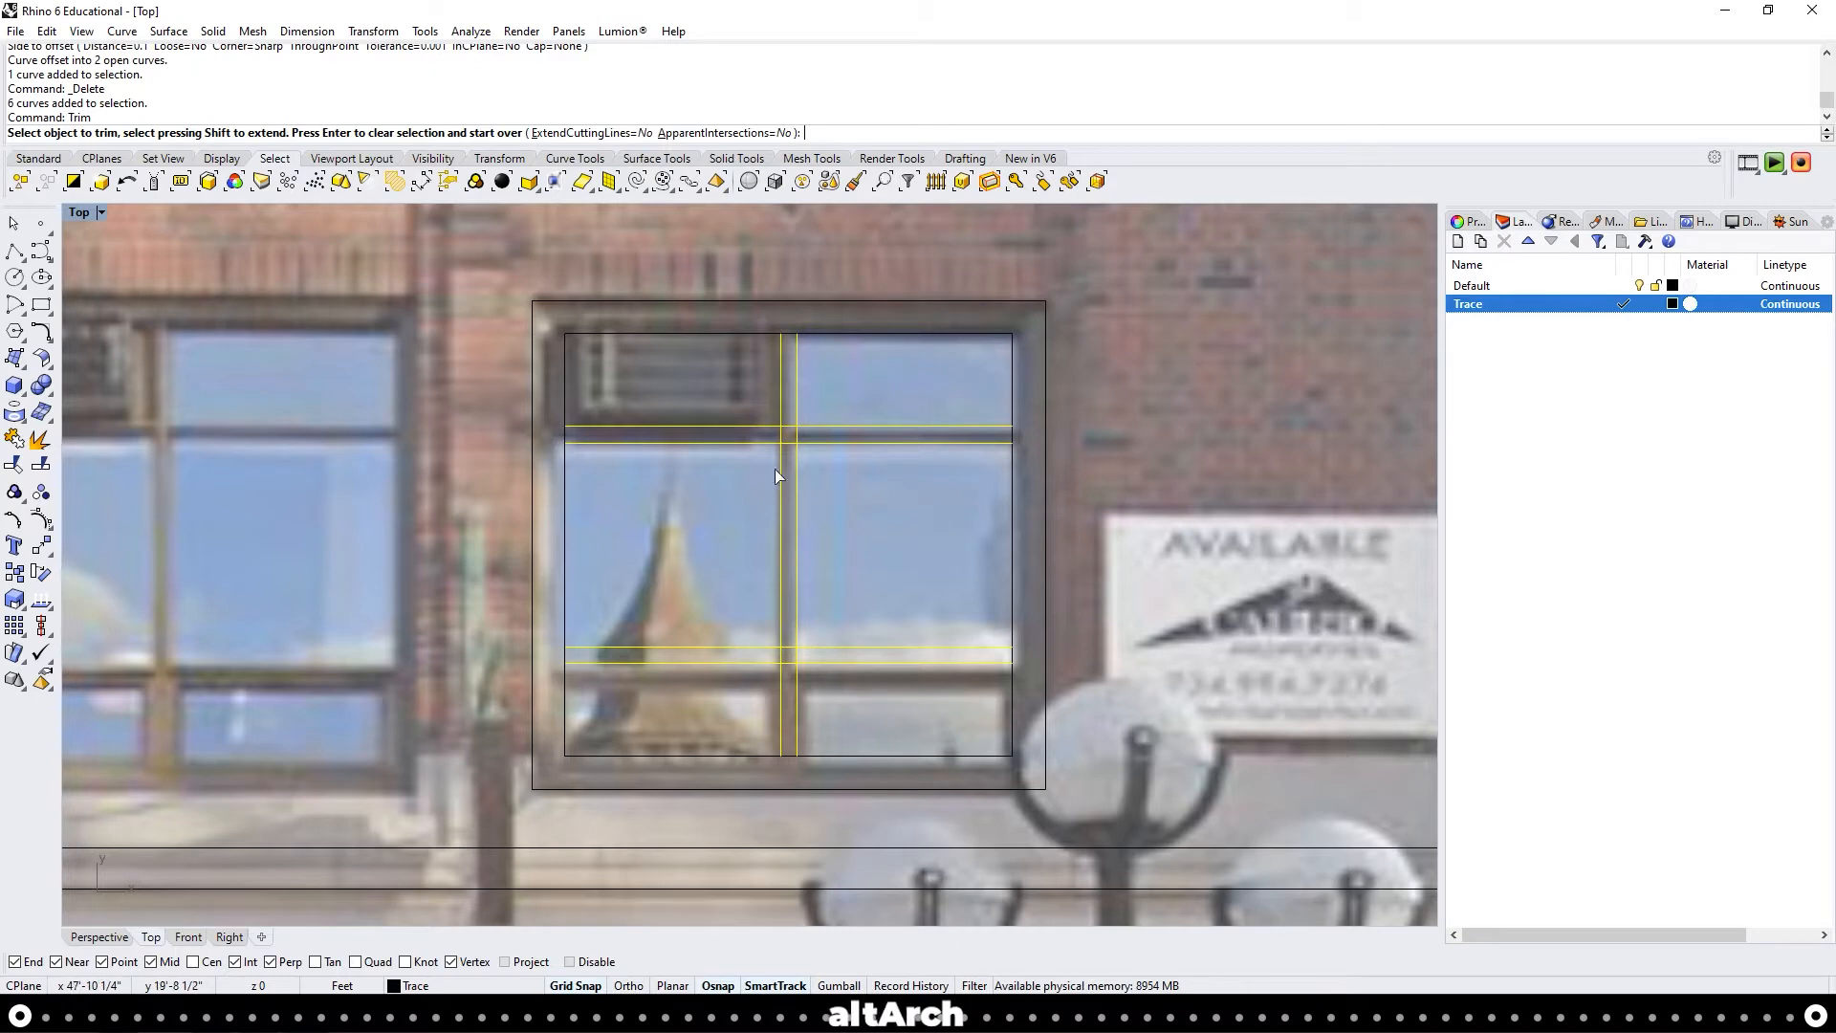
{"action": "left_click", "coordinate": [805, 443]}
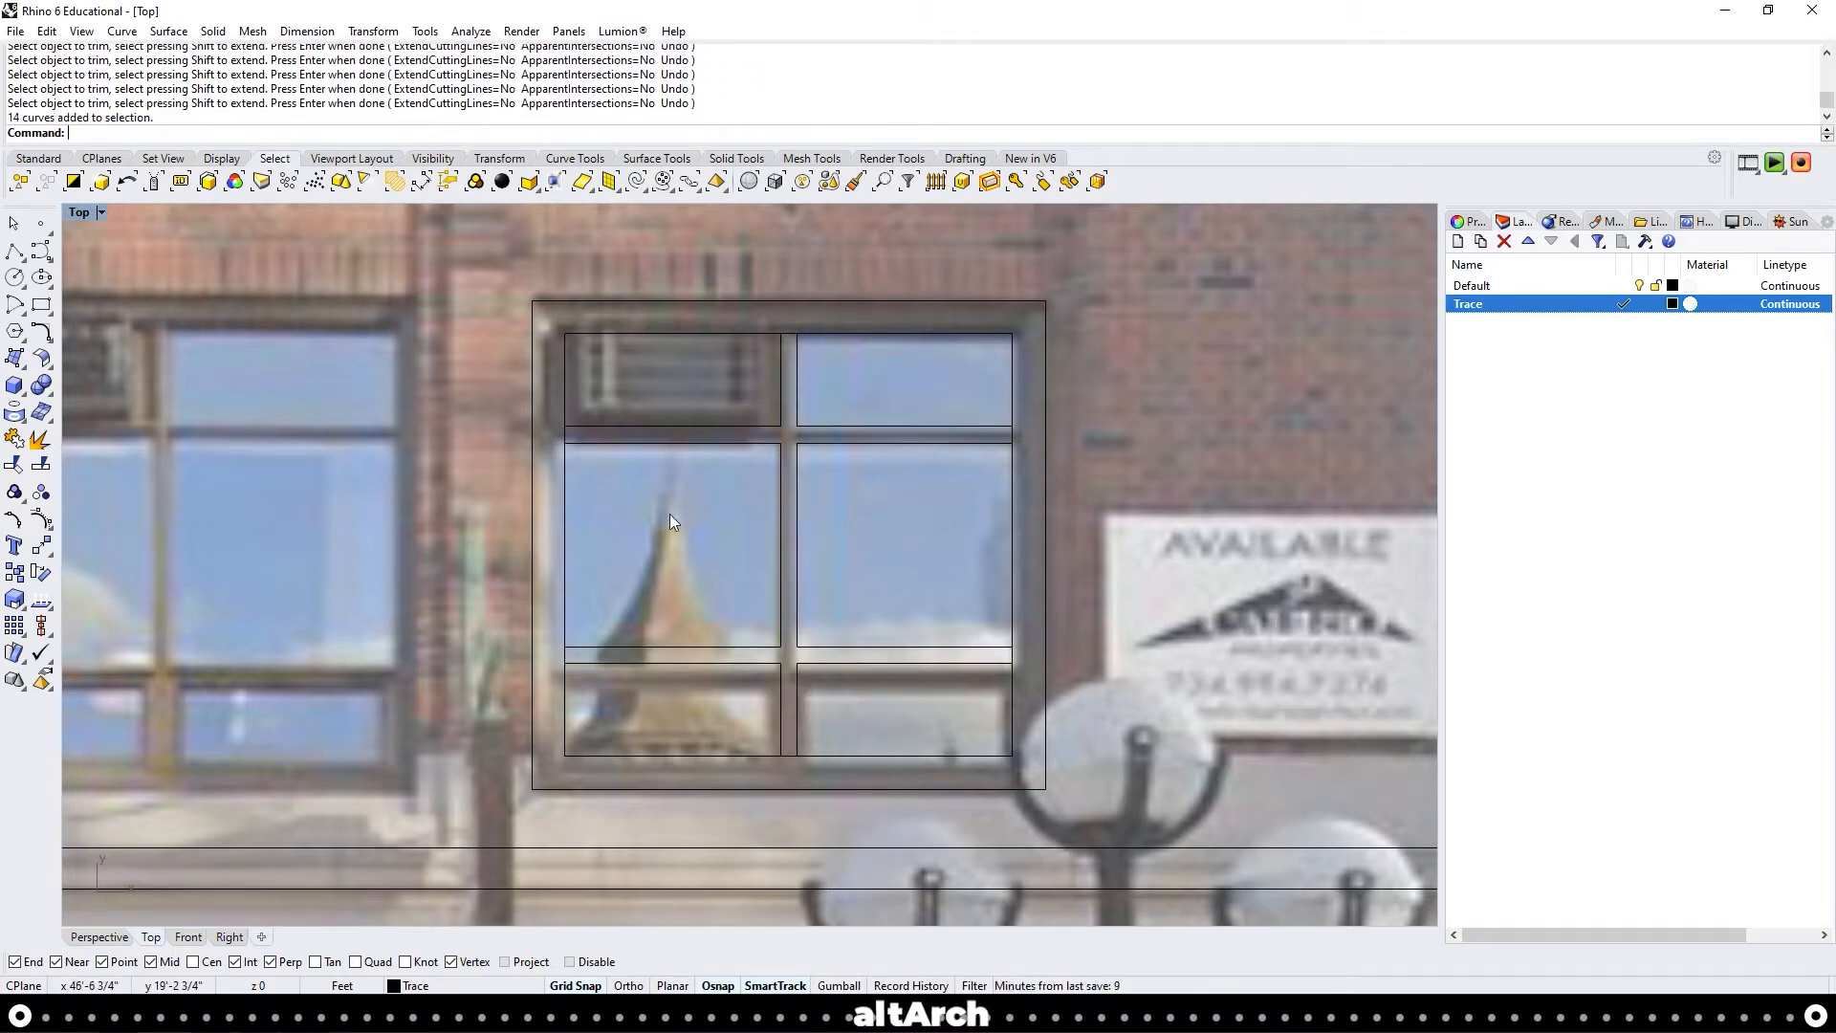
{"action": "mouse_move", "coordinate": [814, 426]}
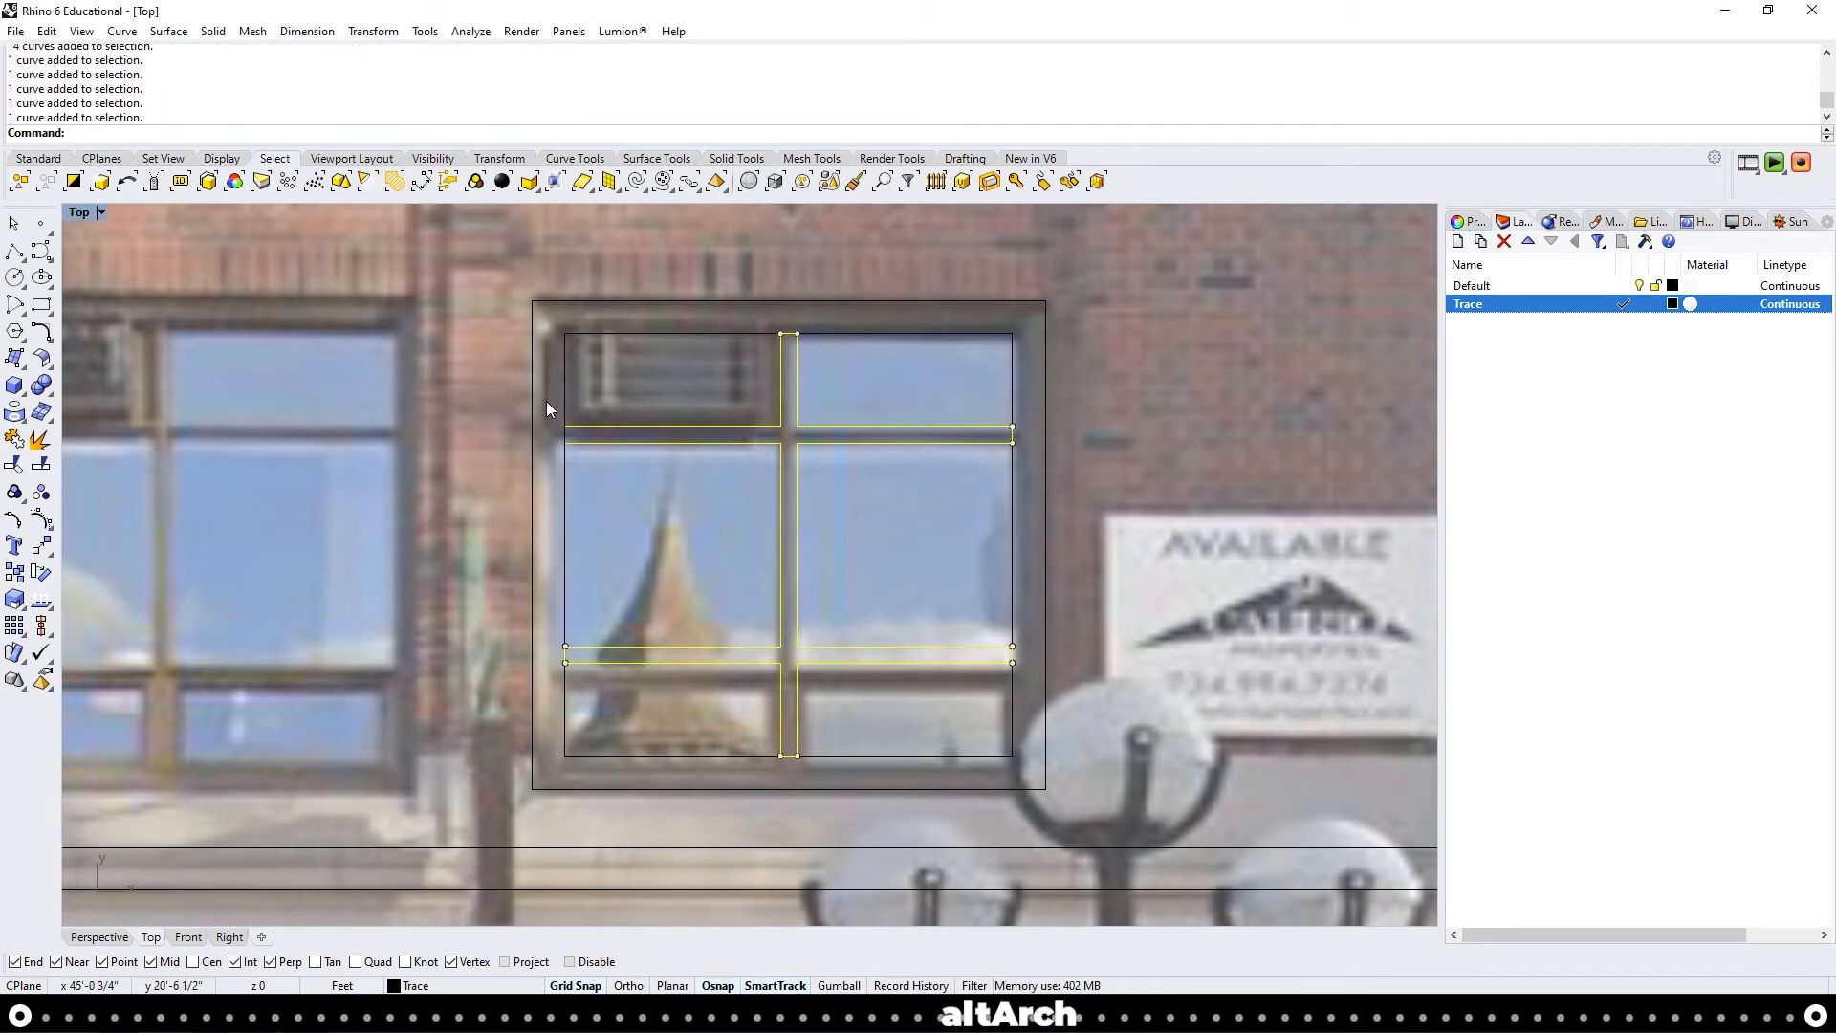
{"action": "key", "text": "Enter"}
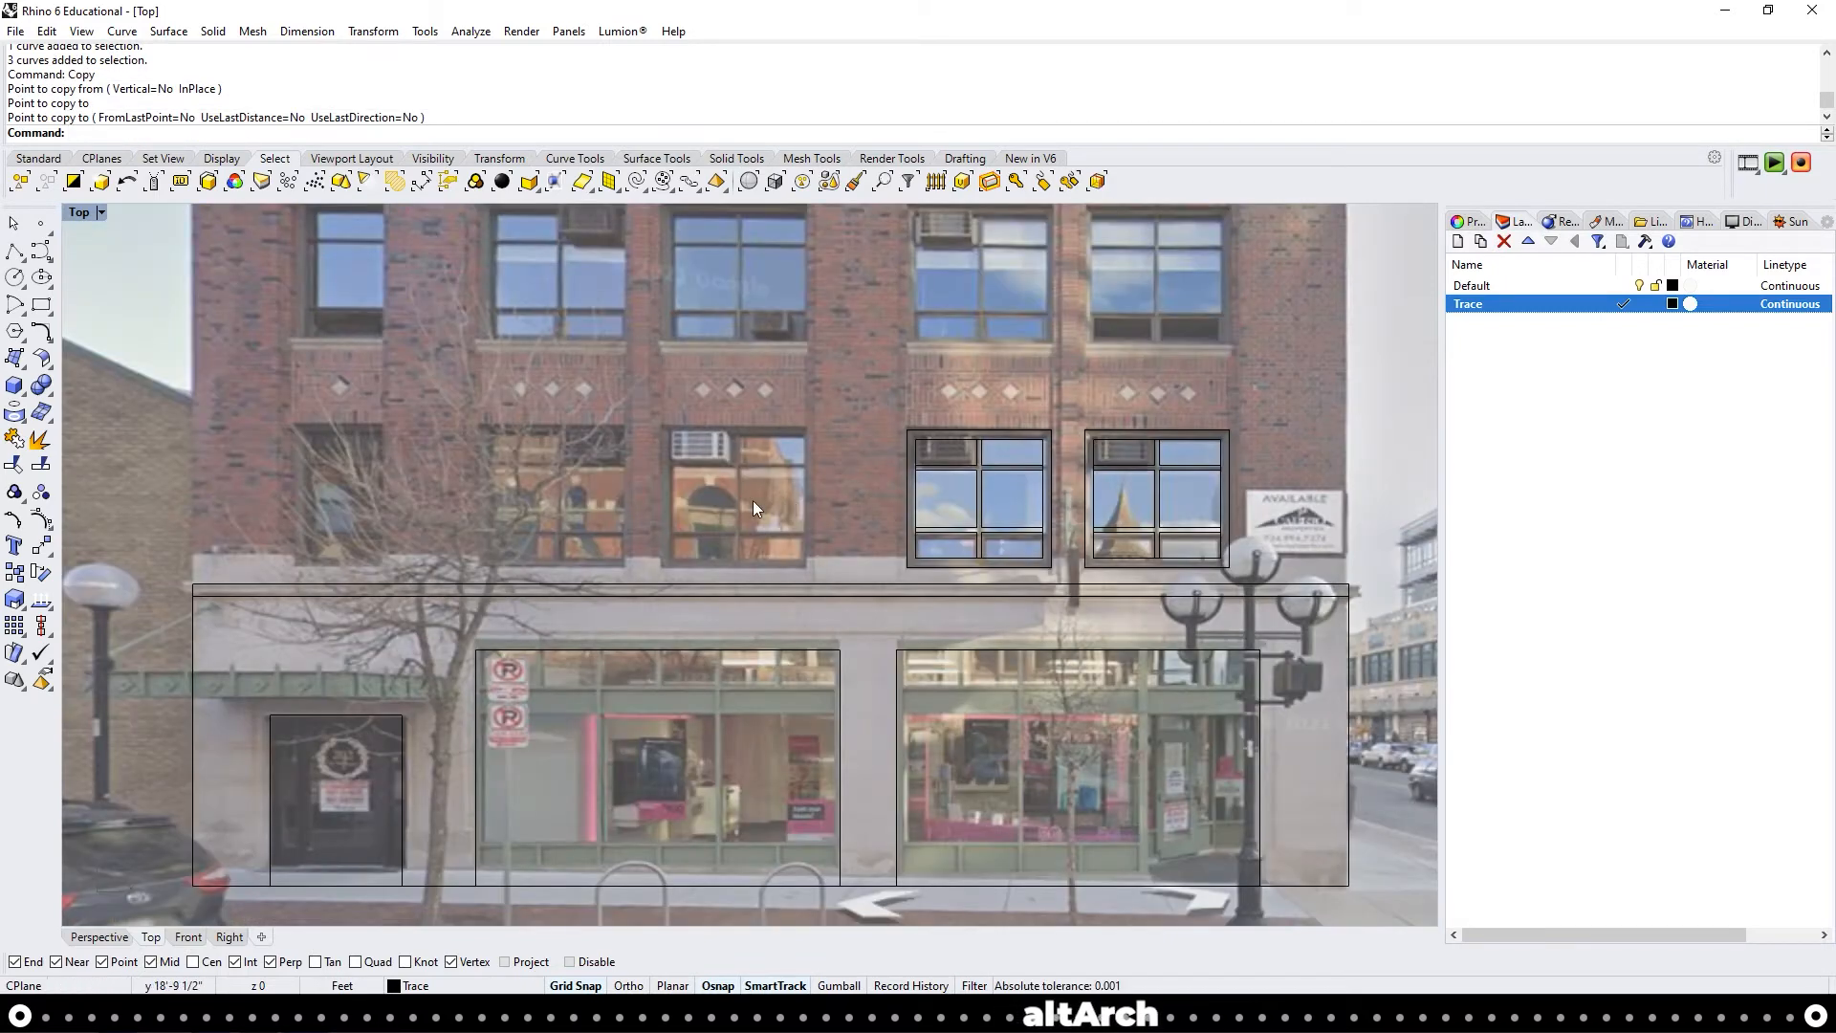
{"action": "mouse_move", "coordinate": [819, 509]}
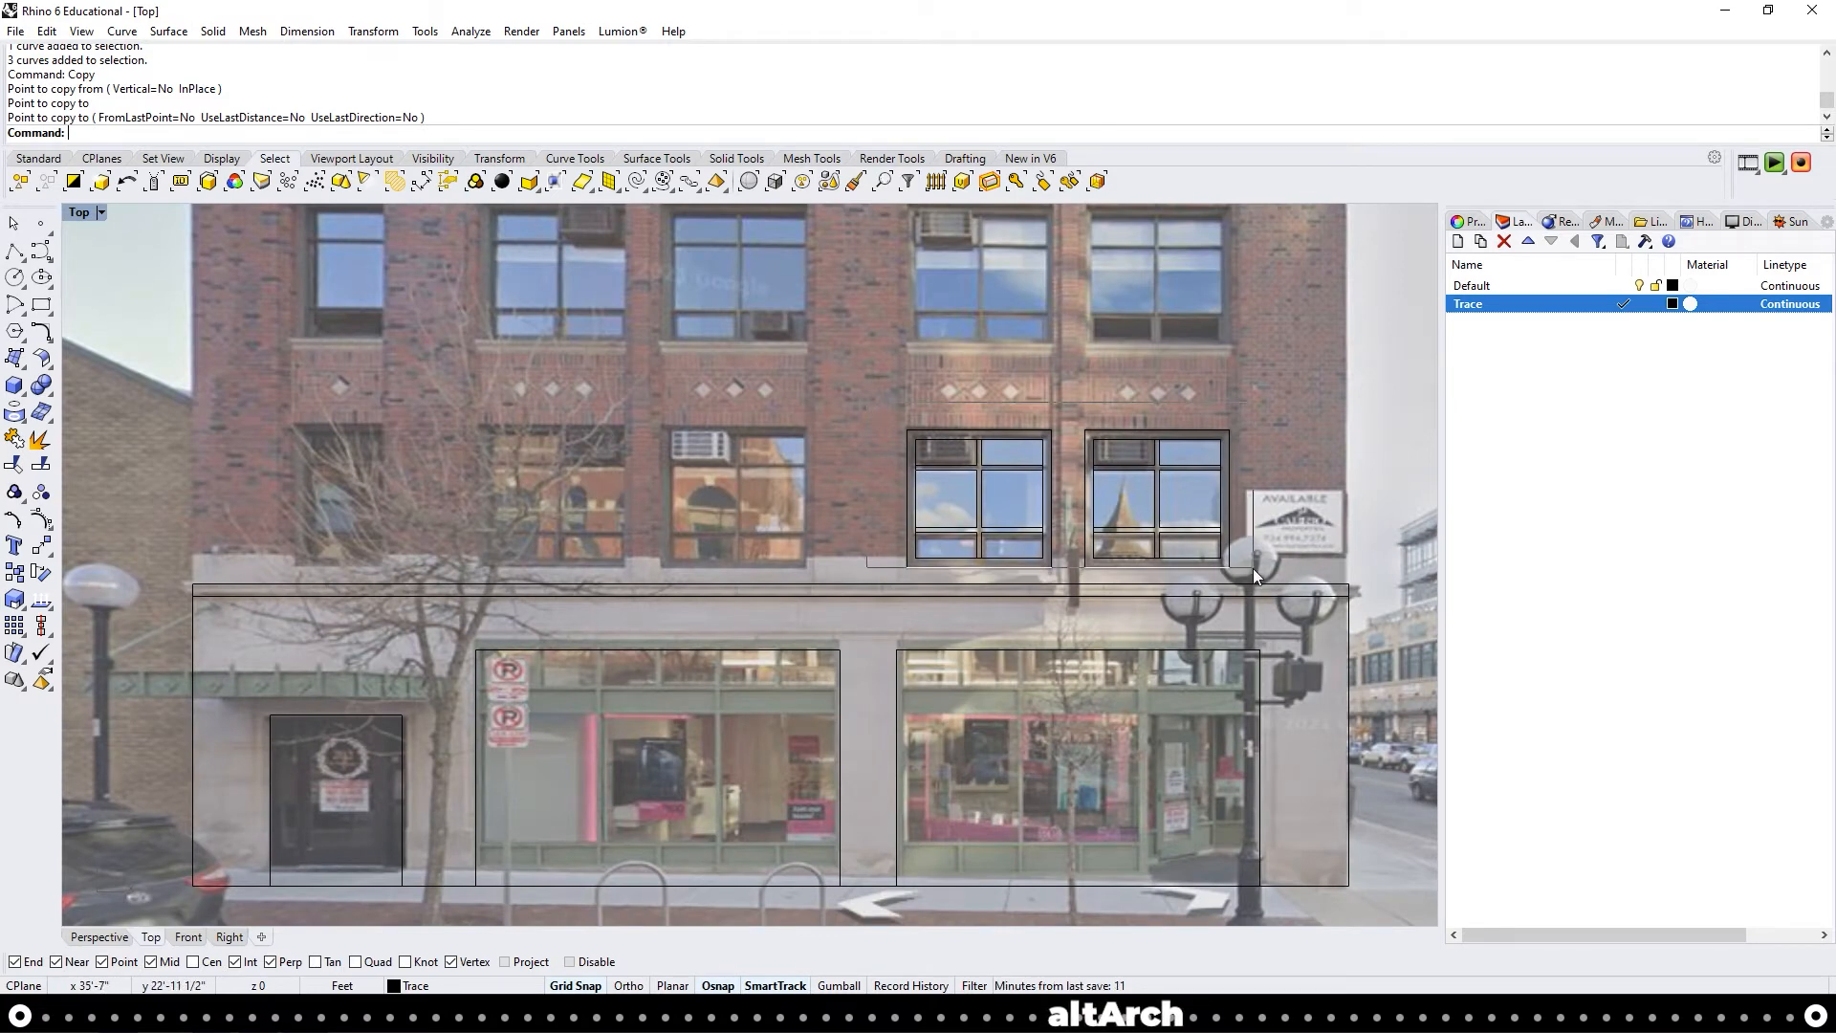
Copy the traced window outline onto the next second-storey window opening
{"action": "left_click", "coordinate": [1245, 570]}
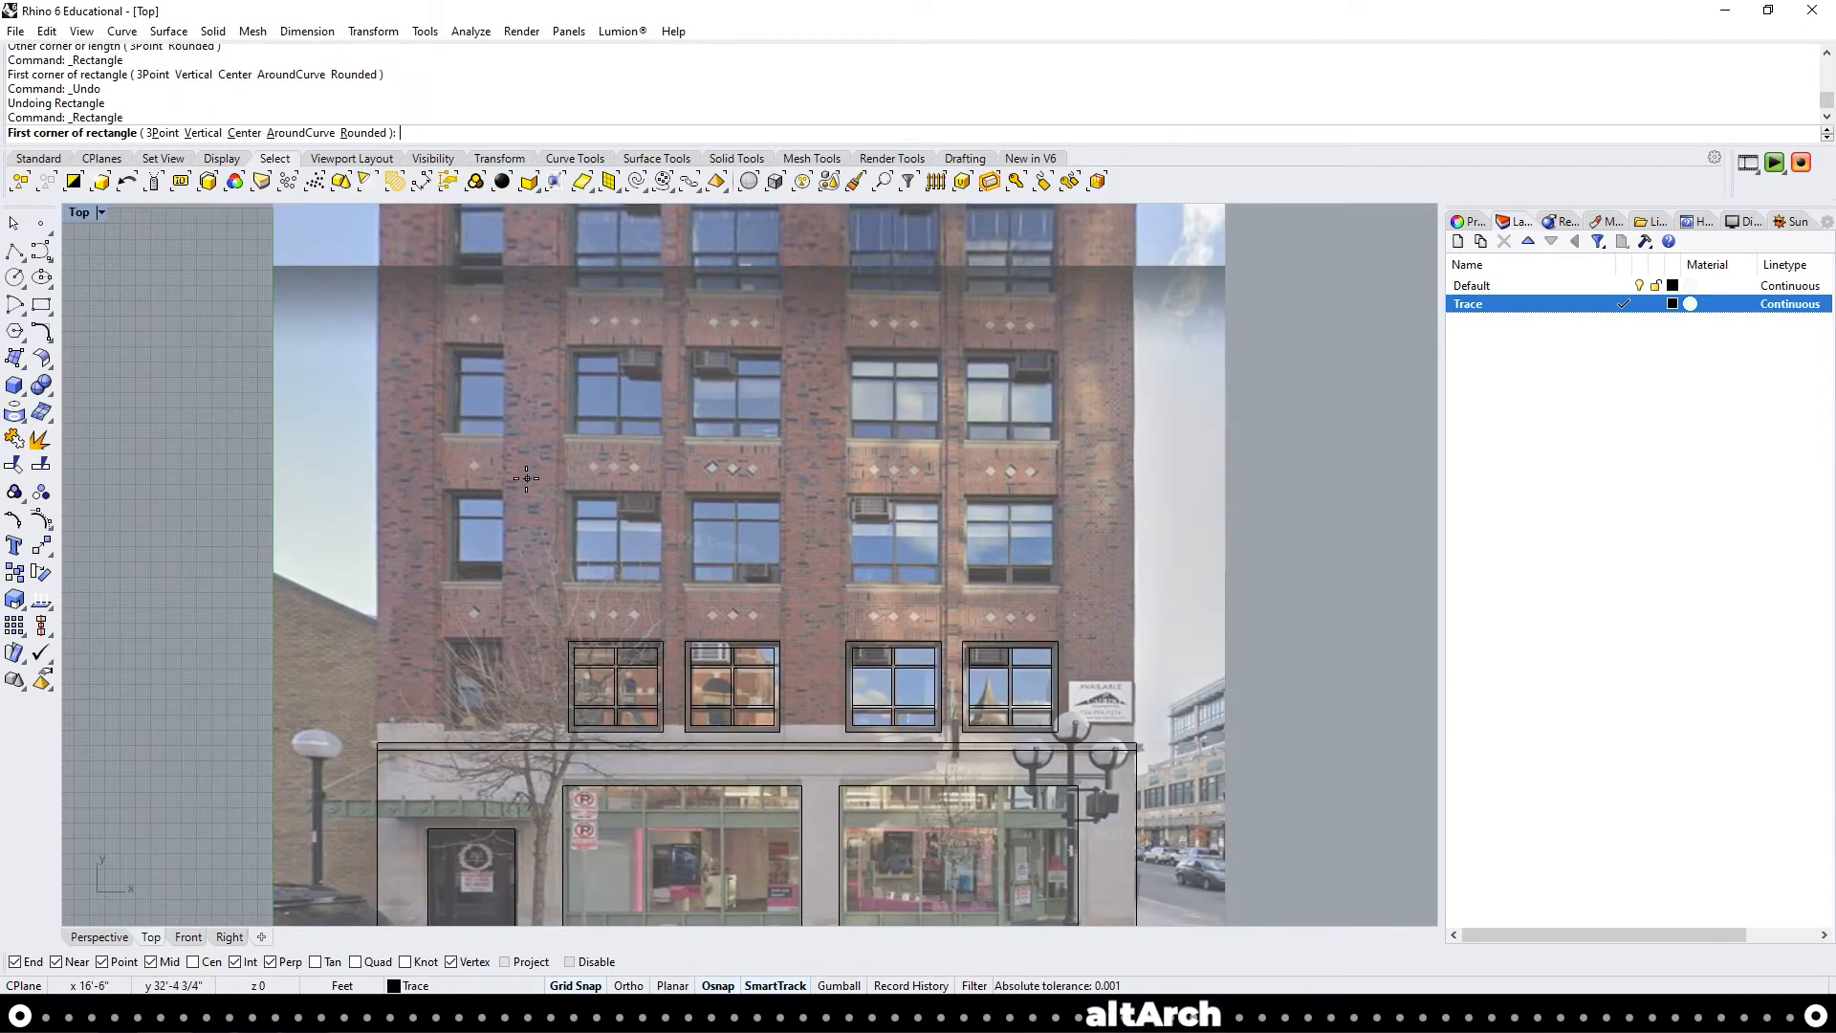
{"action": "mouse_move", "coordinate": [853, 551]}
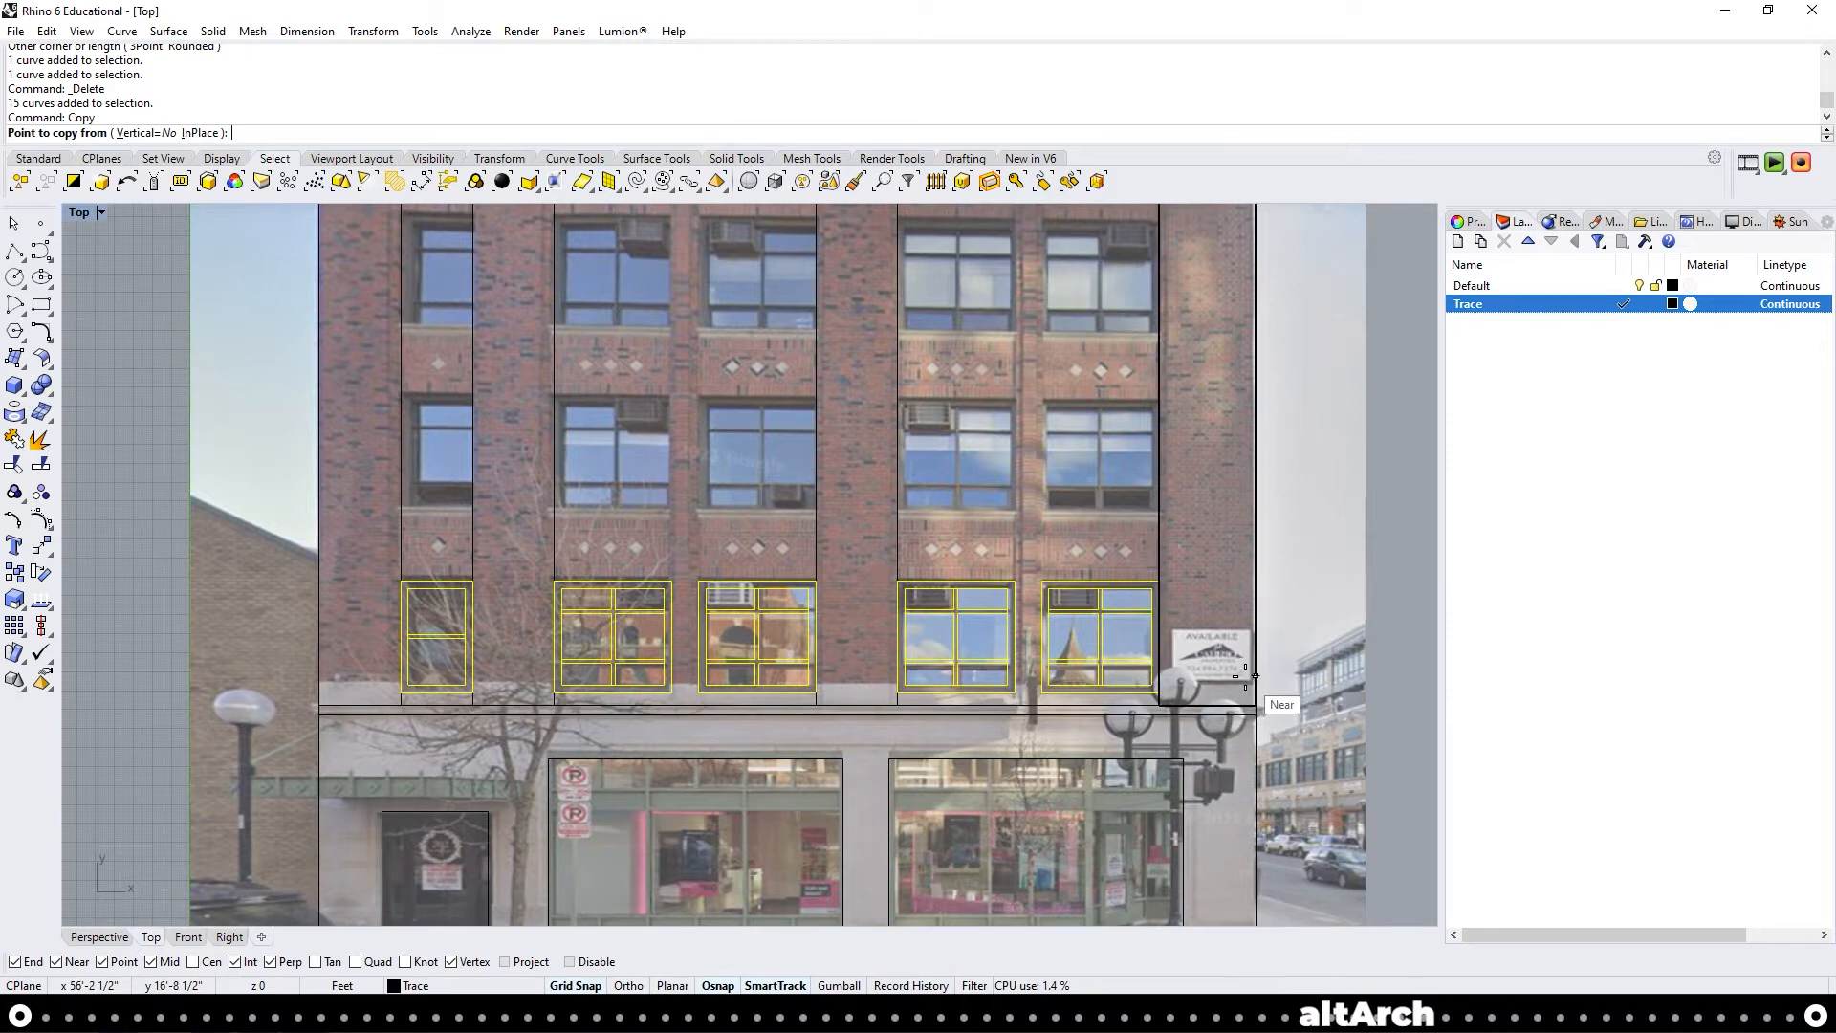
{"action": "mouse_move", "coordinate": [1196, 688]}
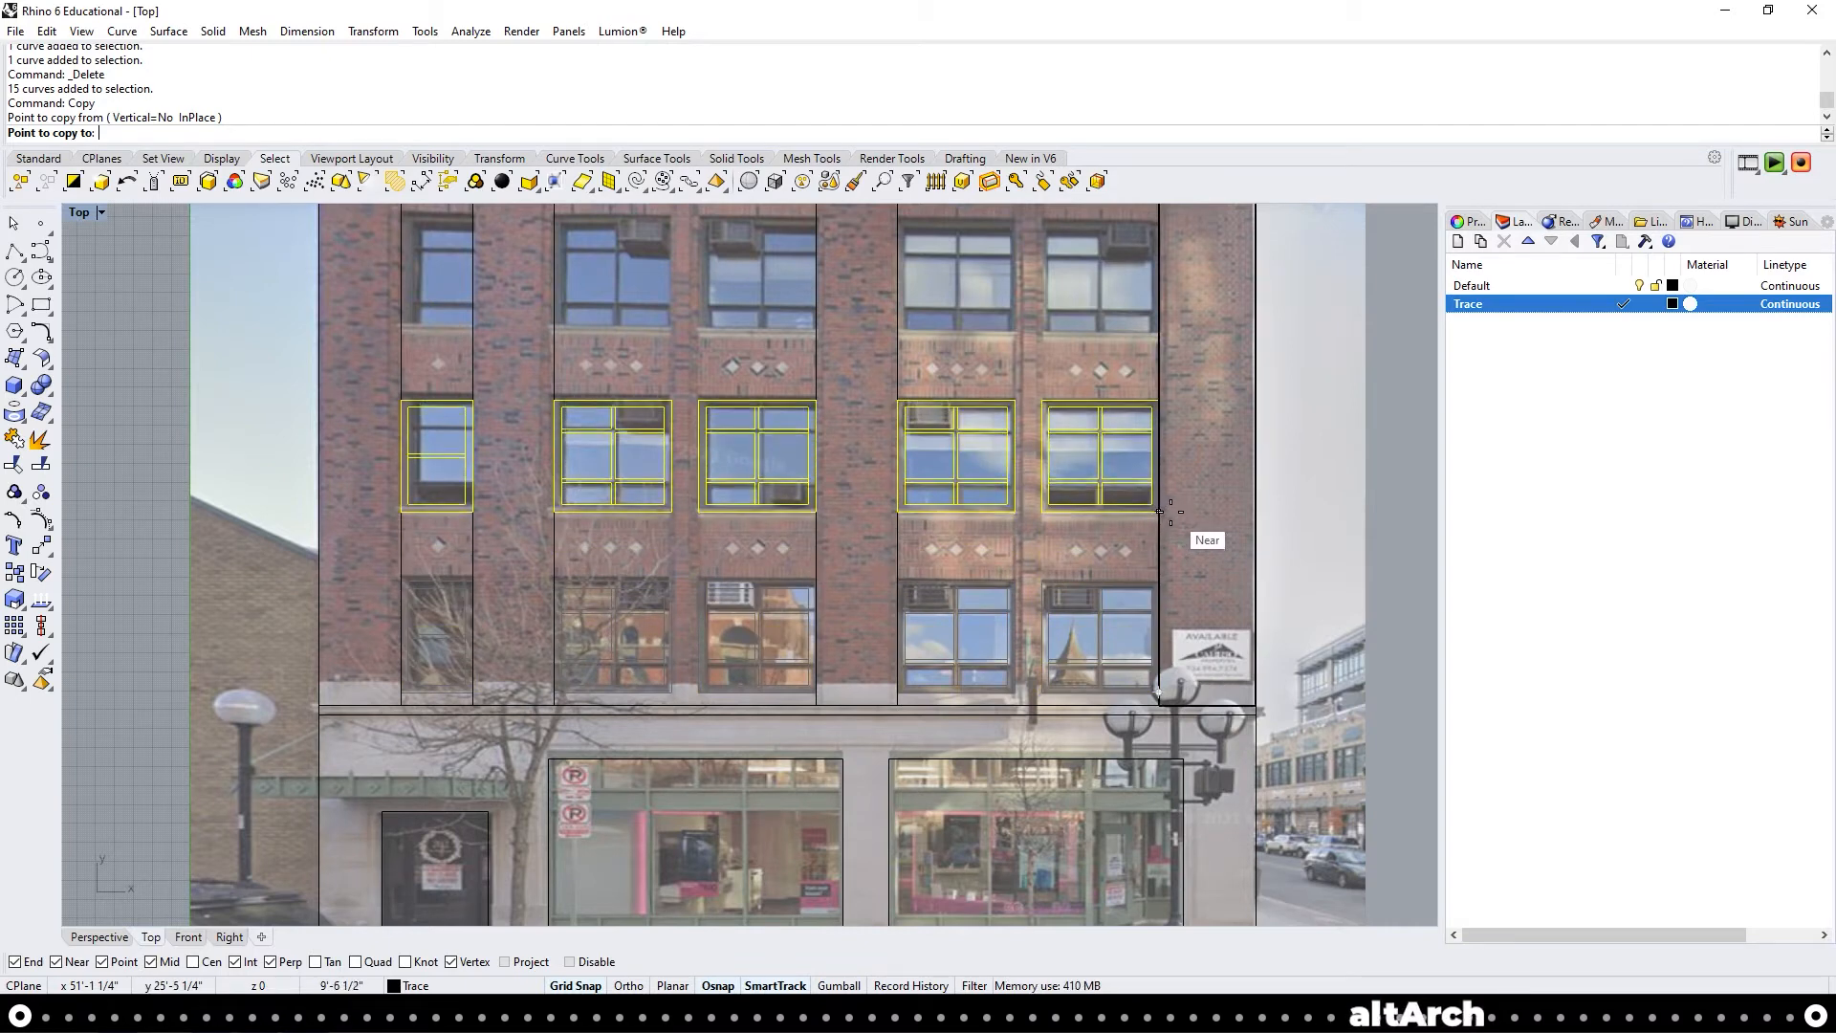
Copy the five-window row up onto the next floors, snapping from the reference corner
{"action": "left_click", "coordinate": [1159, 512]}
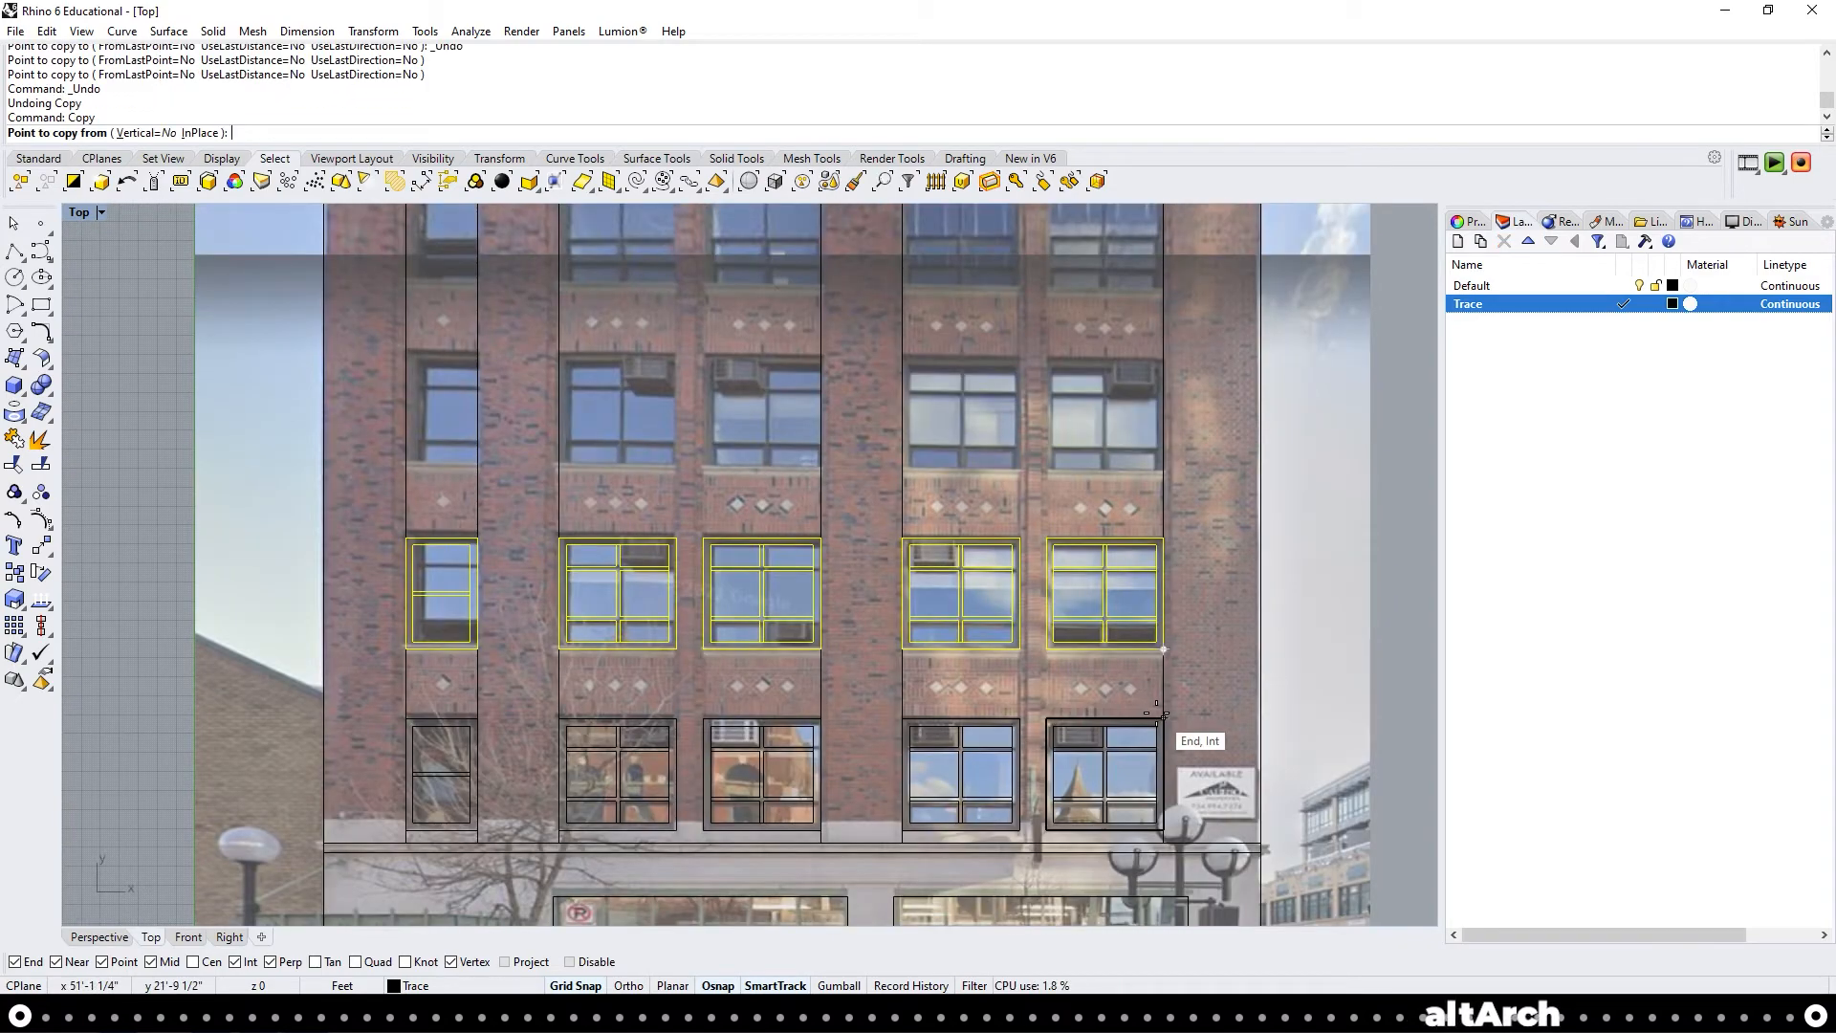
{"action": "left_click", "coordinate": [1163, 650]}
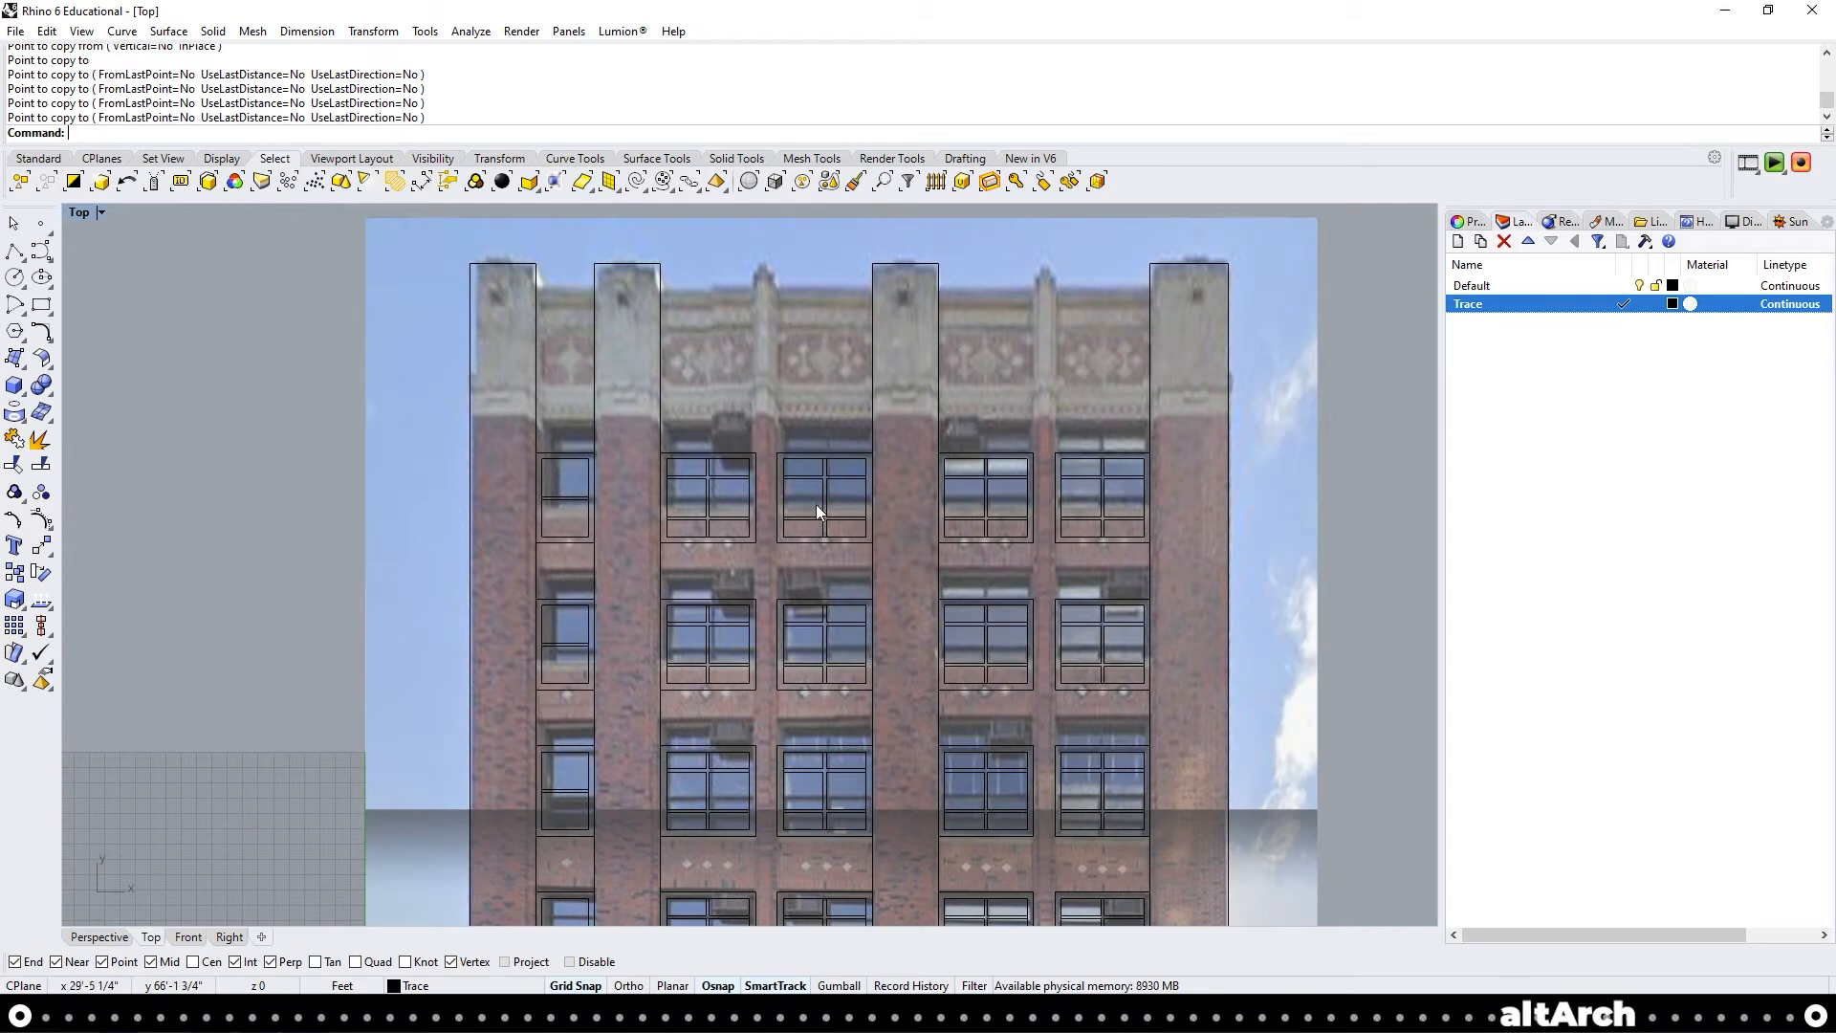
{"action": "mouse_move", "coordinate": [968, 440]}
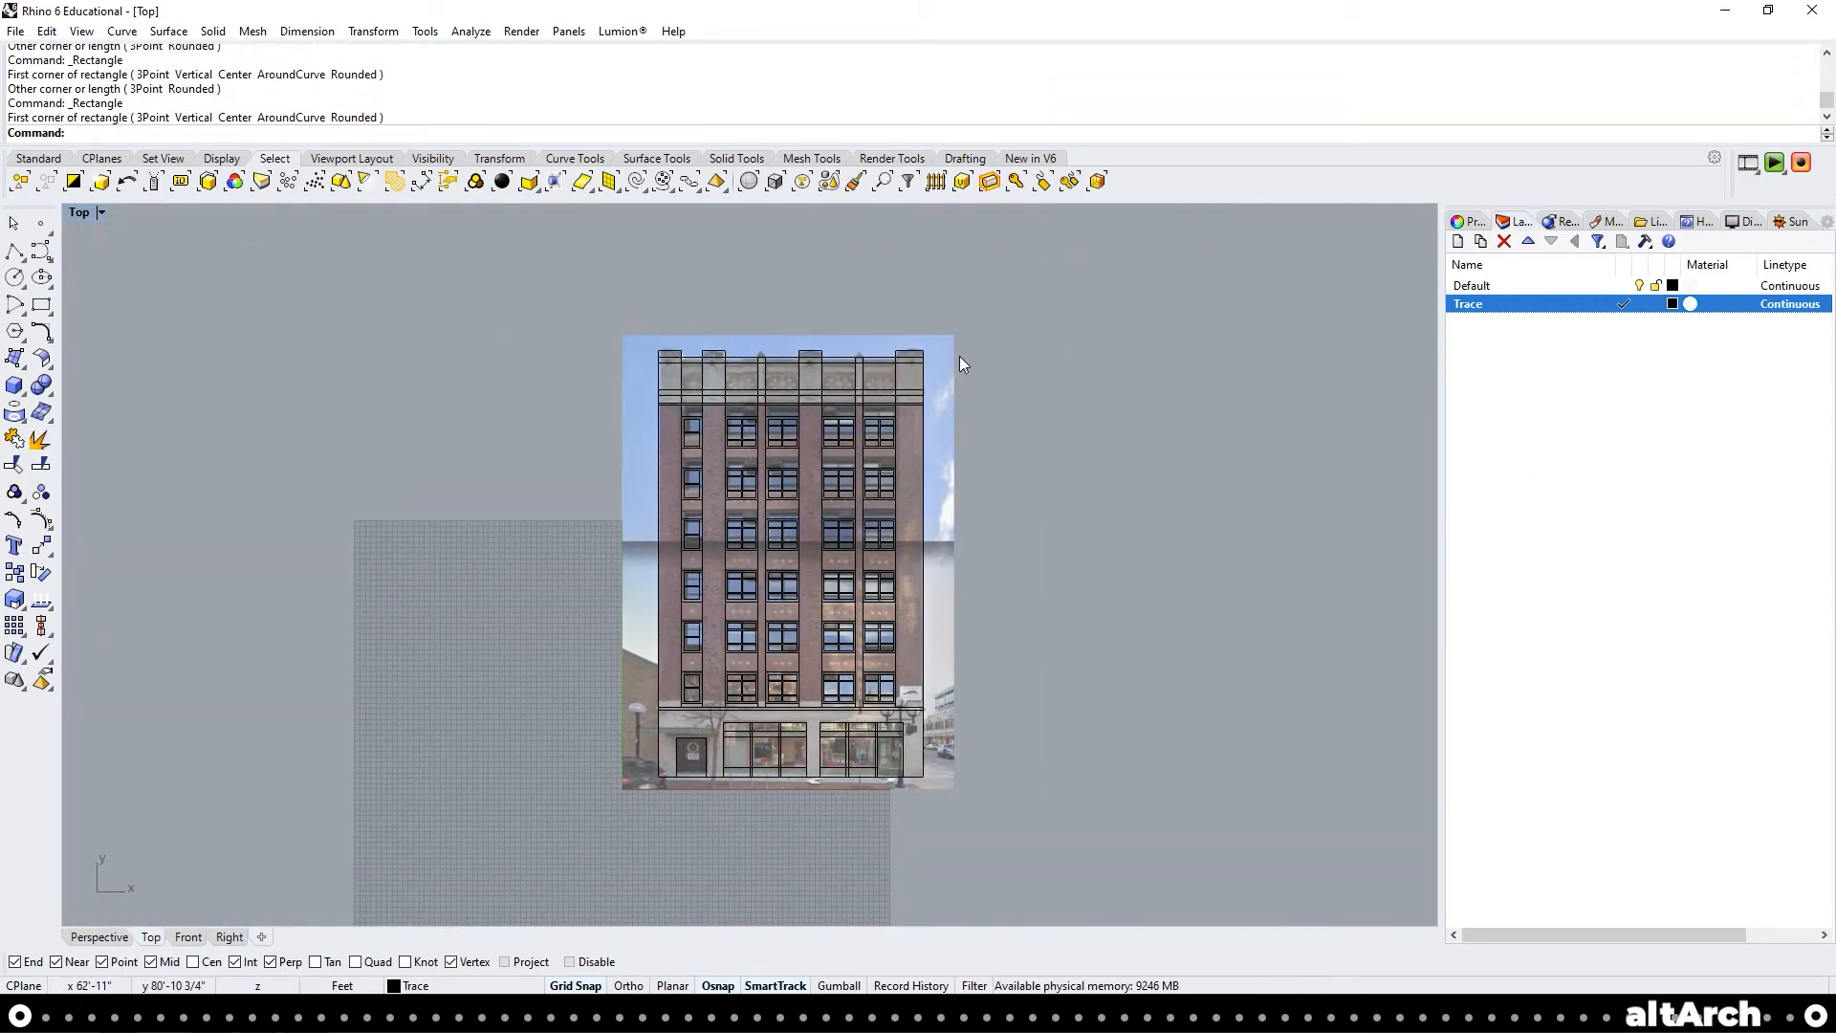
{"action": "mouse_move", "coordinate": [1077, 358]}
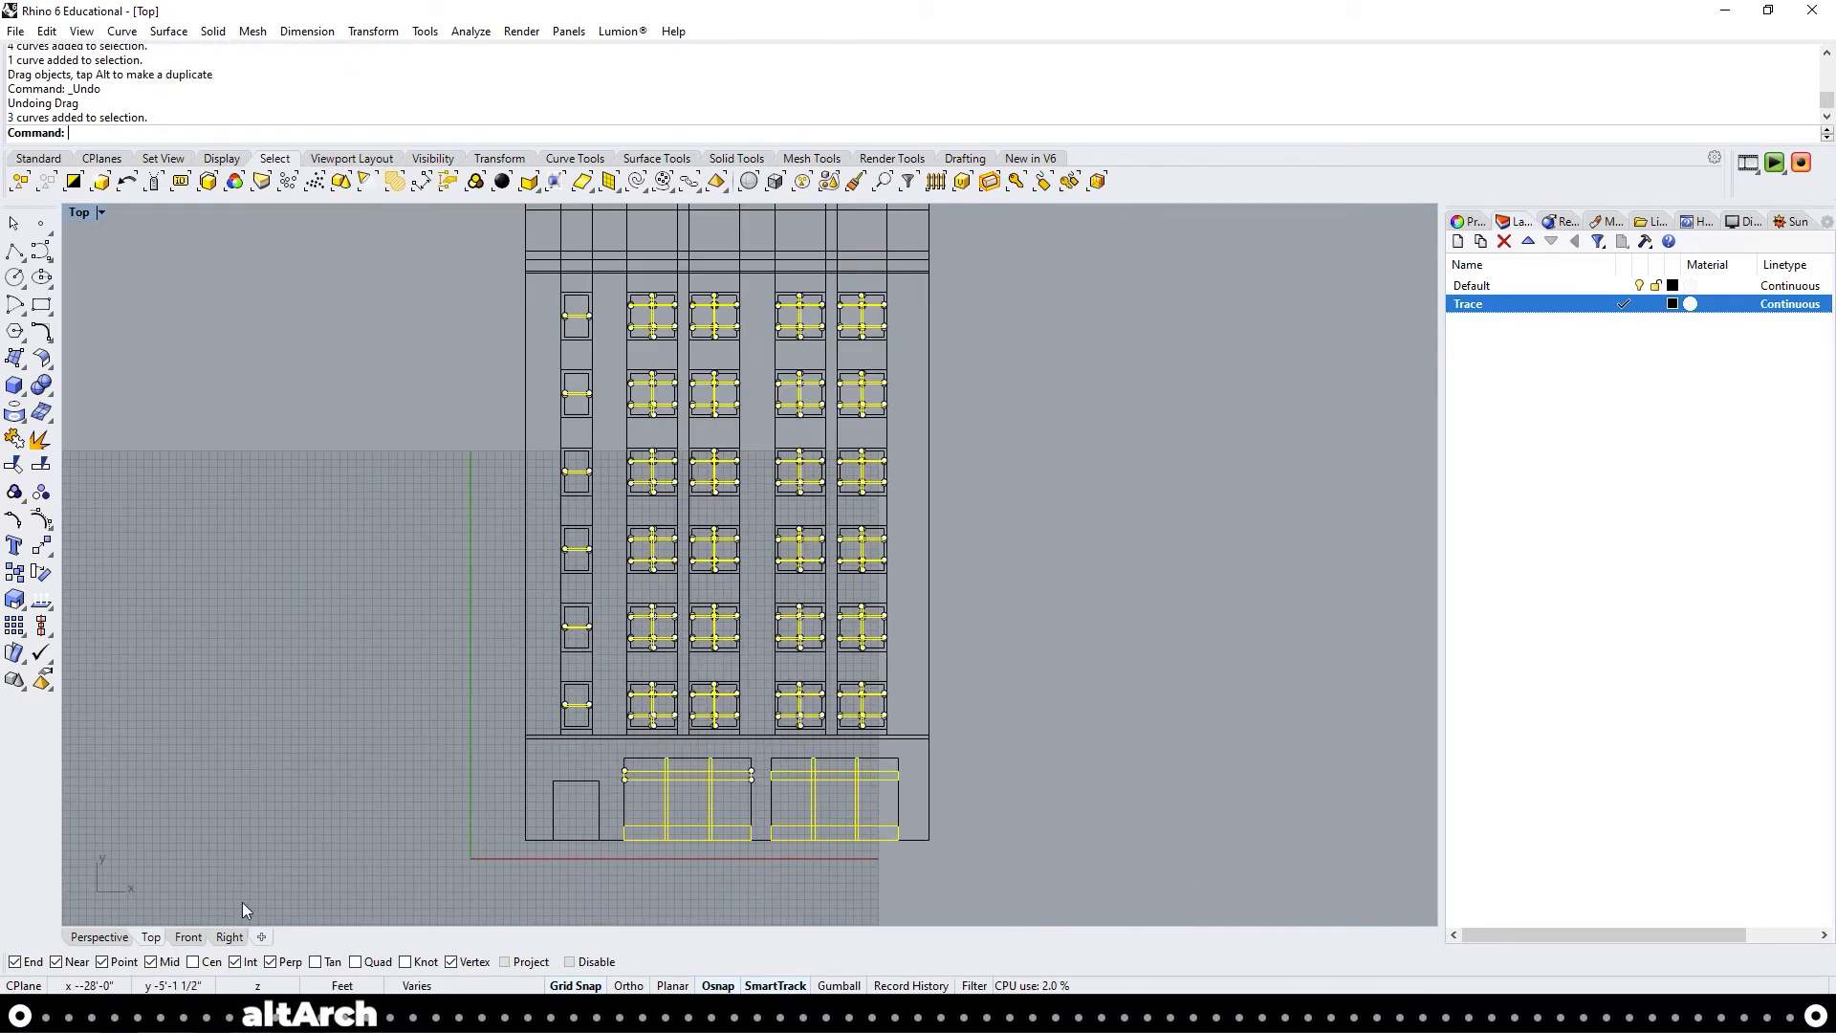
Check the facade curves from the Right view and run ExtrudeCrv on the window frames
{"action": "left_click", "coordinate": [230, 937]}
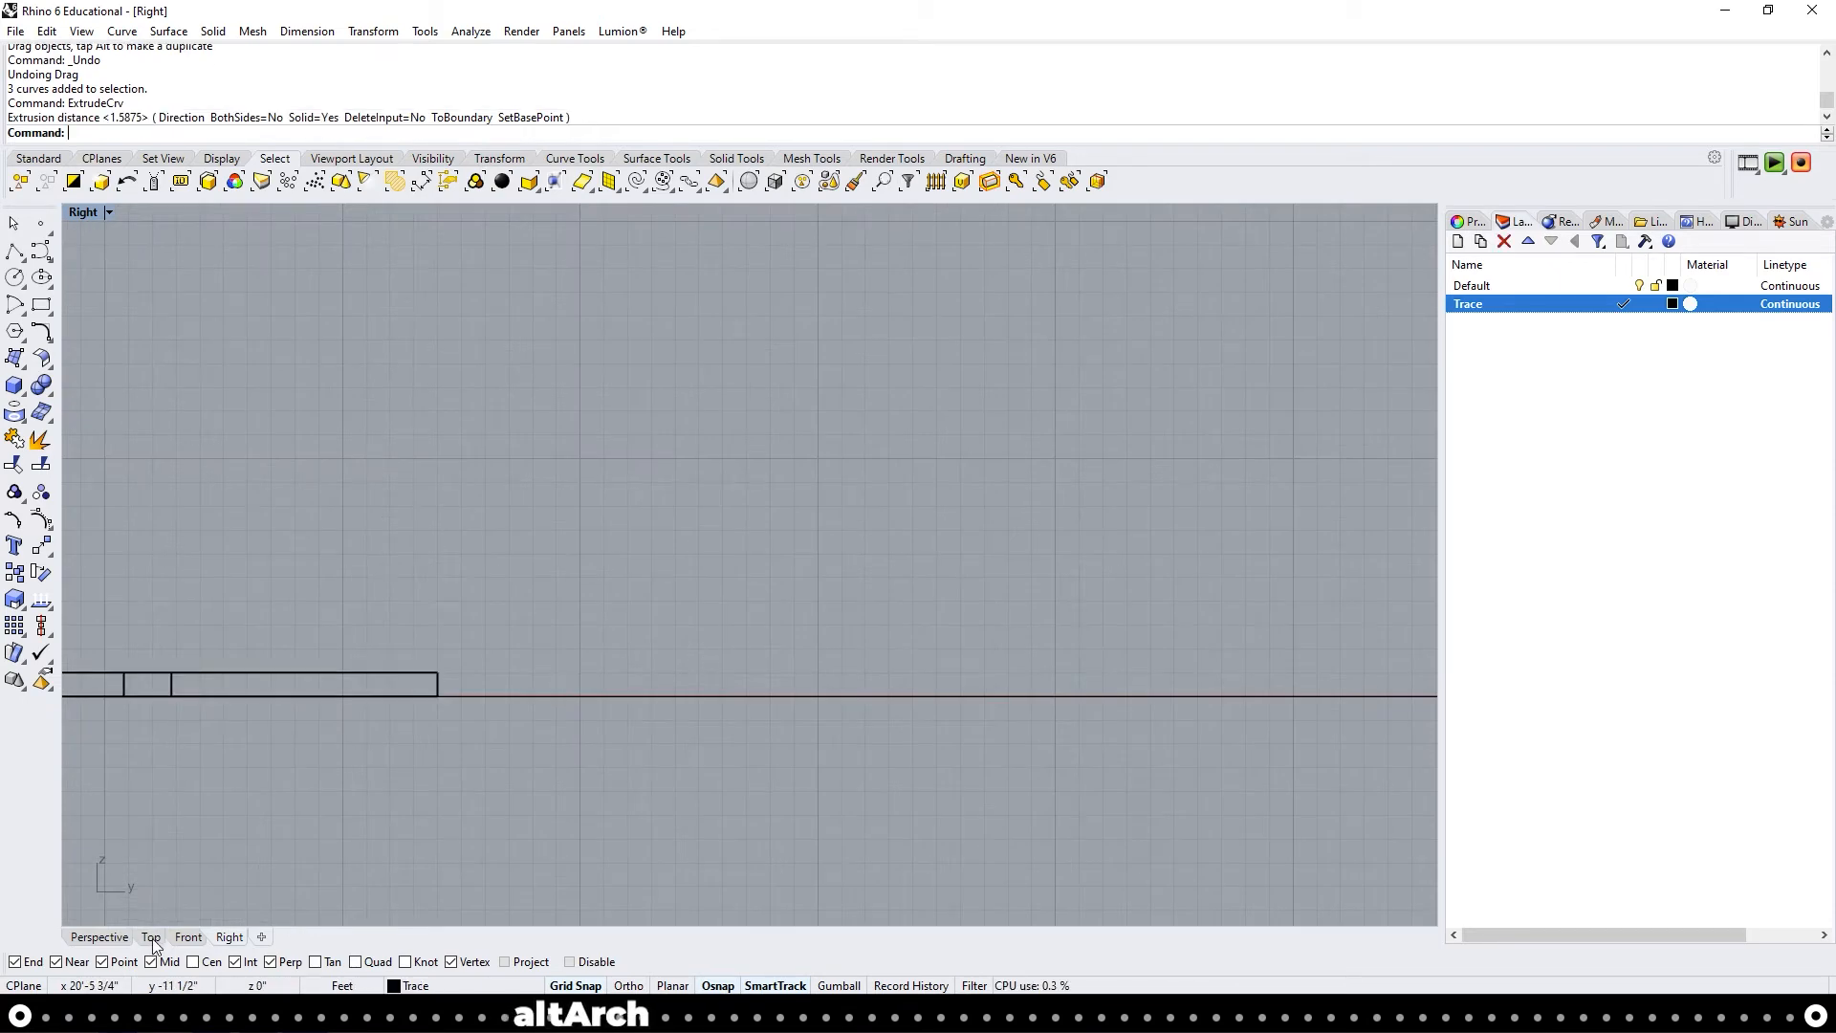
{"action": "left_click", "coordinate": [149, 937]}
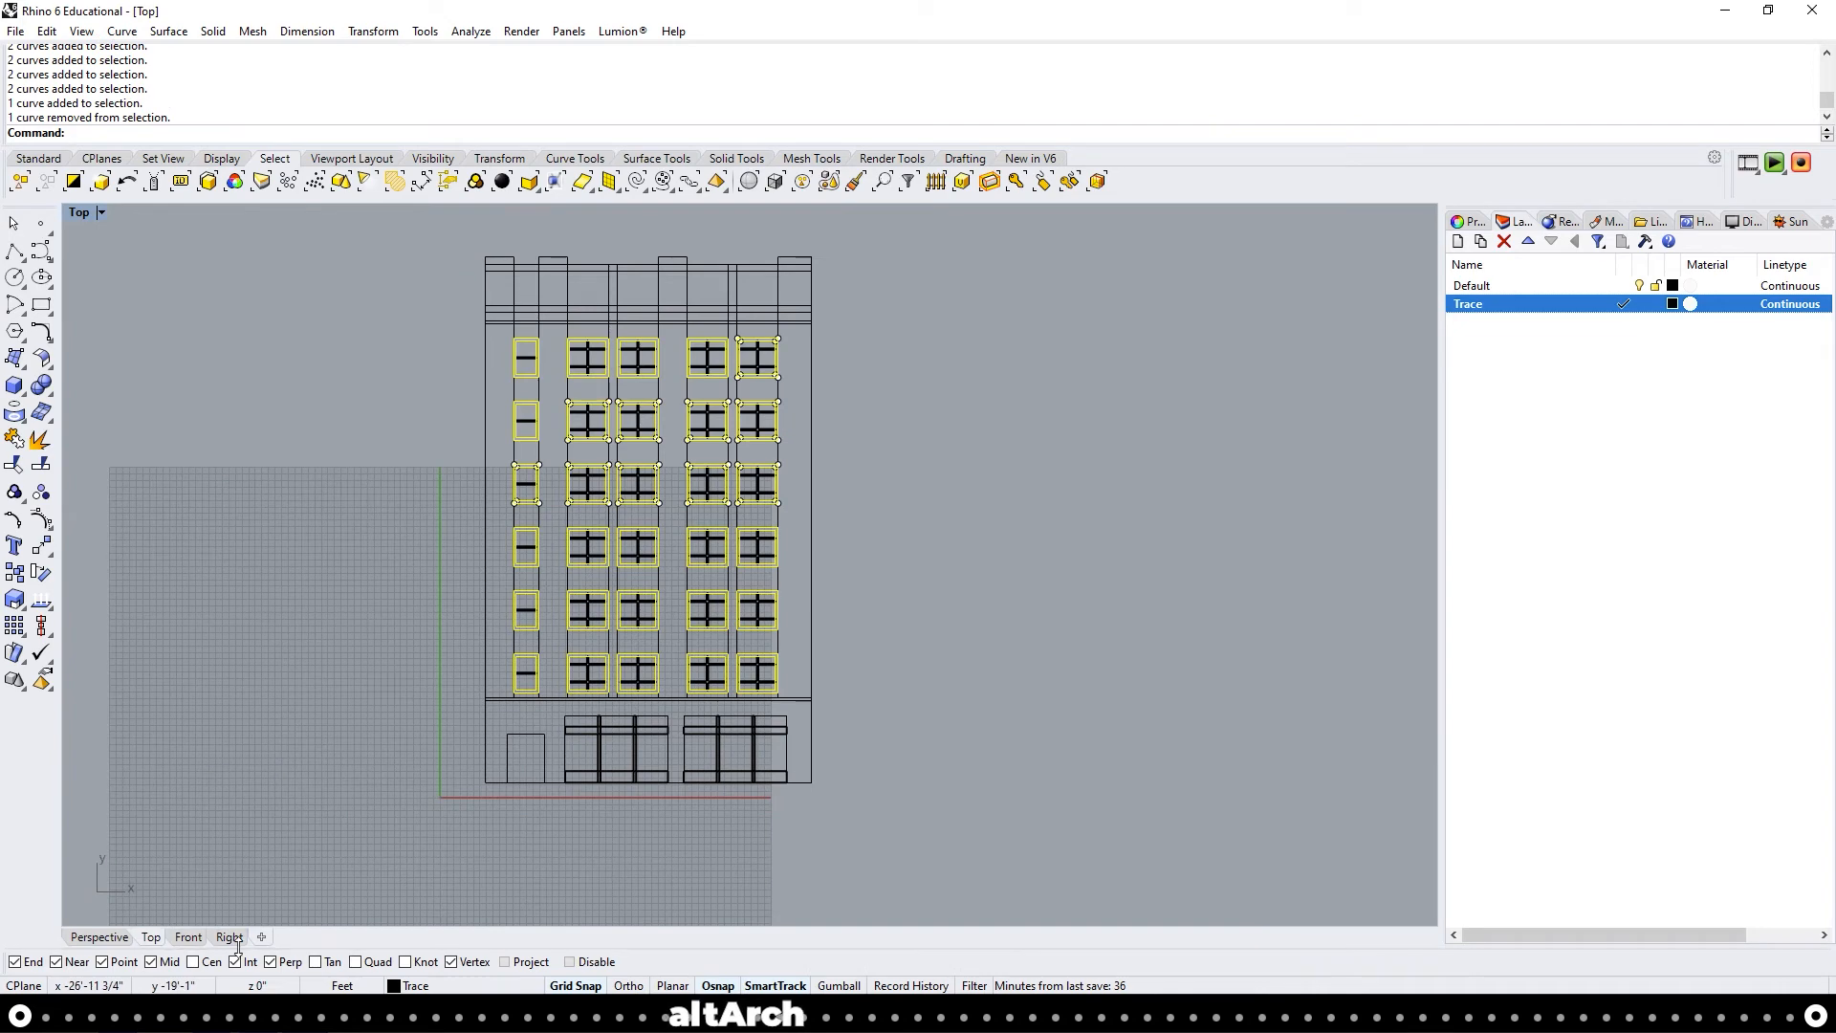
{"action": "left_click", "coordinate": [229, 938]}
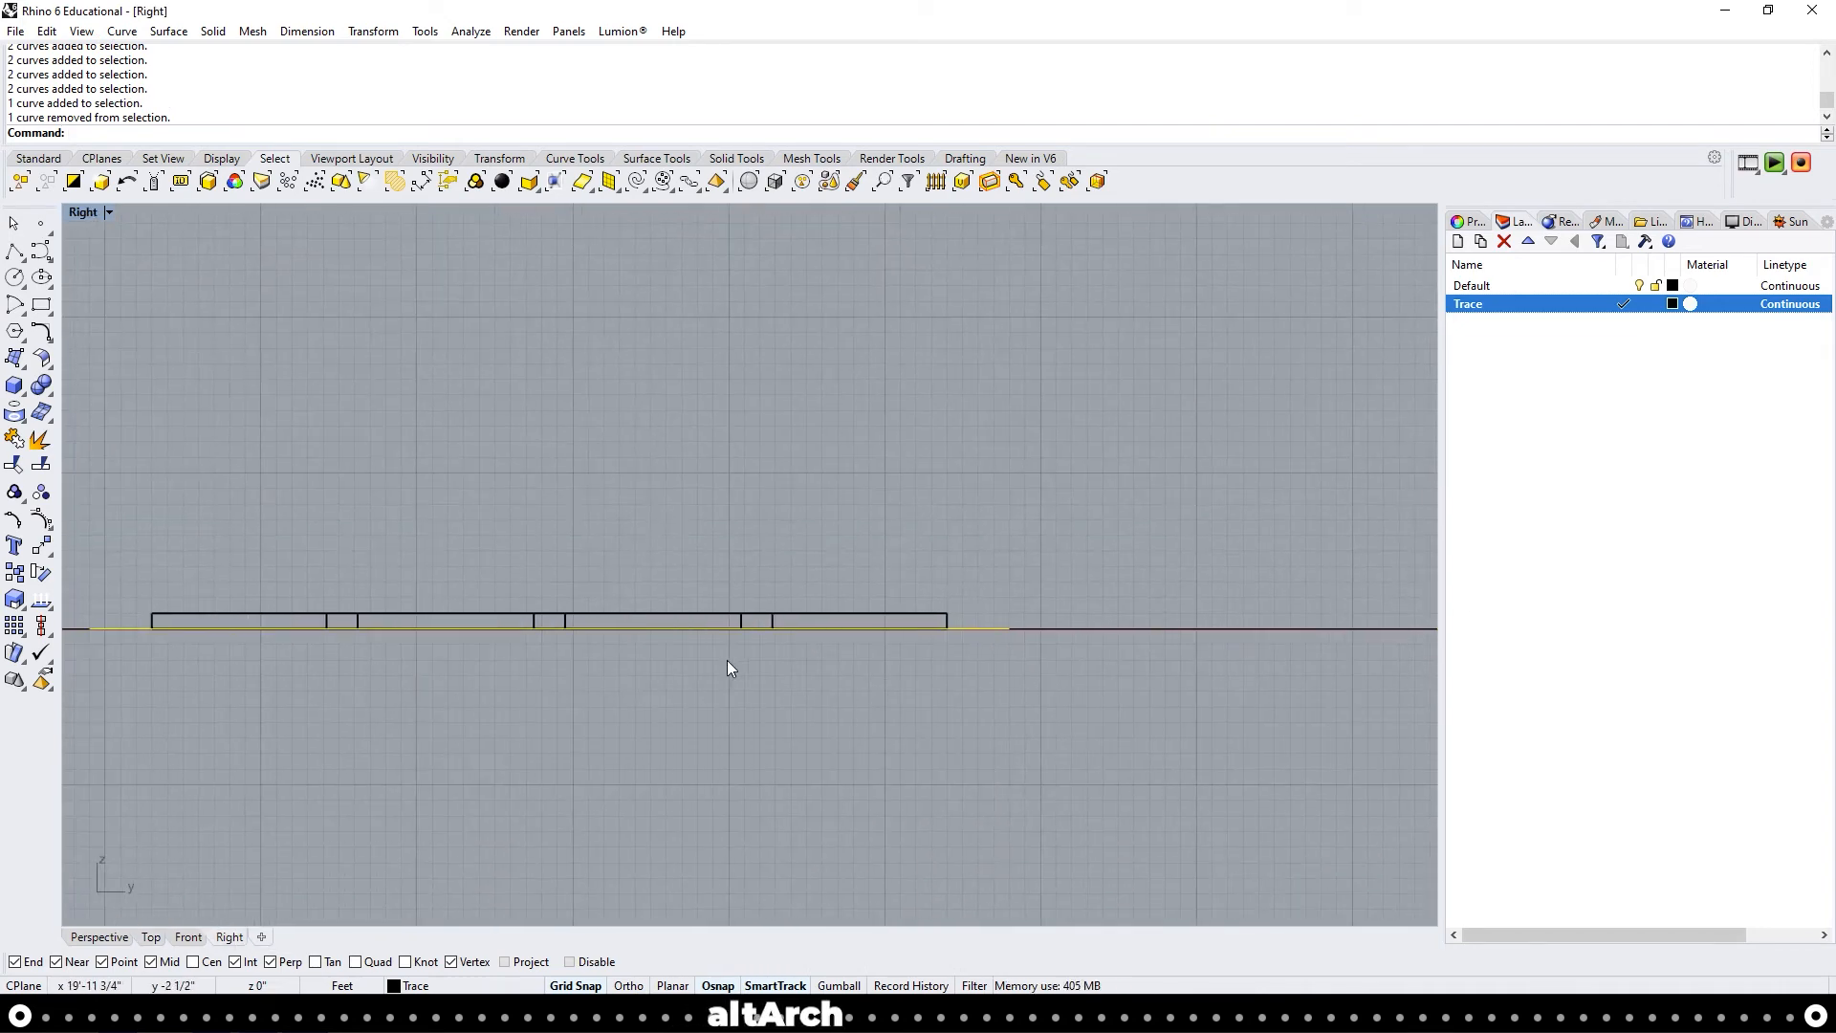
{"action": "type", "text": "ExtrudeCrv"}
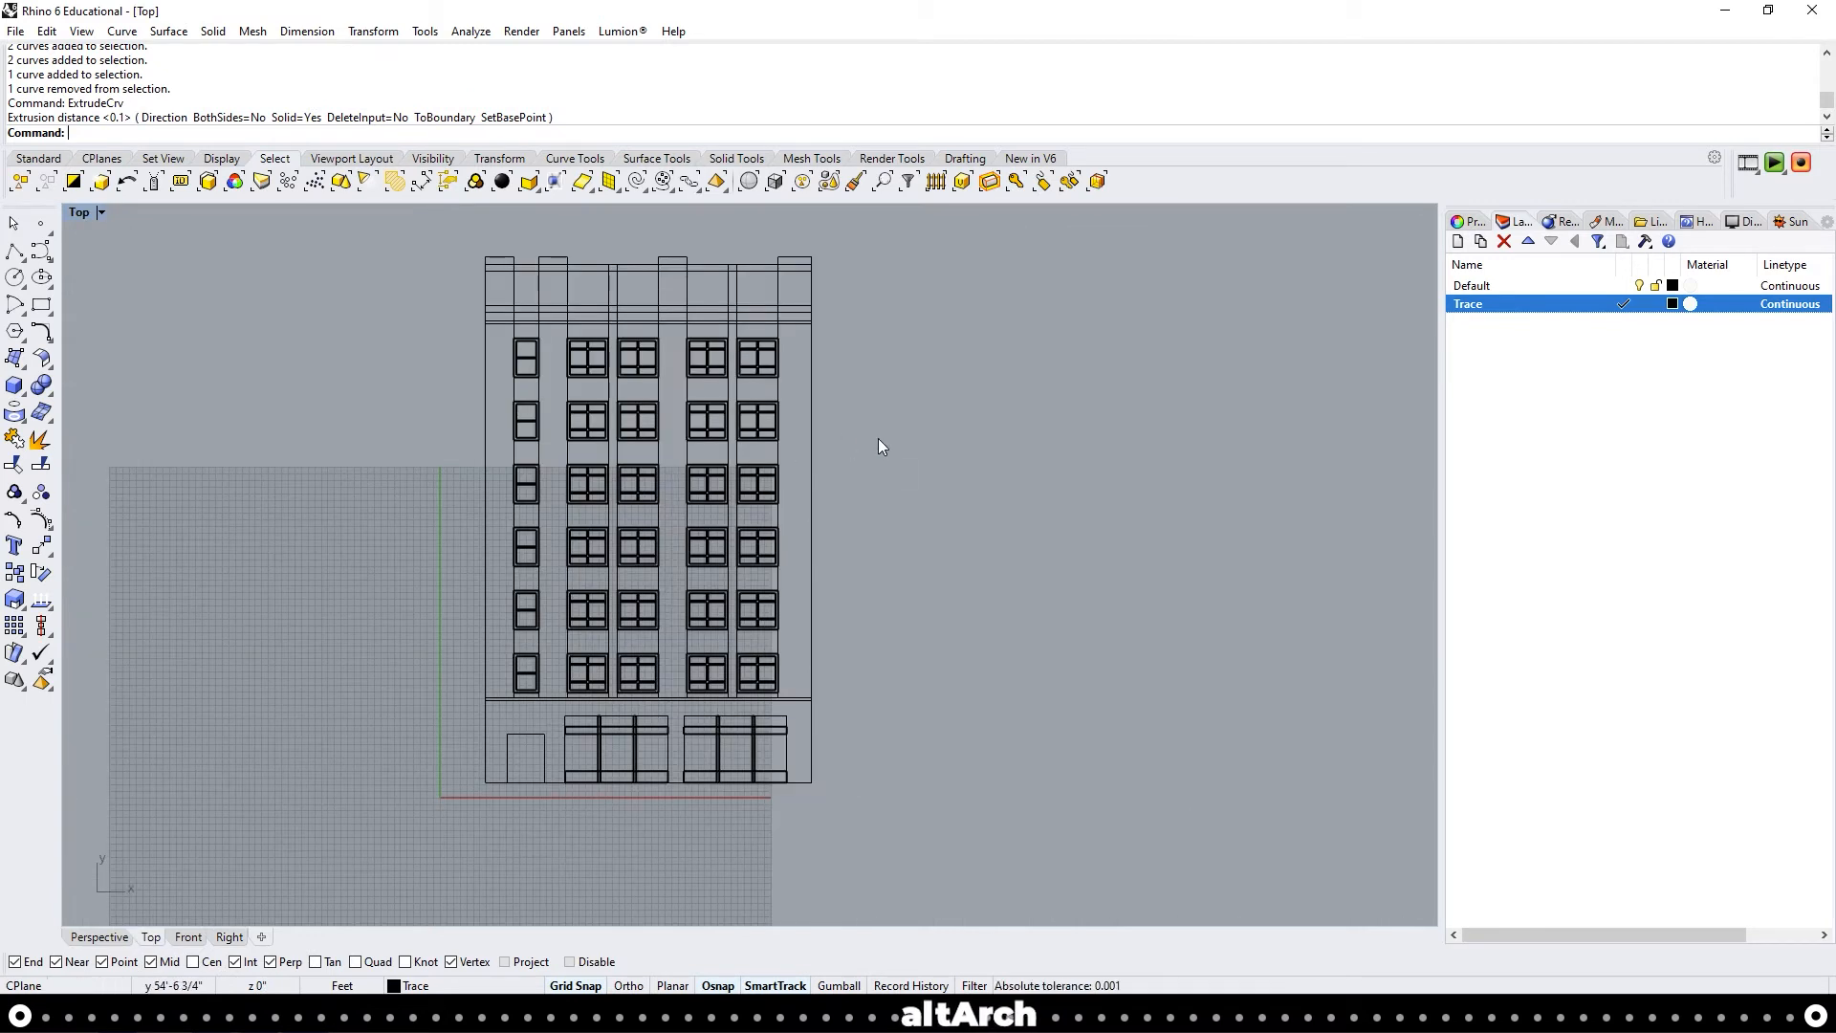
{"action": "mouse_move", "coordinate": [958, 631]}
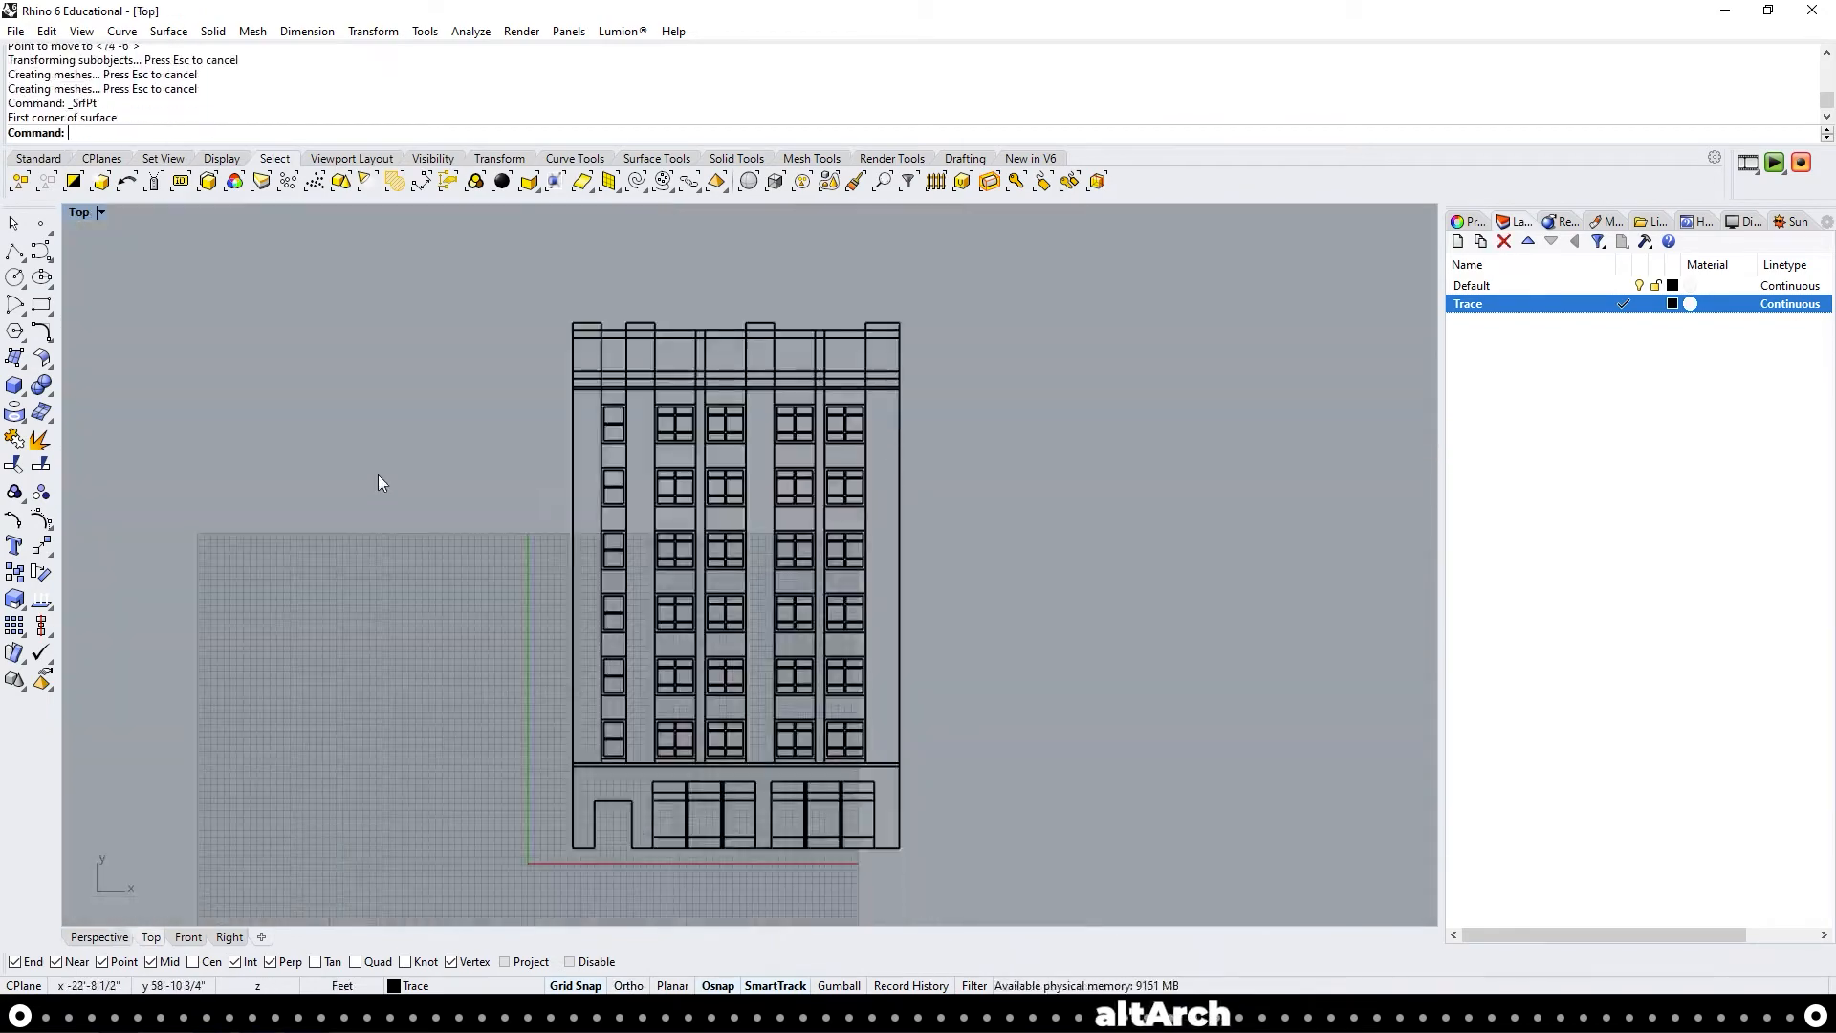
{"action": "mouse_move", "coordinate": [239, 337]}
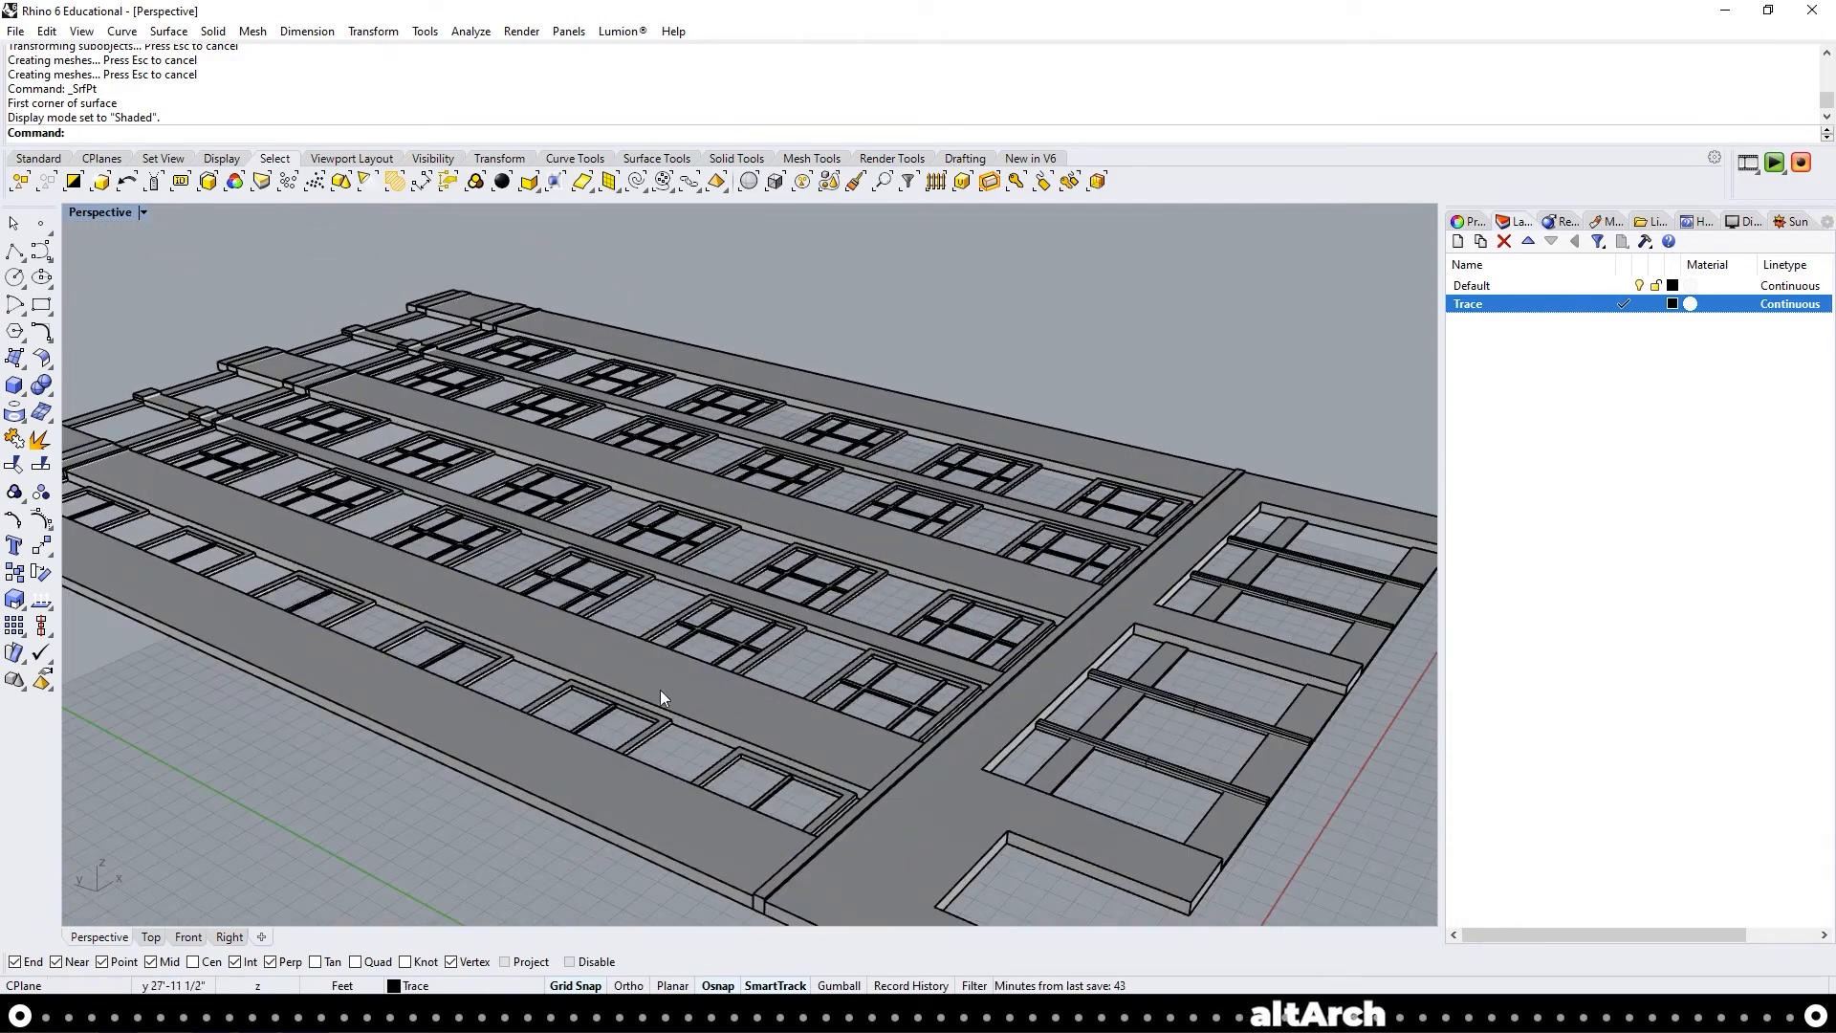
Orbit the shaded perspective model to inspect the extruded facade
{"action": "left_click_drag", "start_coordinate": [662, 698], "coordinate": [995, 719]}
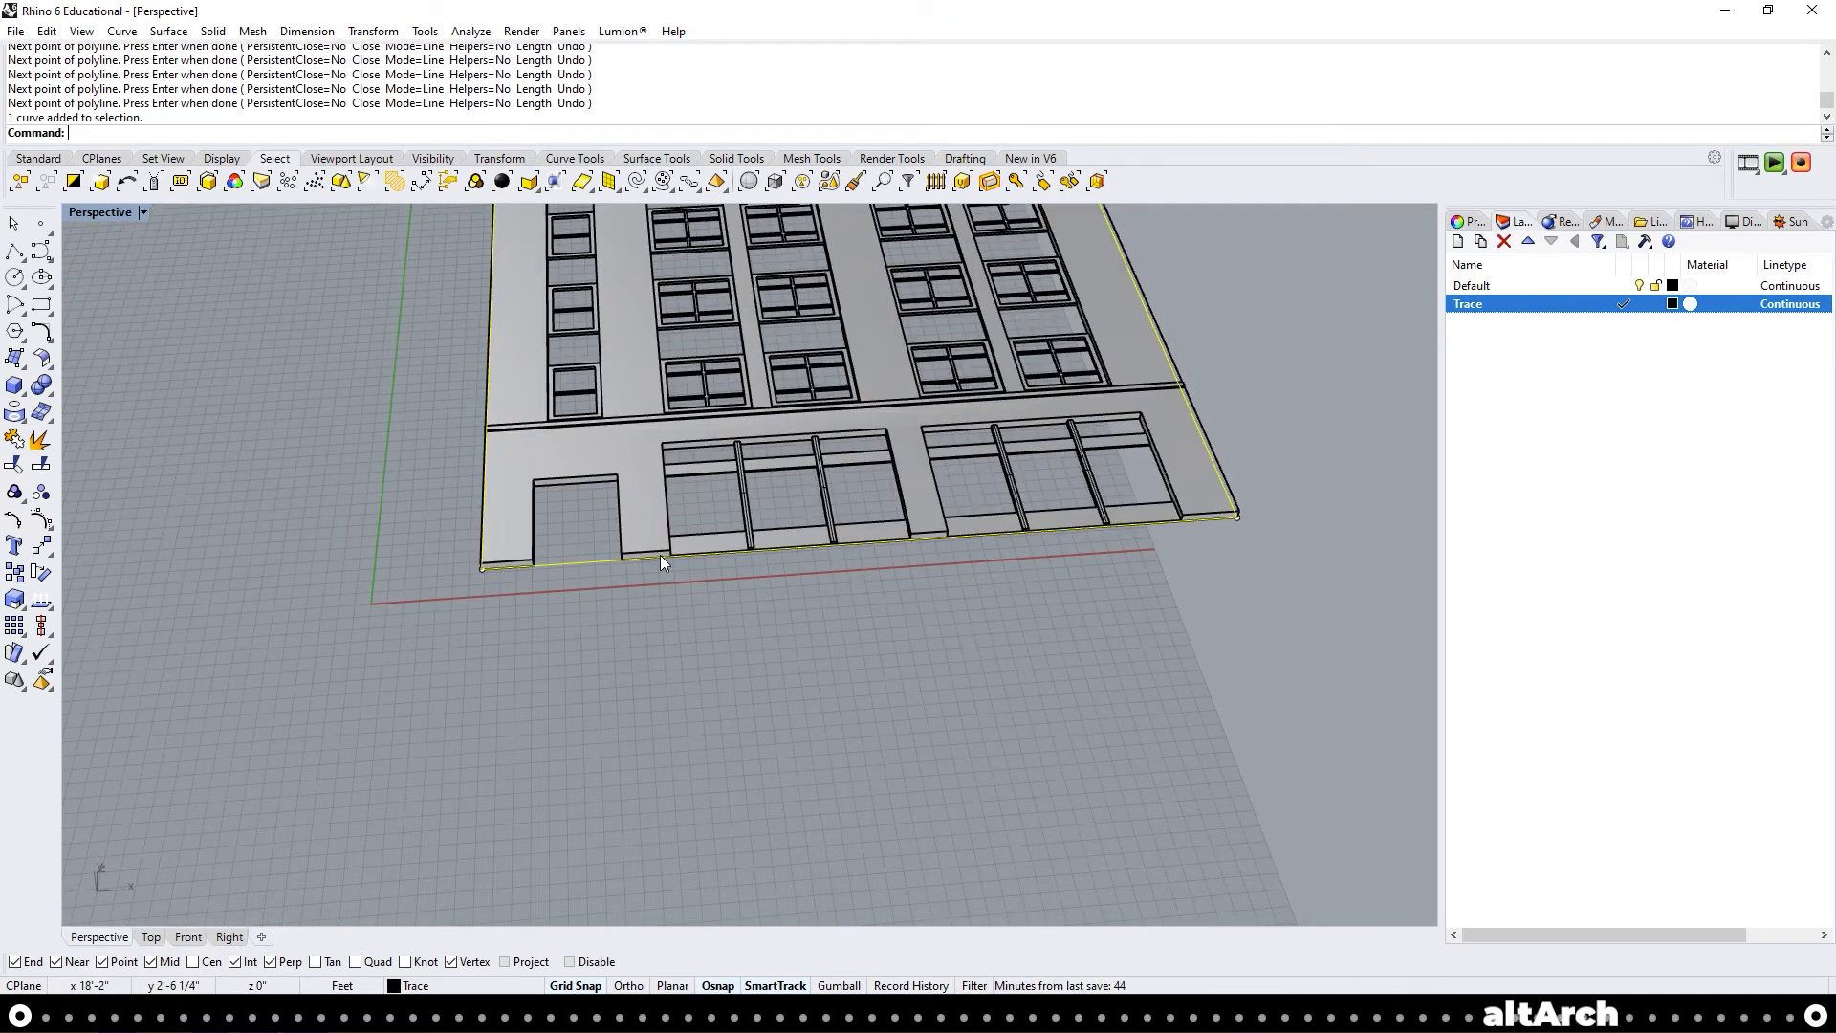
Run PlanarSrf on the facade perimeter polyline to create the flat wall surface
{"action": "type", "text": "PlanarSrf"}
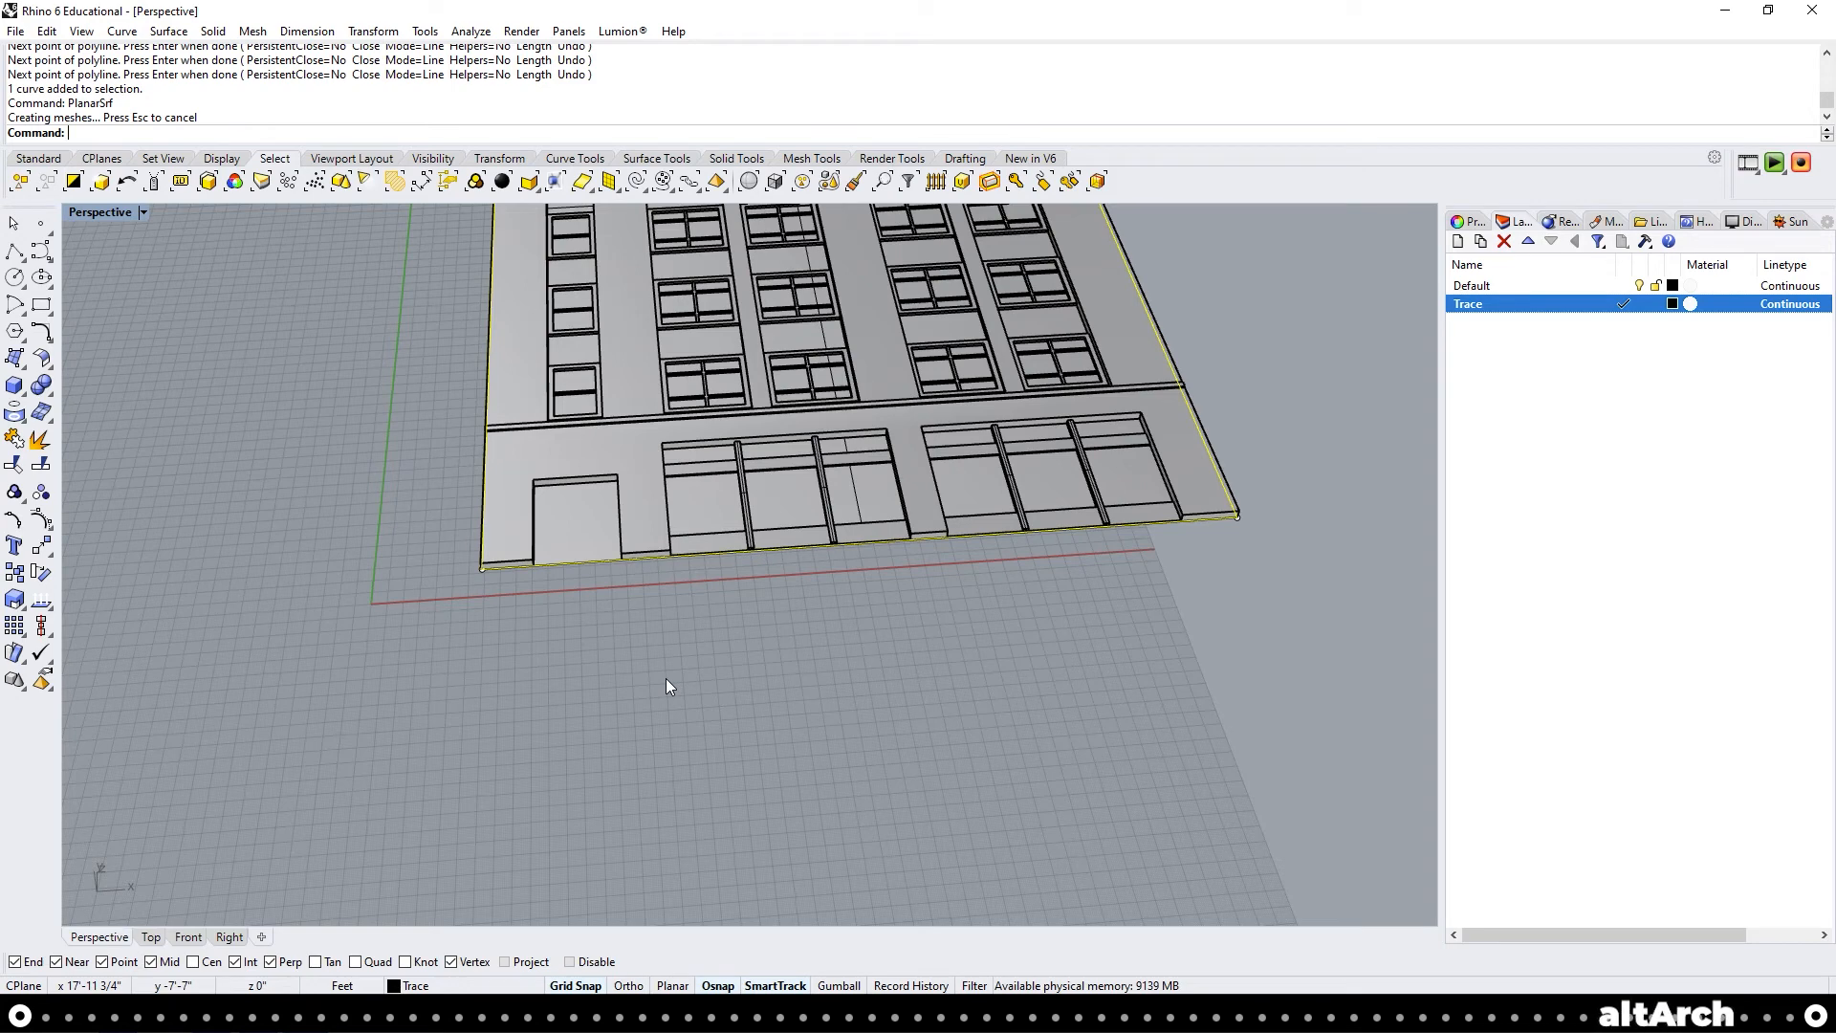
{"action": "key", "text": "Ctrl+z"}
{"action": "type", "text": "90"}
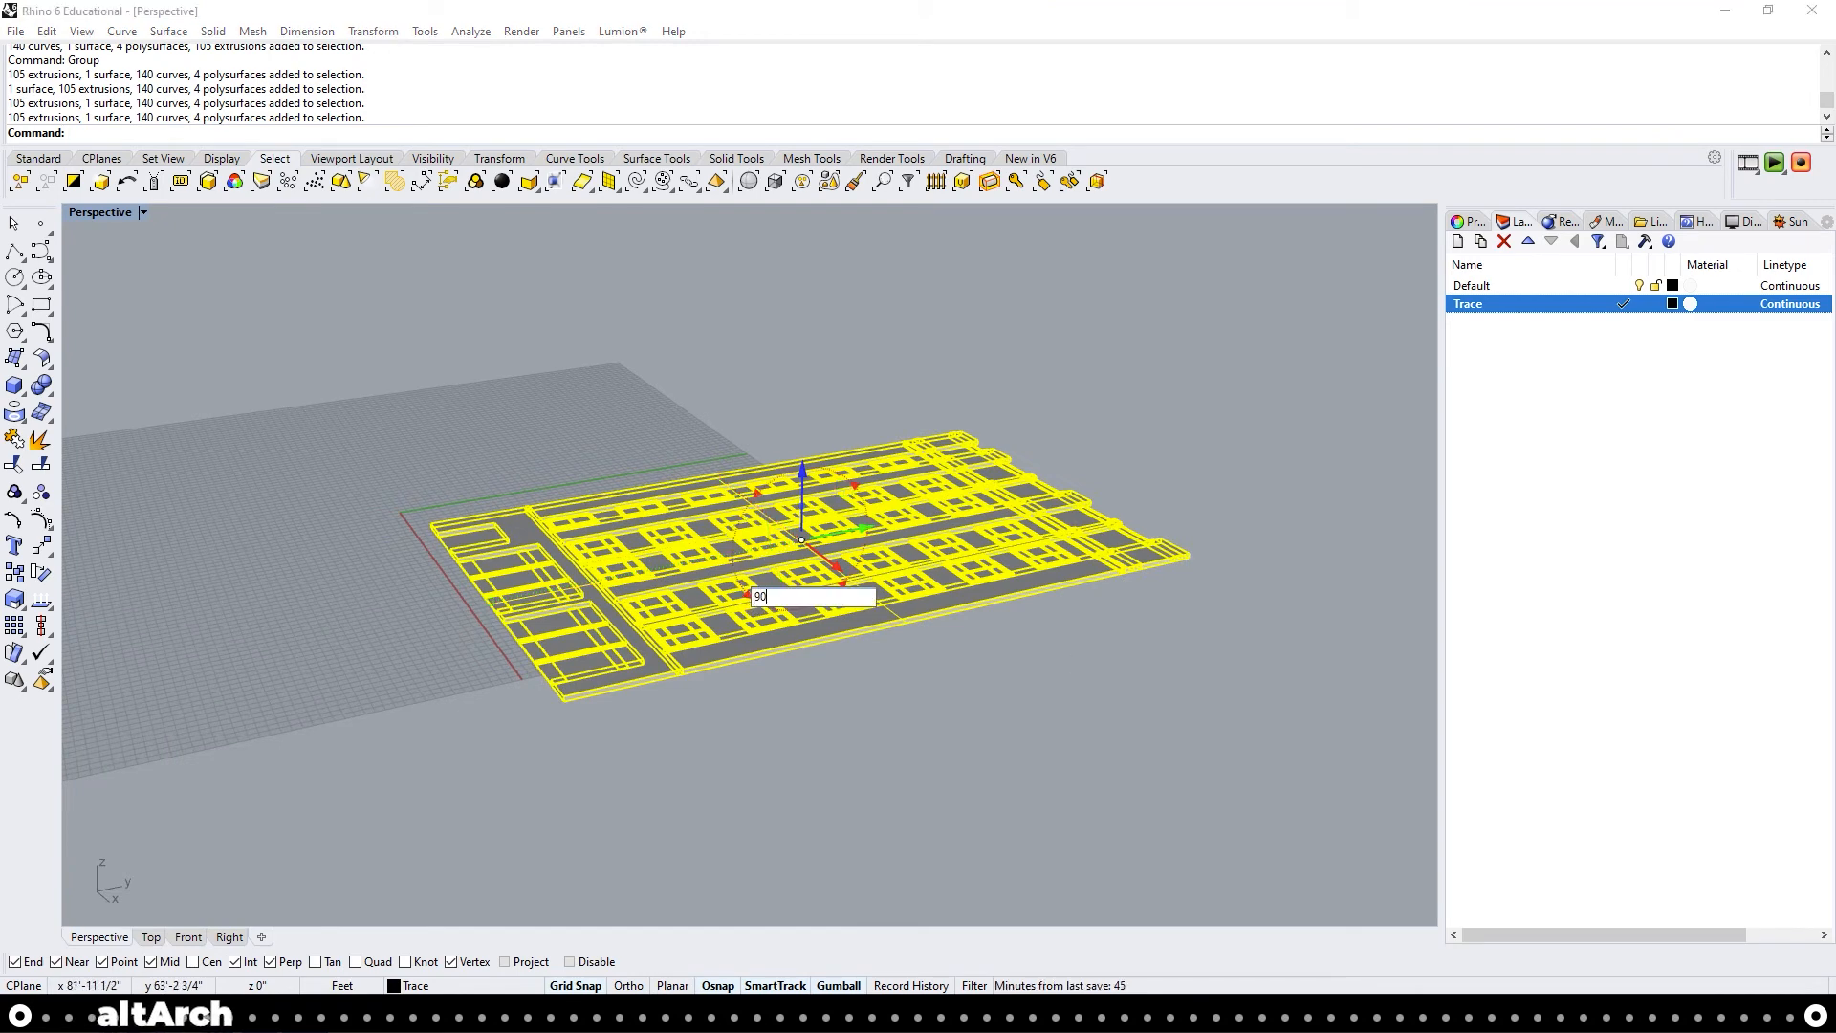
Rotate the grouped facade 90 degrees upright and start moving it from its bottom corner
{"action": "key", "text": "Enter"}
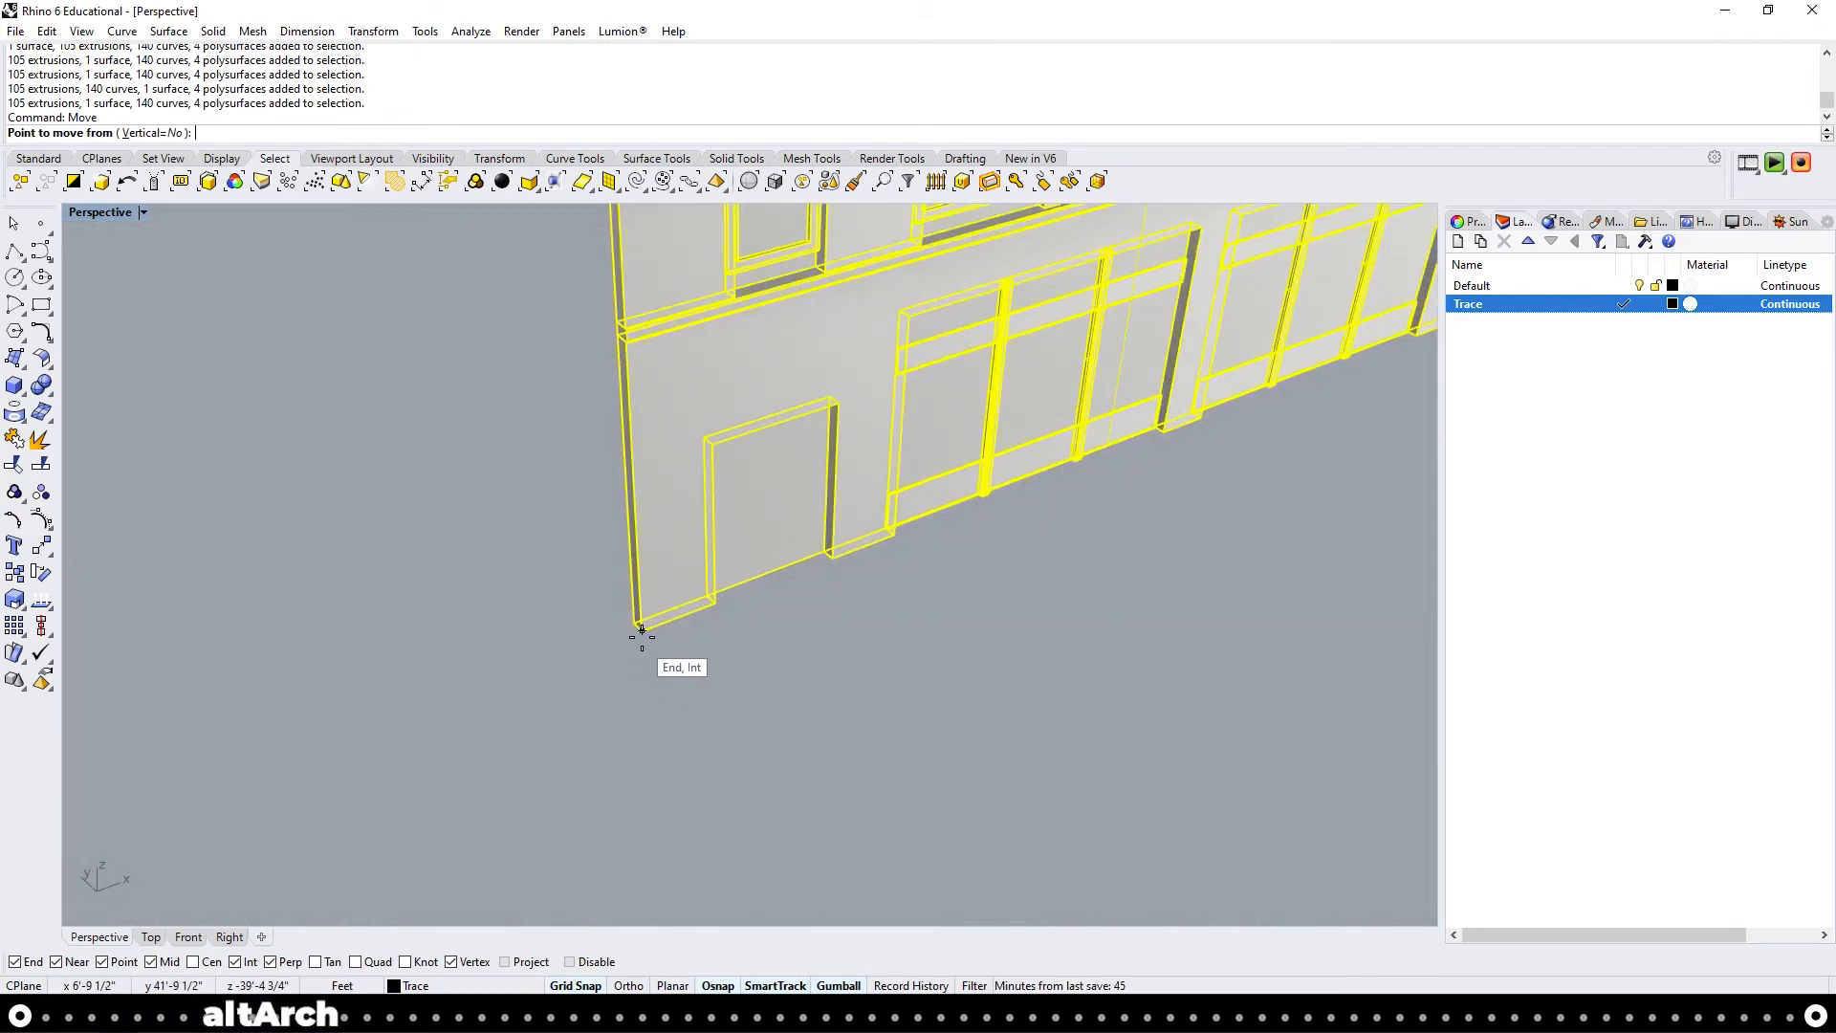
{"action": "left_click", "coordinate": [639, 631]}
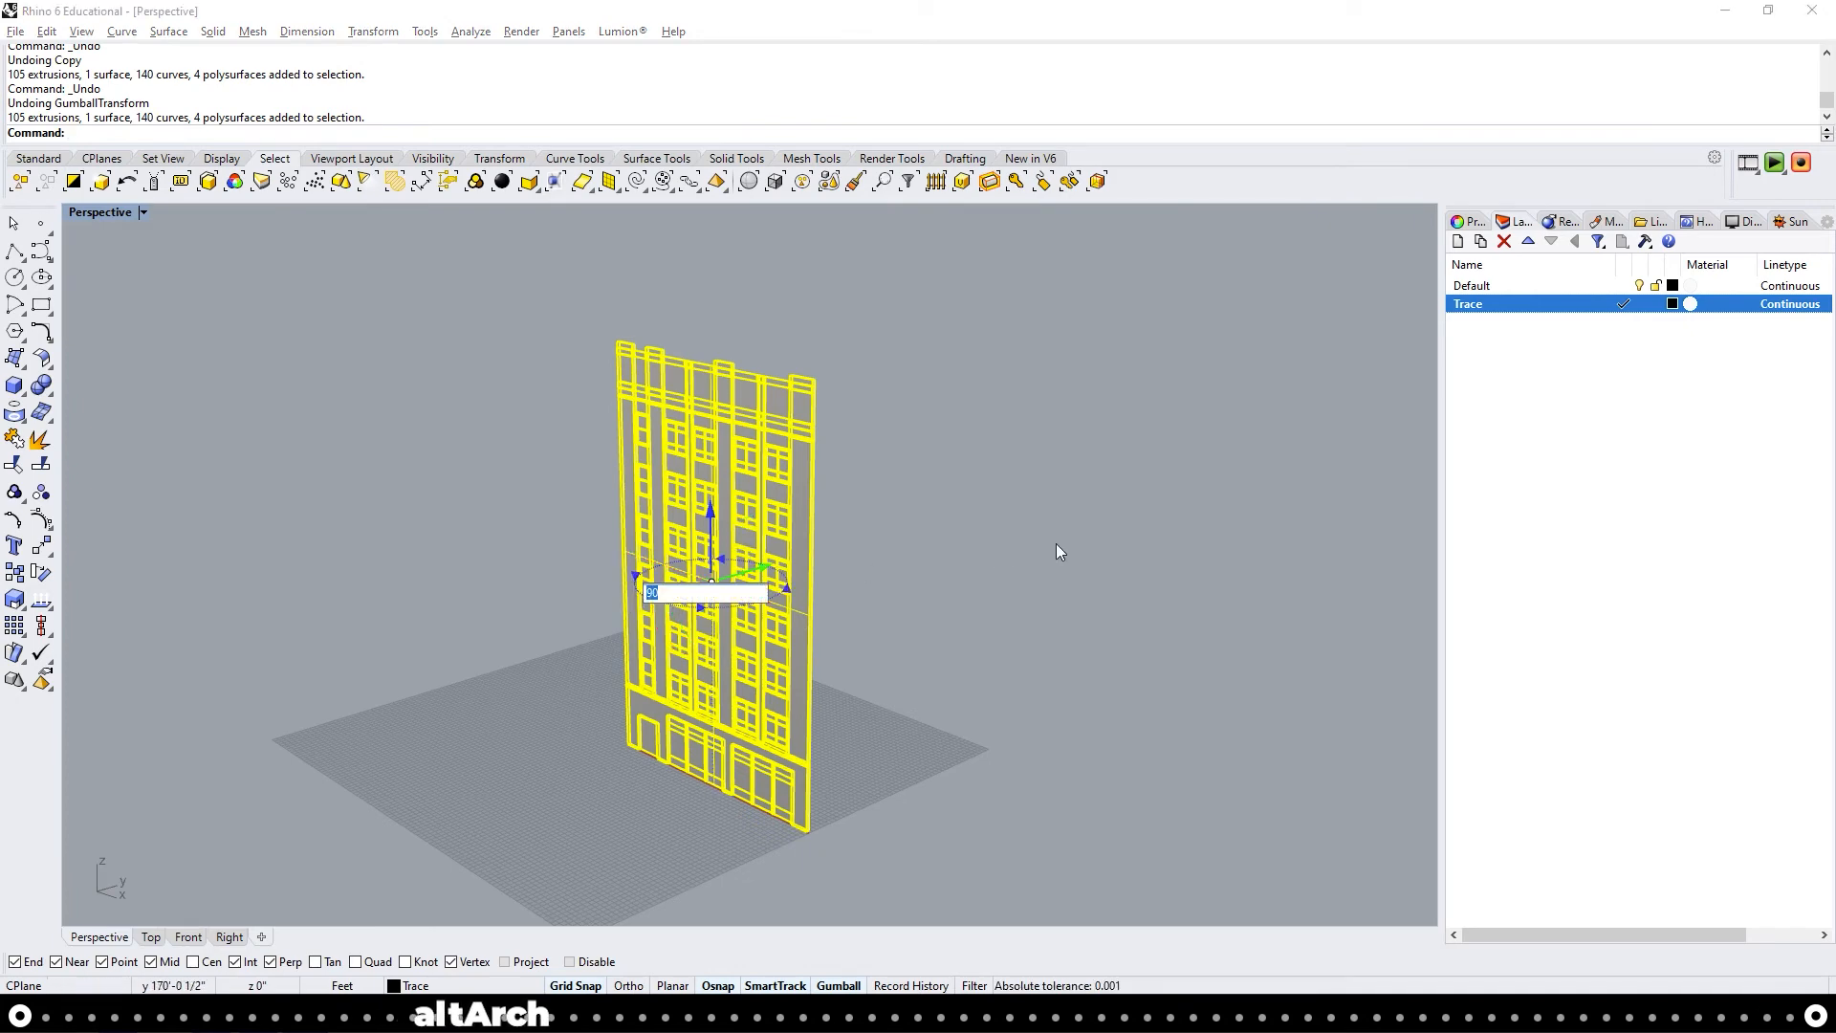
{"action": "mouse_move", "coordinate": [1082, 553]}
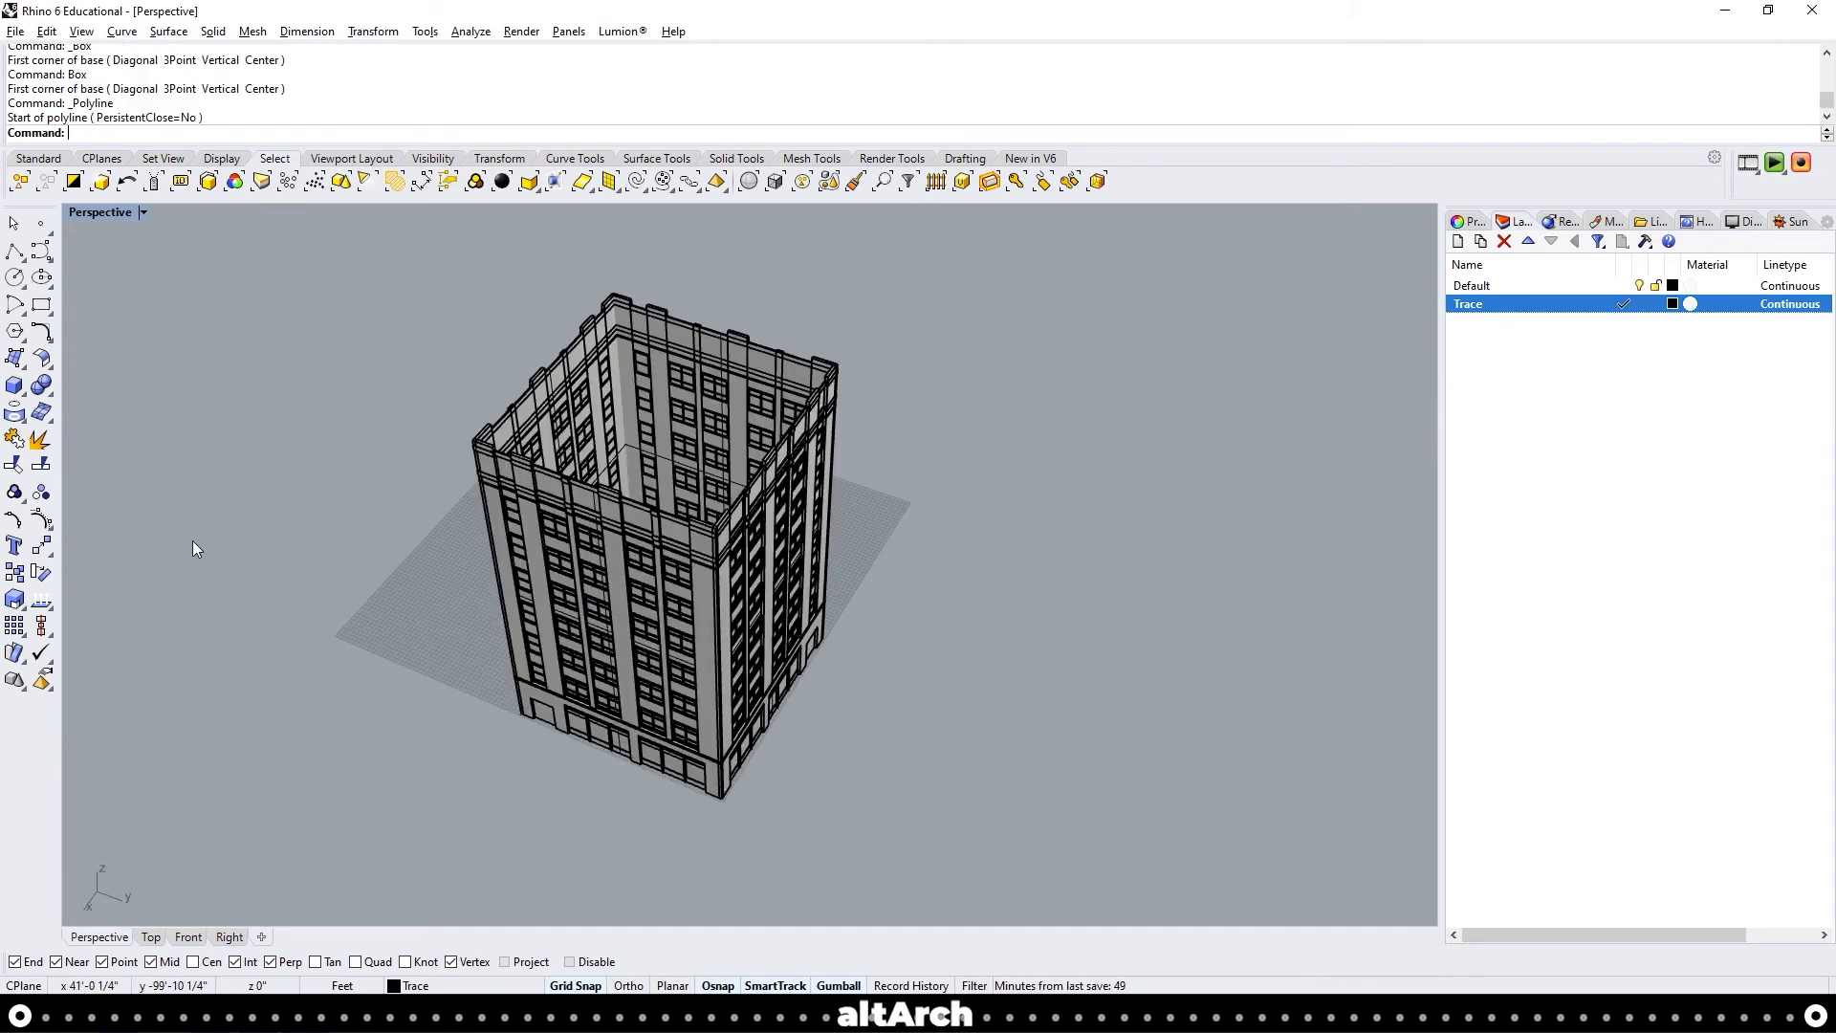
{"action": "mouse_move", "coordinate": [183, 815]}
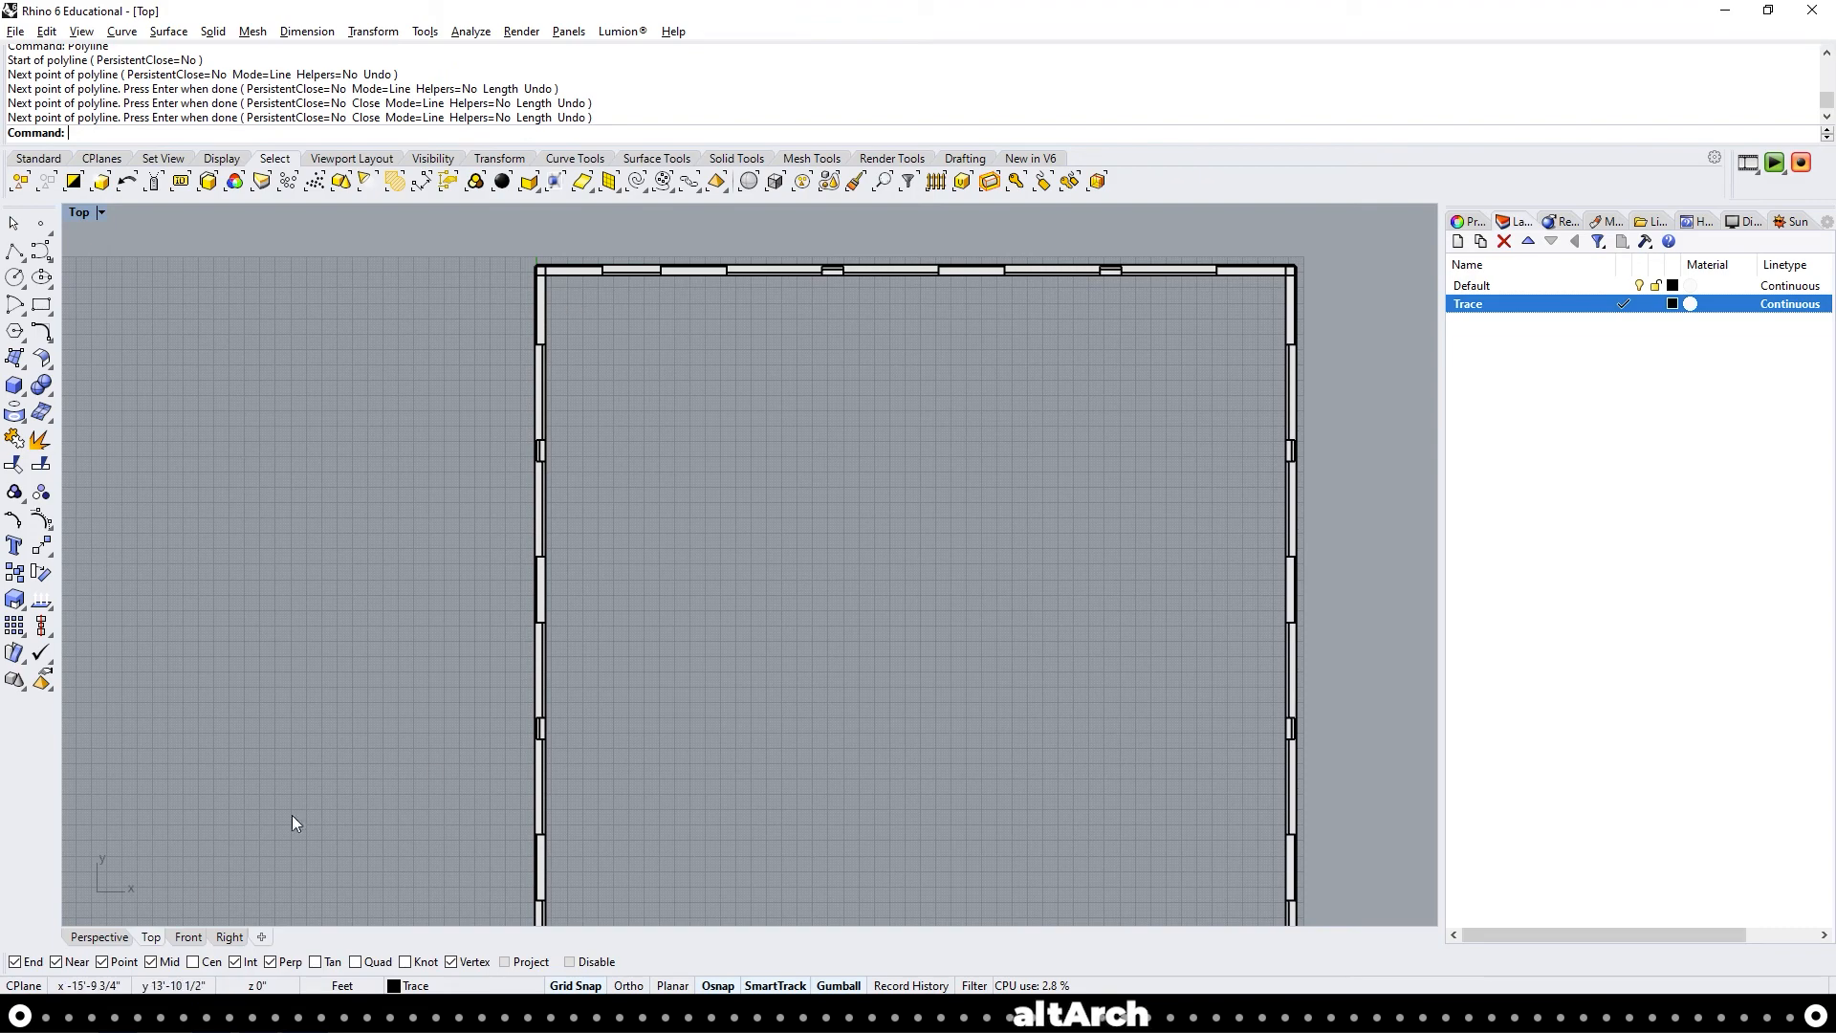
Close the roof outline polyline snapped to the wall corners in the Top viewport
{"action": "left_click", "coordinate": [96, 937]}
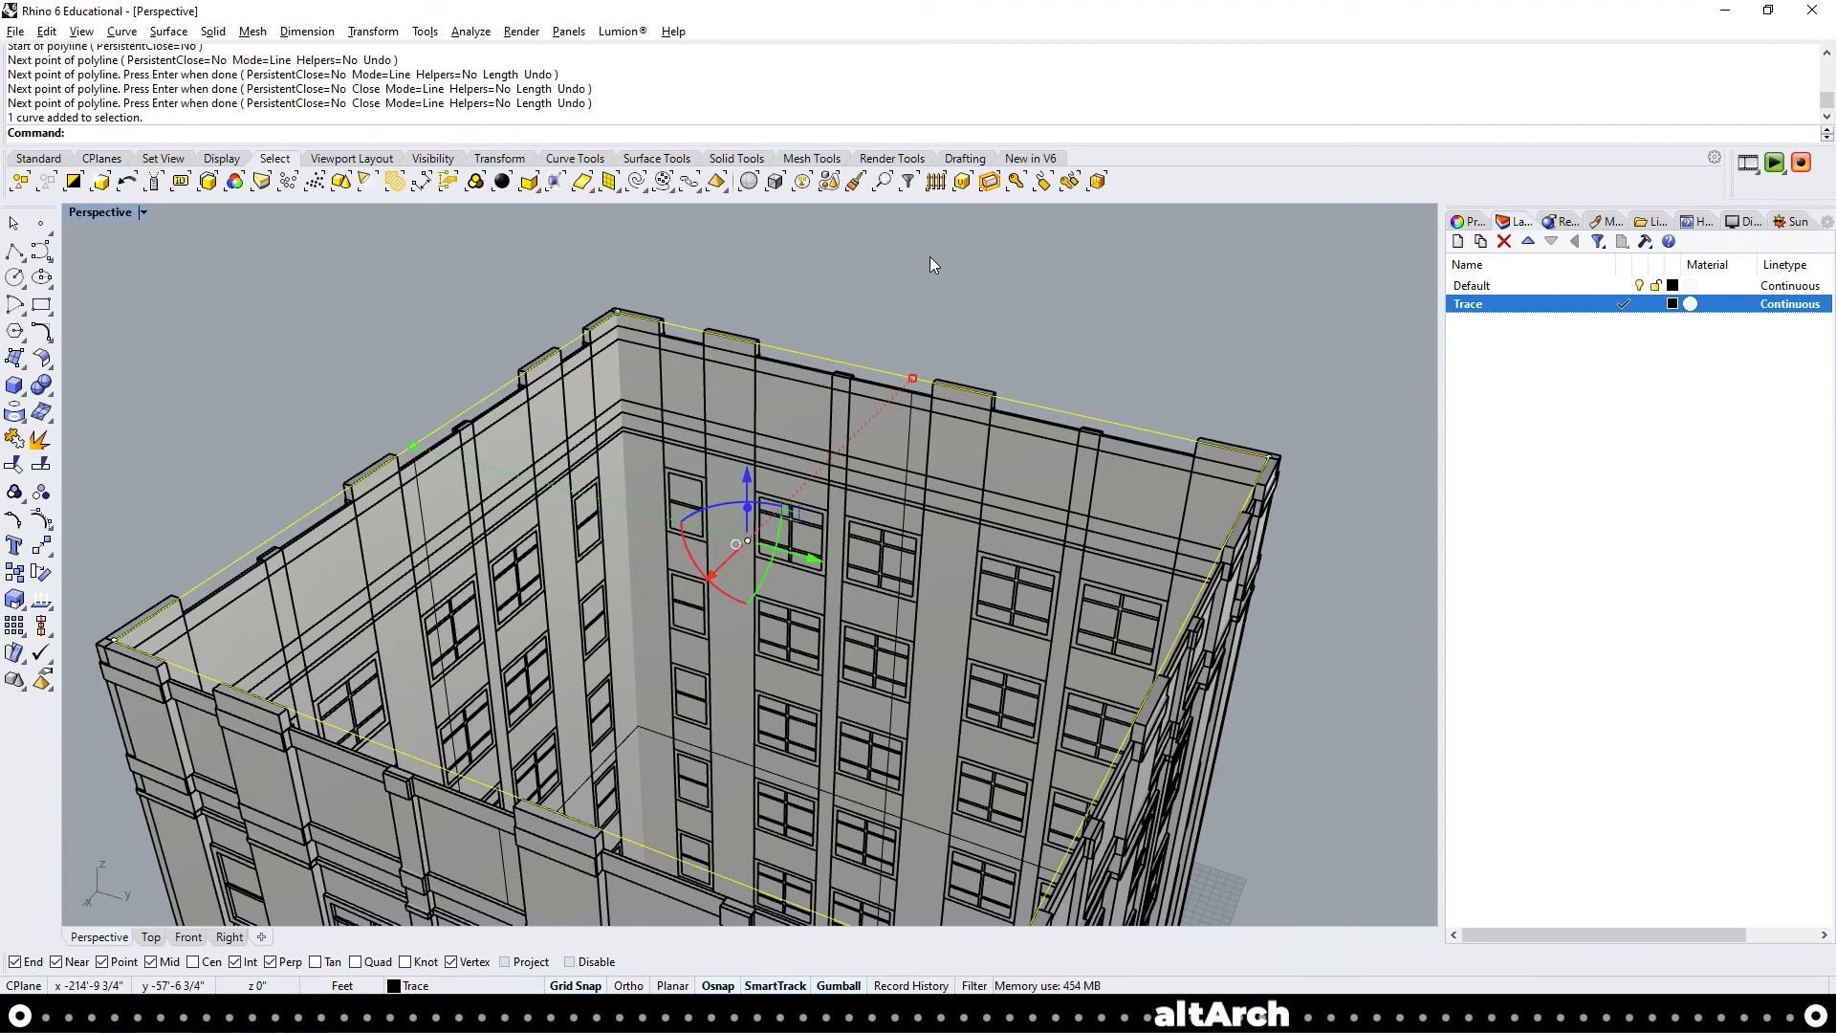
Project the roof outline onto the CPlane with ProjectToCPlane, deleting the original
{"action": "type", "text": "ProjectToCPlane"}
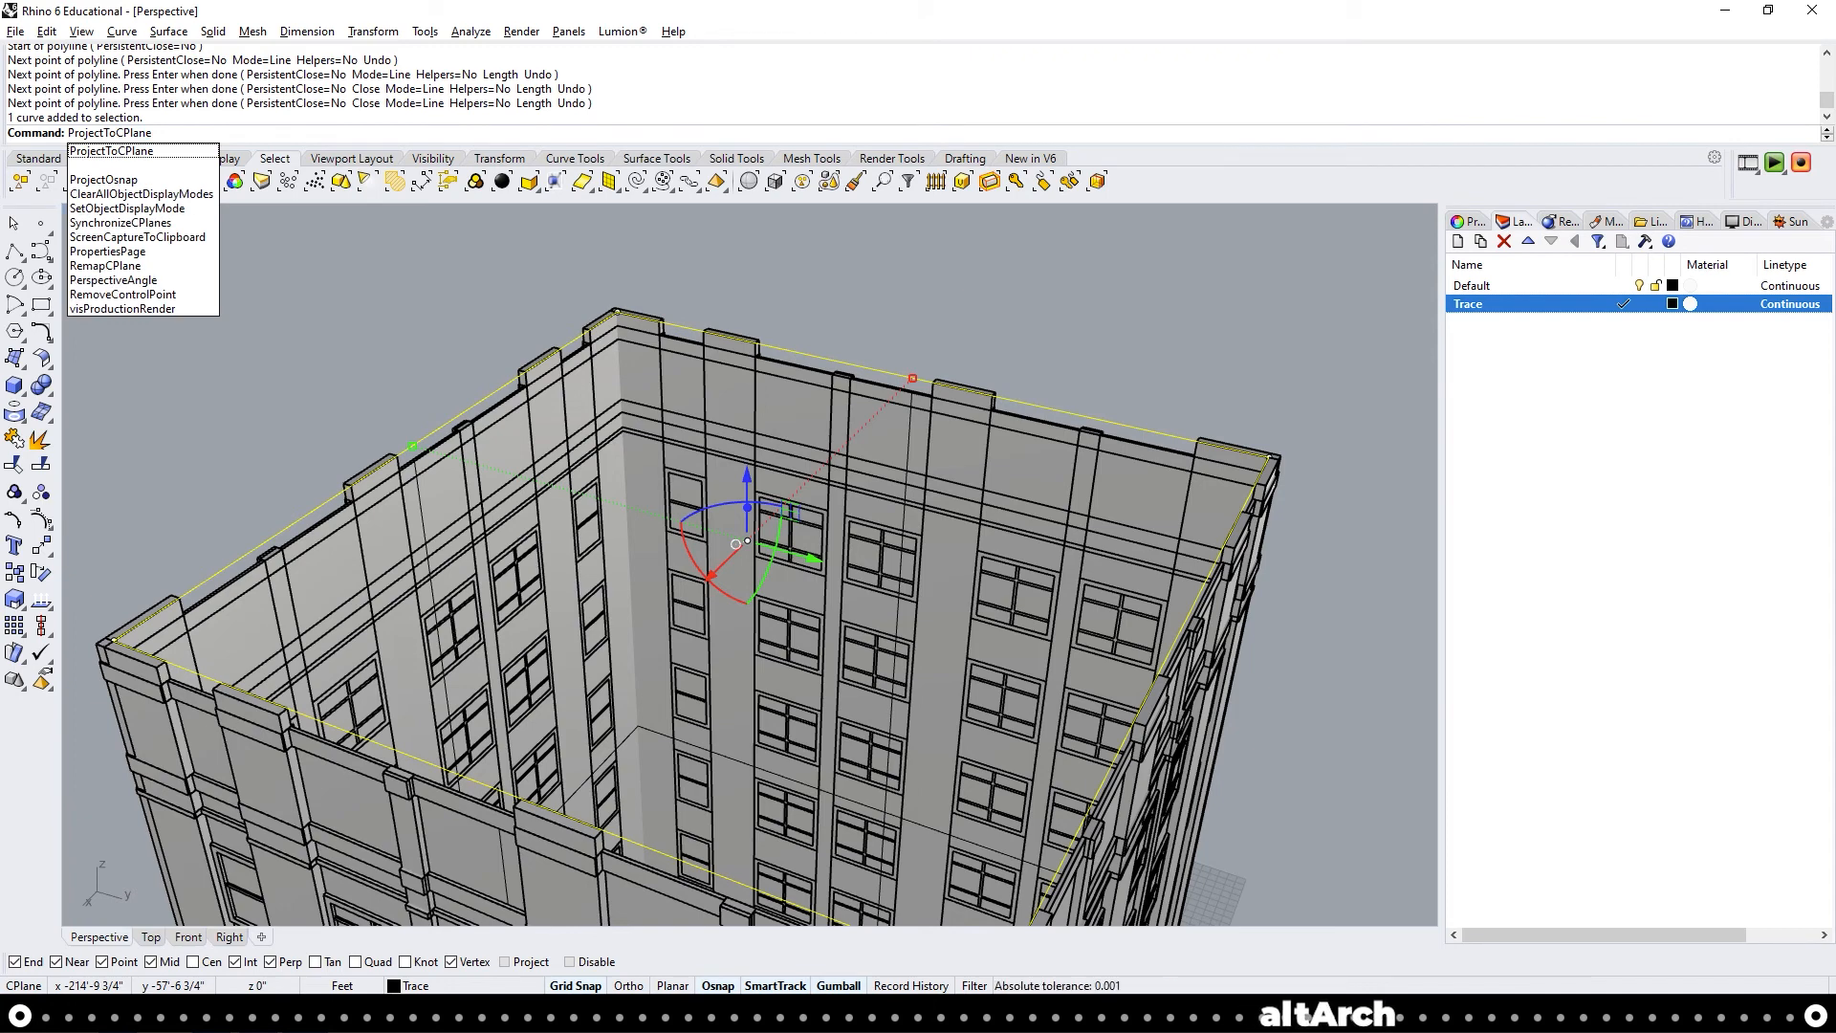
{"action": "left_click", "coordinate": [118, 153]}
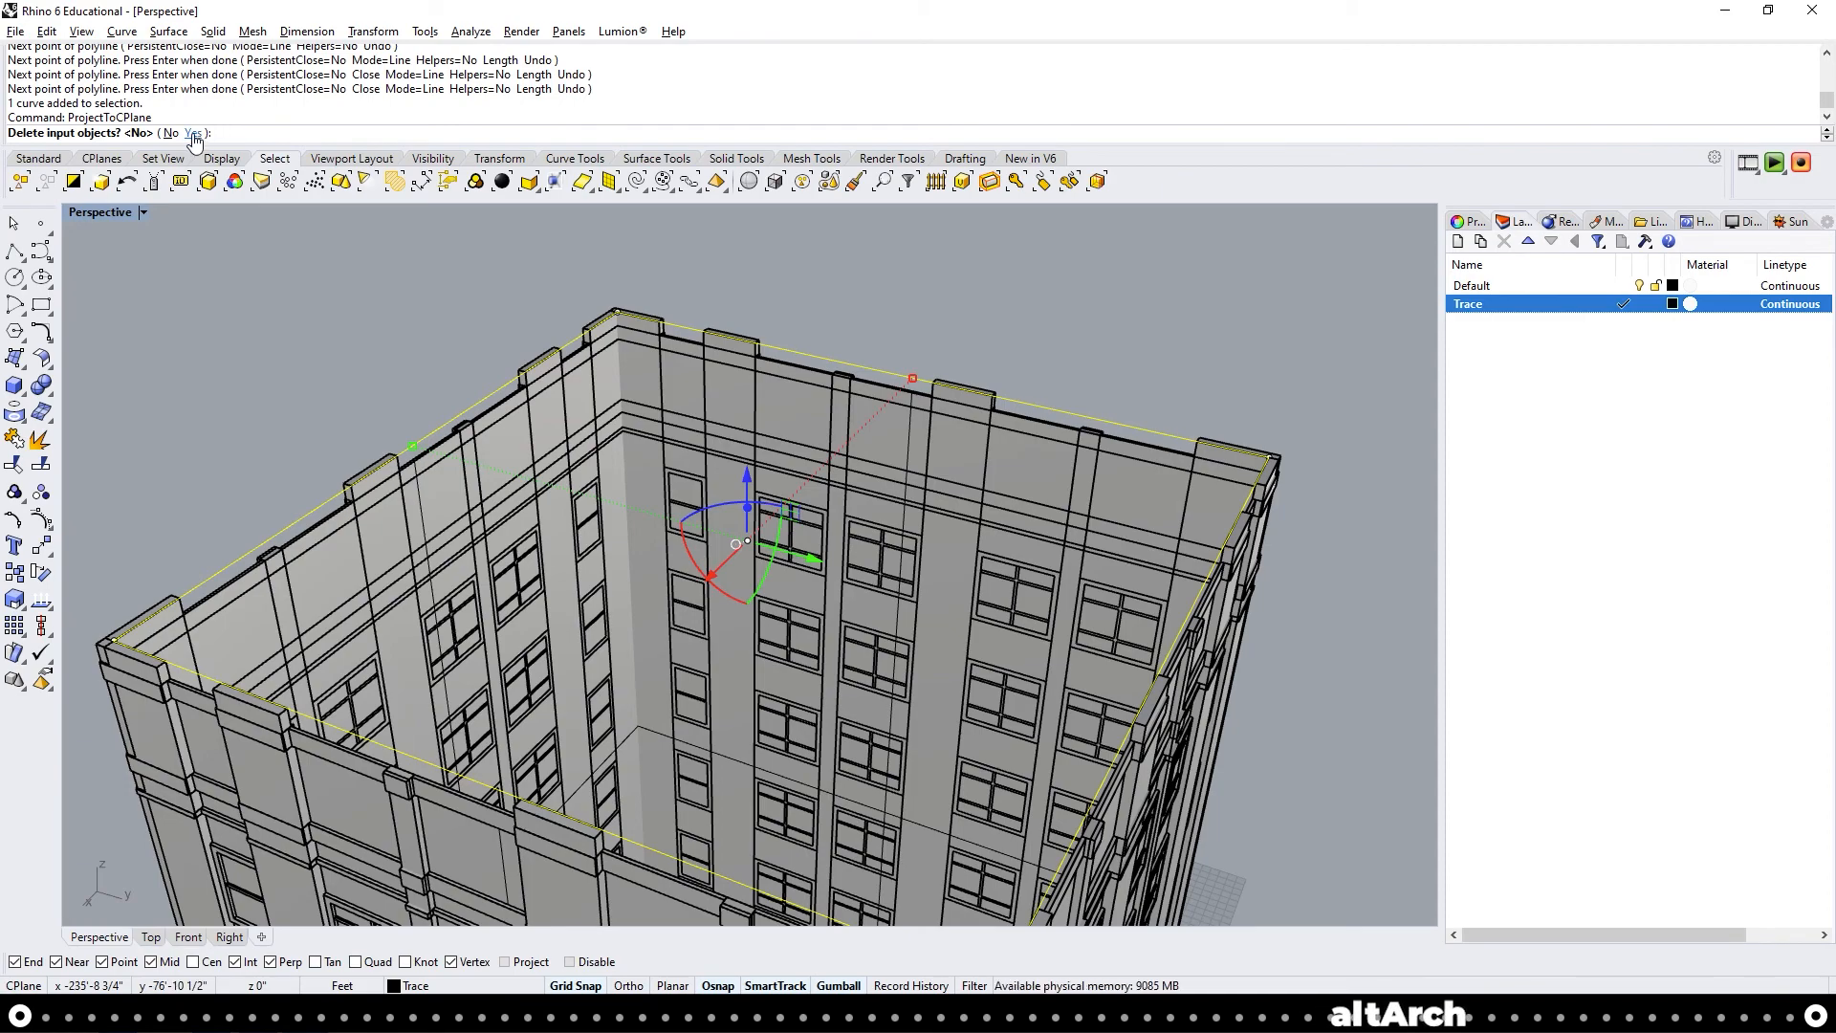
{"action": "left_click", "coordinate": [191, 132]}
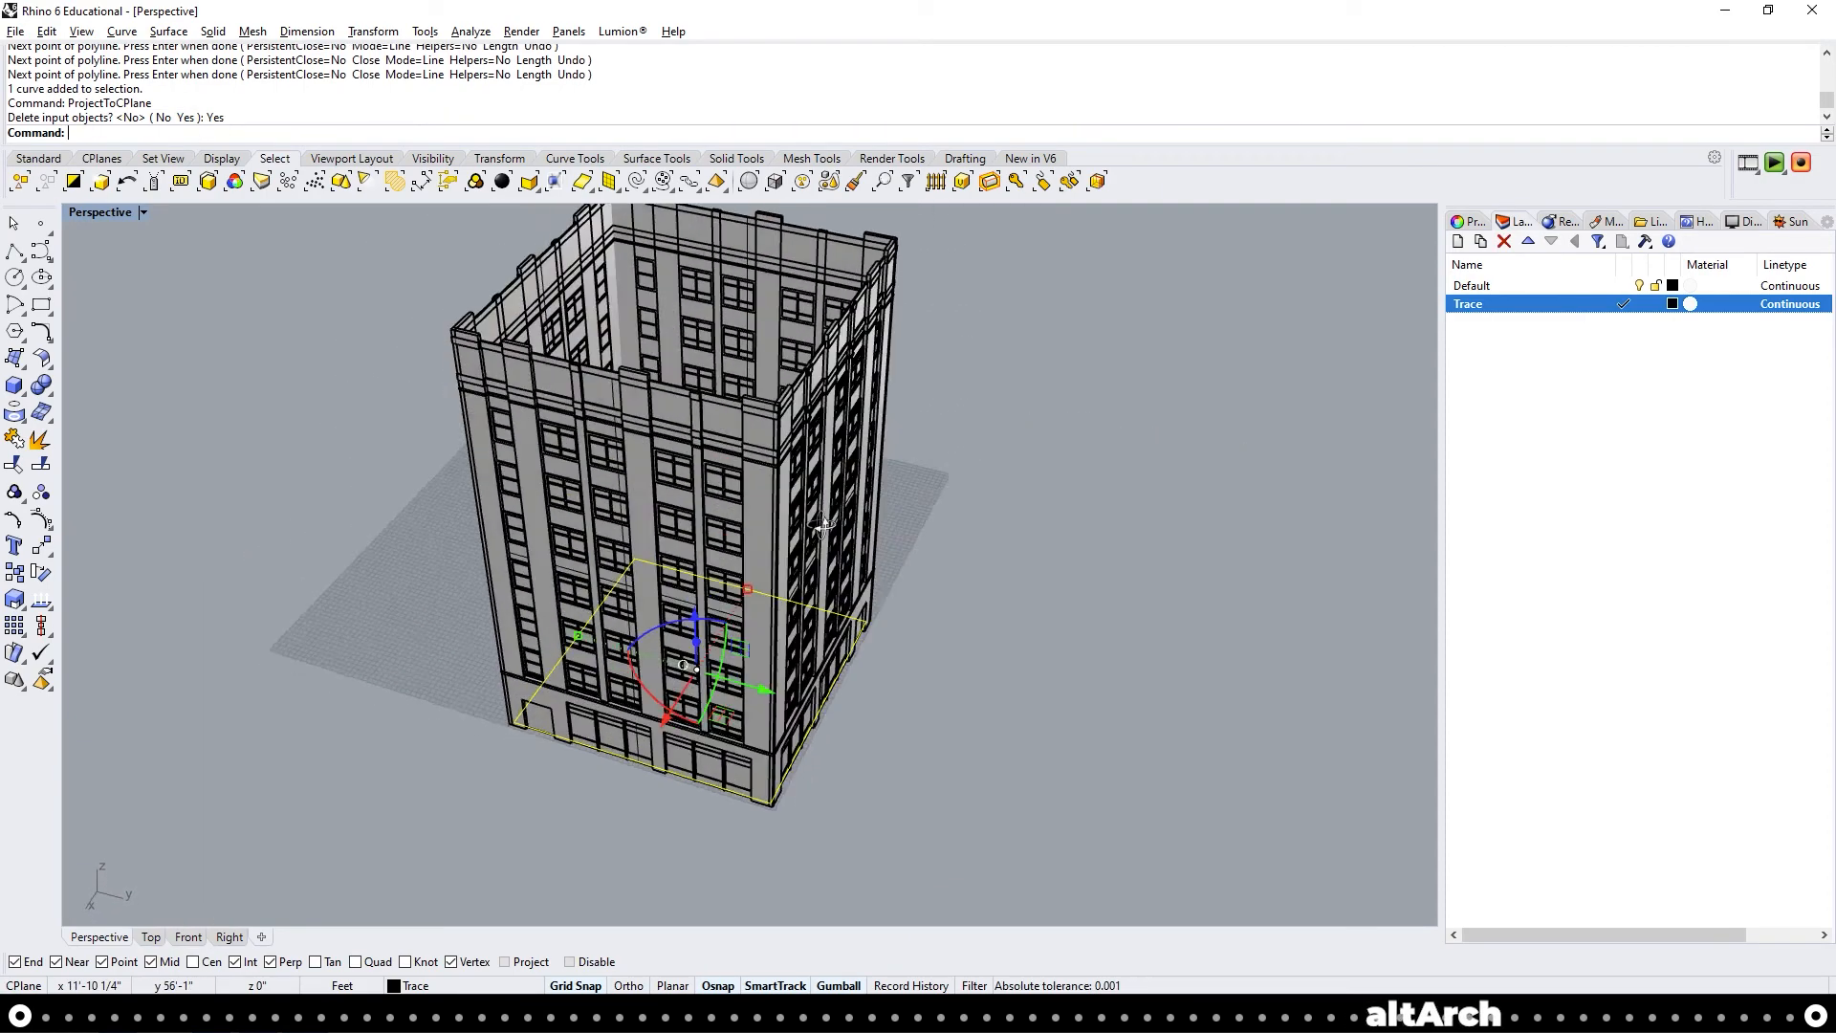